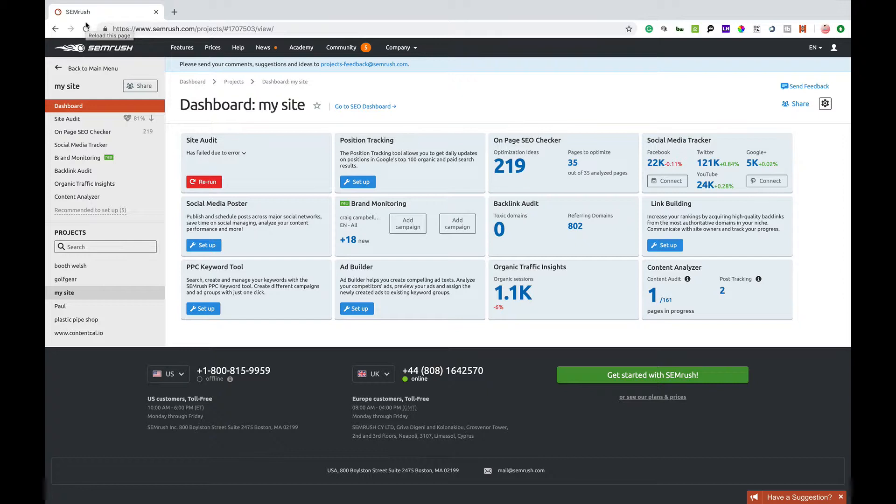
{"action": "mouse_move", "coordinate": [86, 29]}
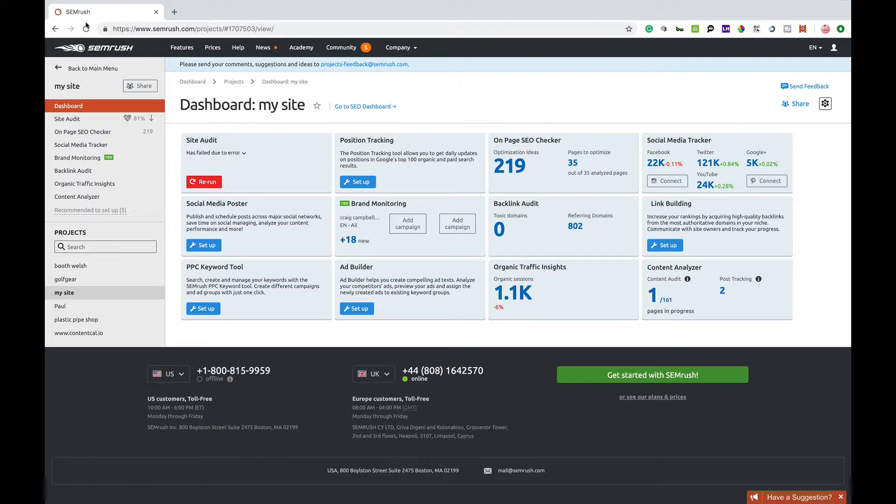
{"action": "mouse_move", "coordinate": [201, 298]}
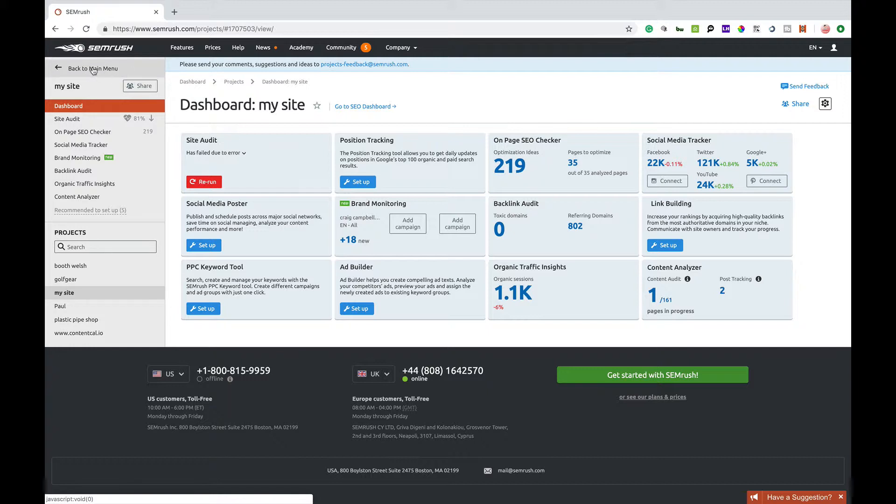
{"action": "mouse_move", "coordinate": [66, 119]}
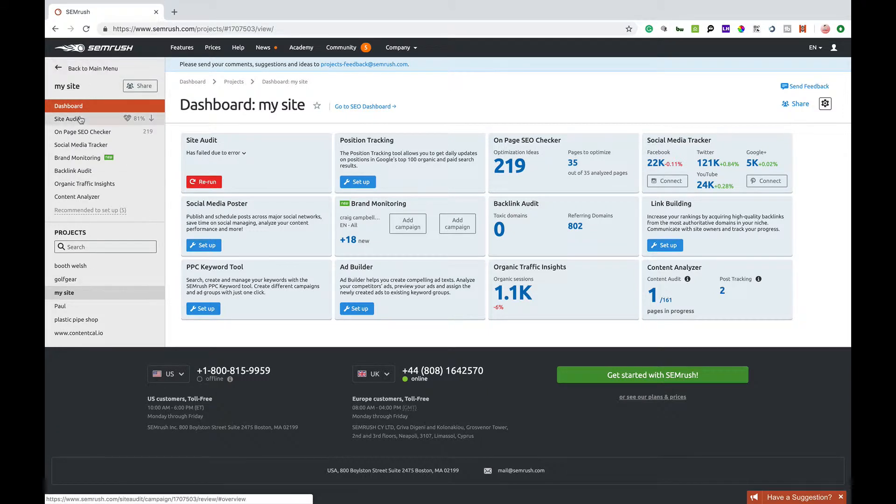
{"action": "mouse_move", "coordinate": [48, 136]}
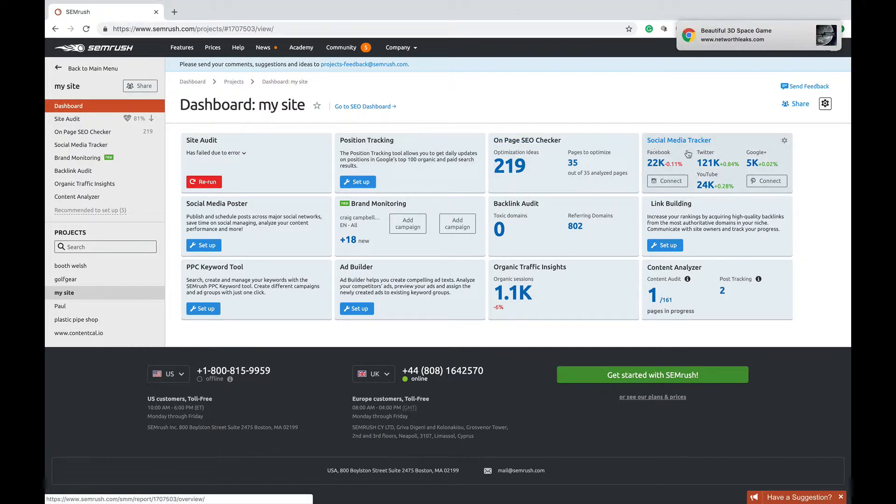
{"action": "mouse_move", "coordinate": [375, 252]}
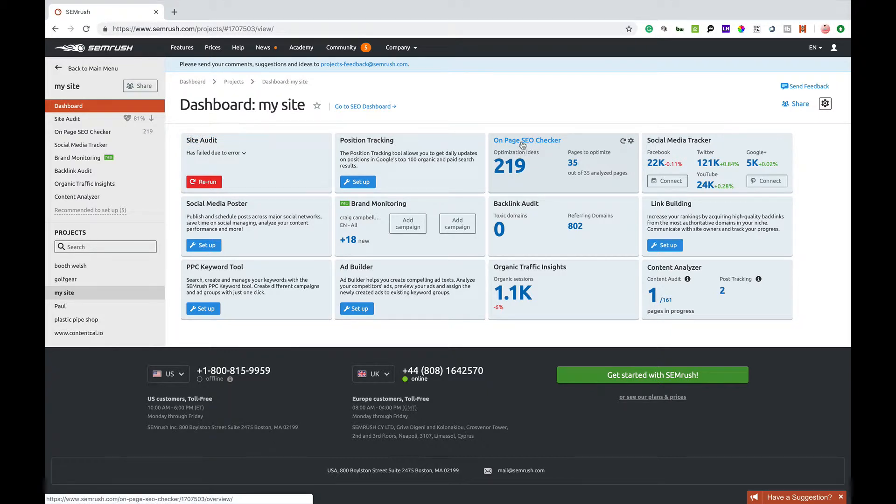
Step: Open the On Page SEO Checker card for 'my site' to see 219 ideas across 35 pages
{"action": "left_click", "coordinate": [527, 140]}
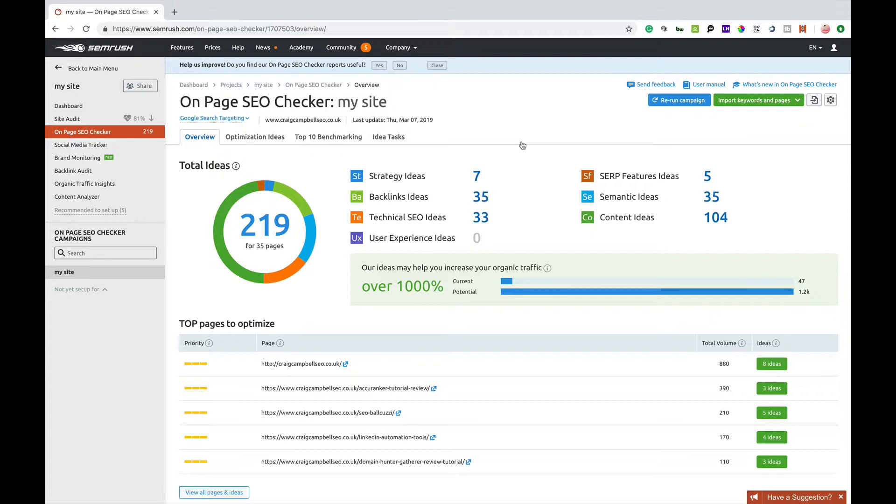
{"action": "mouse_move", "coordinate": [368, 166]}
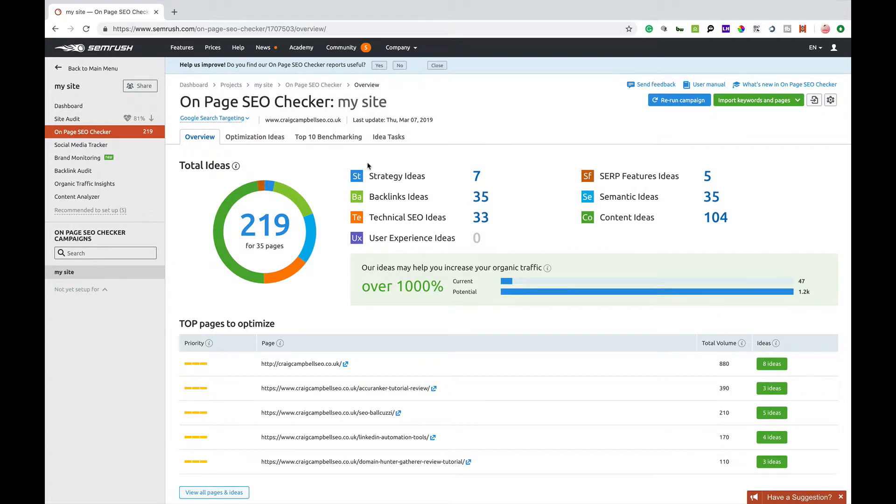
{"action": "mouse_move", "coordinate": [410, 123]}
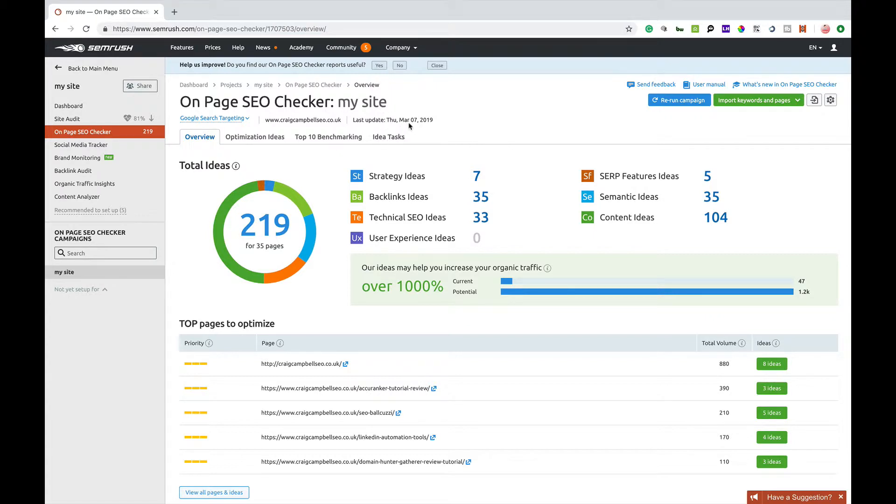
{"action": "mouse_move", "coordinate": [463, 153]}
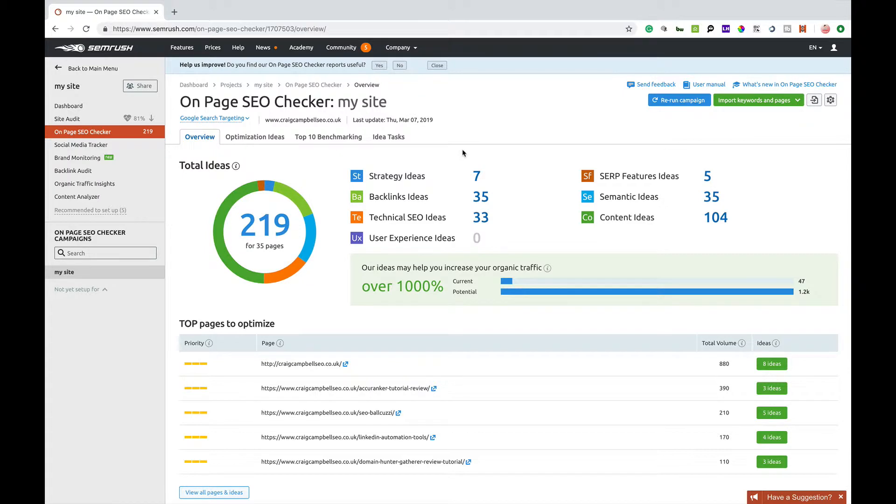
{"action": "mouse_move", "coordinate": [386, 226]}
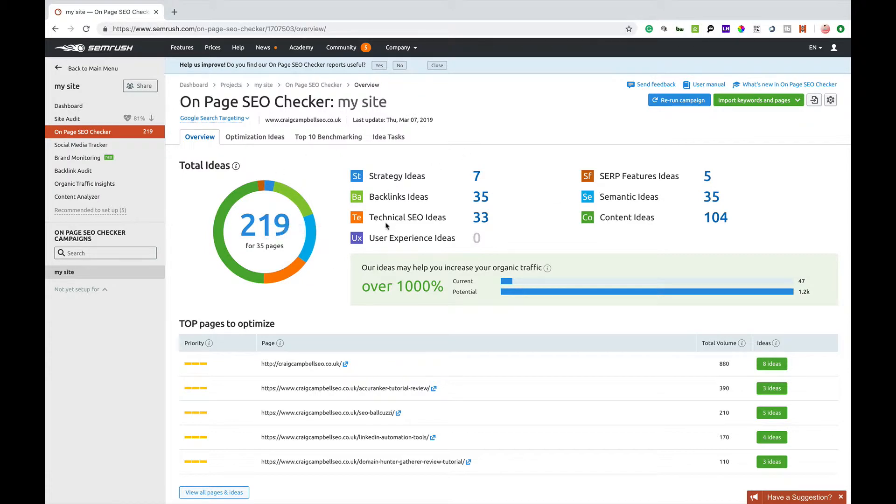
{"action": "mouse_move", "coordinate": [573, 130]}
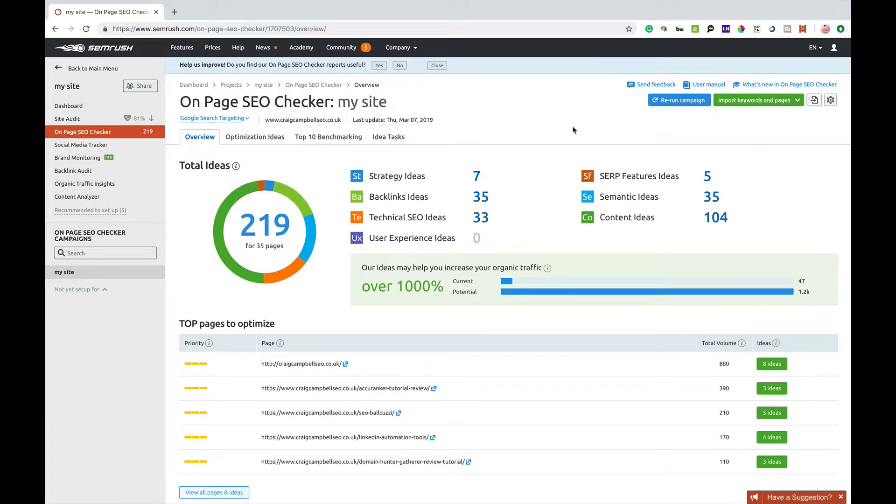
{"action": "mouse_move", "coordinate": [655, 84]}
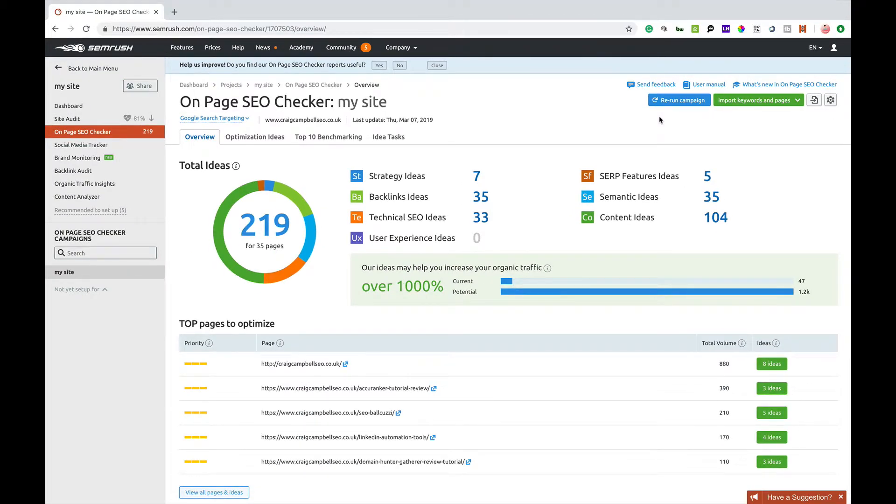
{"action": "mouse_move", "coordinate": [774, 84]}
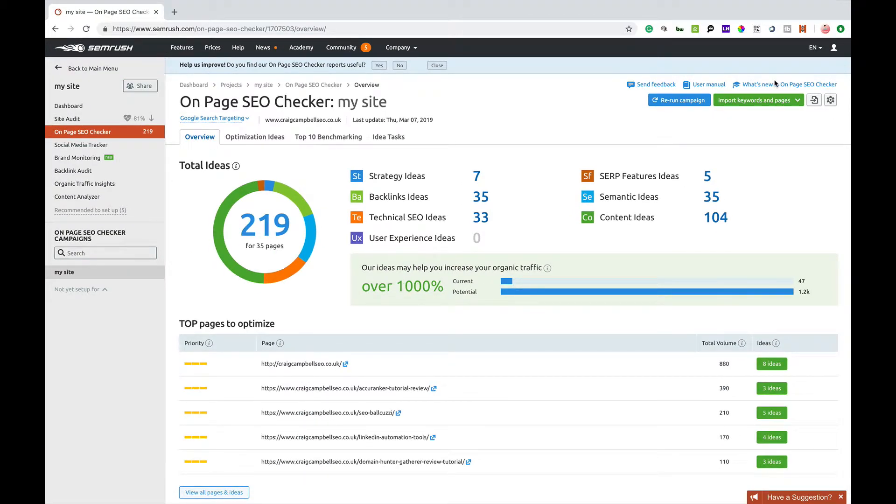
{"action": "mouse_move", "coordinate": [791, 84]}
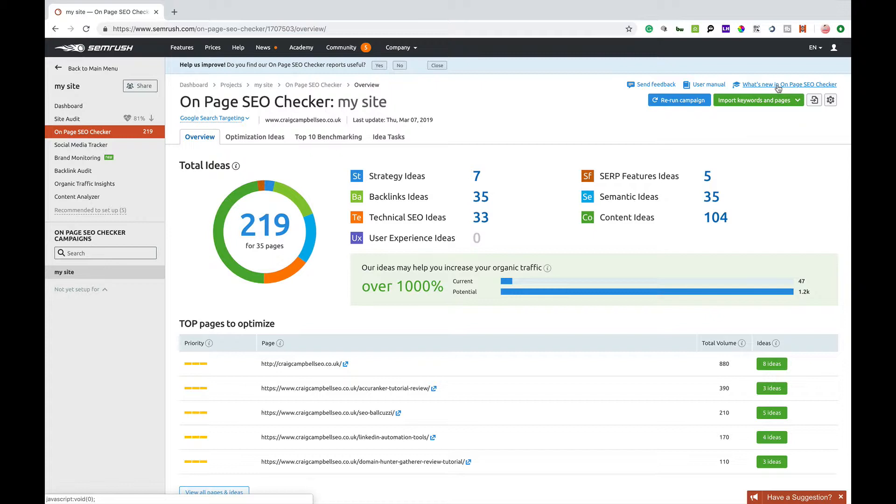
Step: Page through the What's new slides: Smart Import, Top 10 Benchmarking, Tasks Prioritization, SERP Features Ideas
{"action": "left_click", "coordinate": [789, 84]}
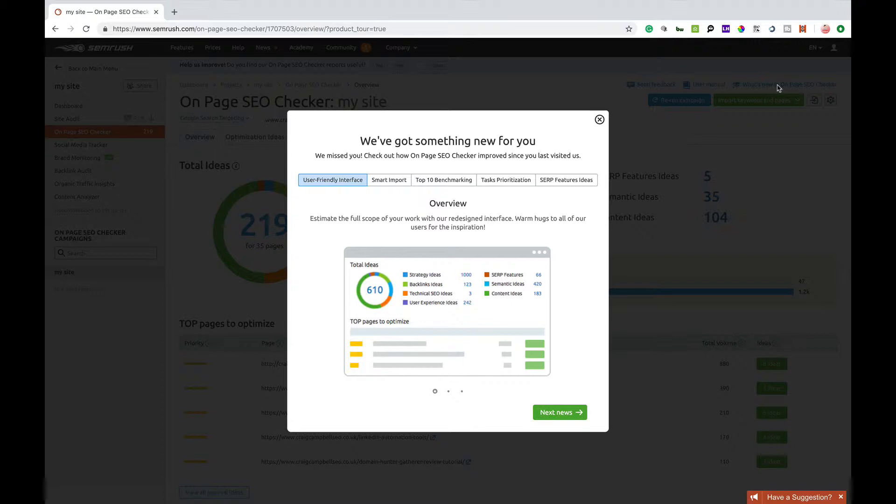
{"action": "mouse_move", "coordinate": [377, 204]}
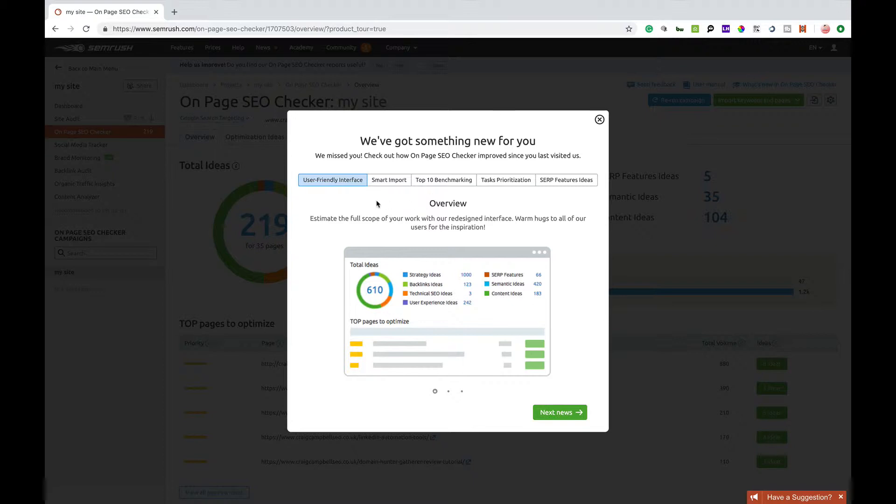
{"action": "left_click", "coordinate": [388, 180]}
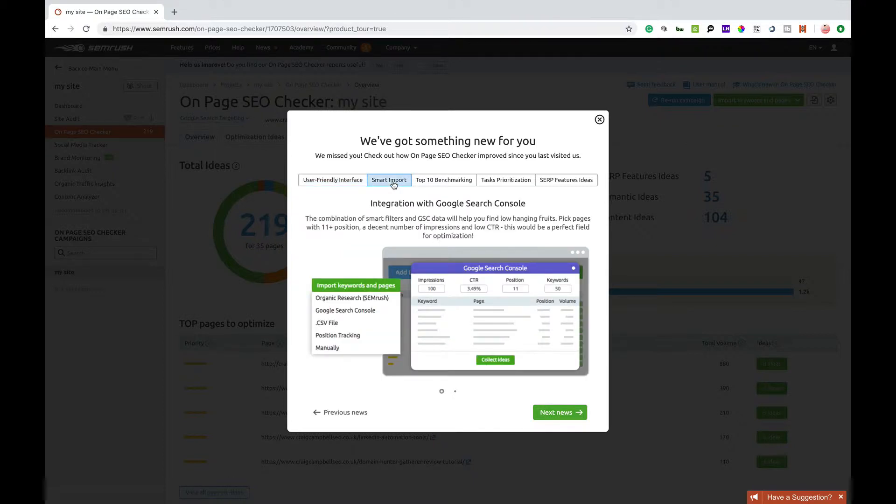
{"action": "mouse_move", "coordinate": [457, 247]}
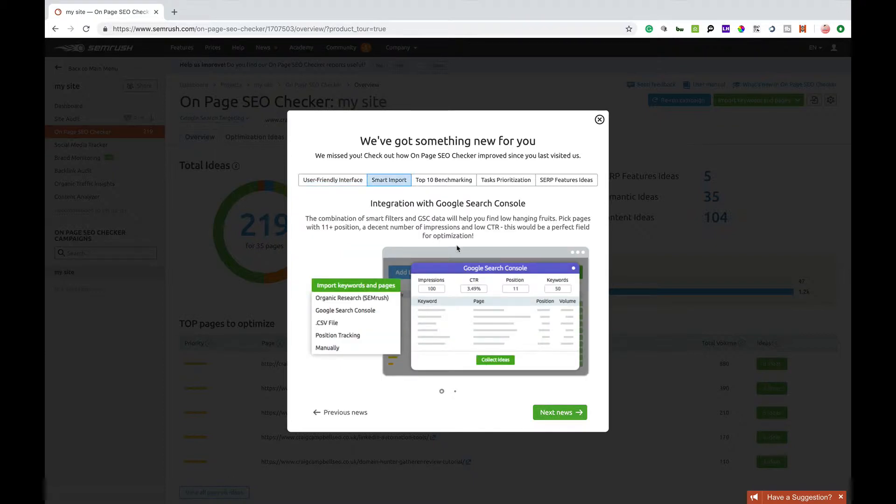
{"action": "left_click", "coordinate": [443, 180]}
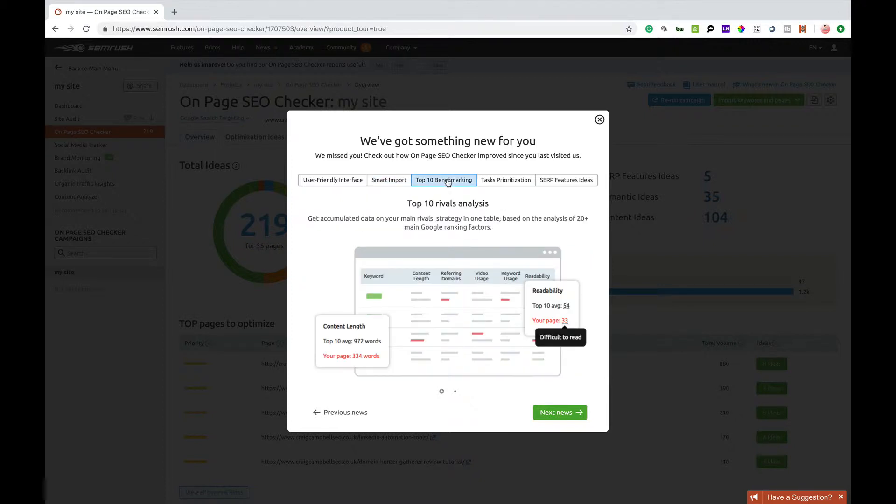
{"action": "mouse_move", "coordinate": [505, 181]}
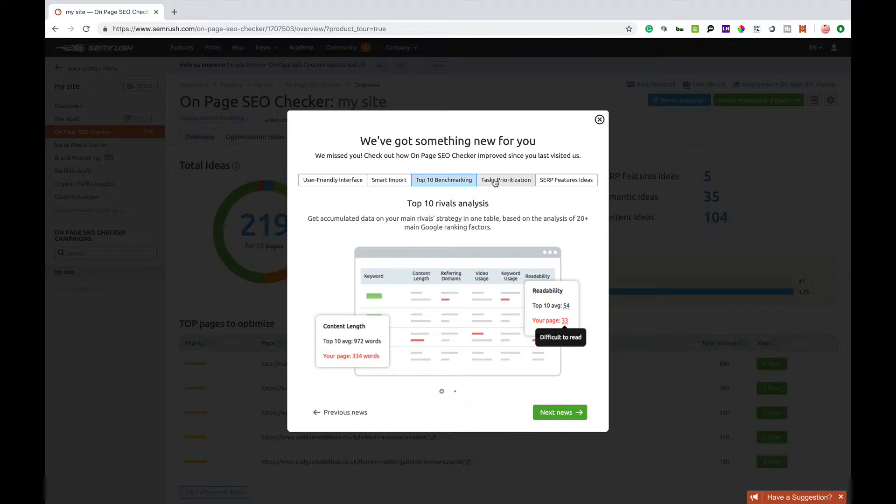
{"action": "left_click", "coordinate": [505, 180]}
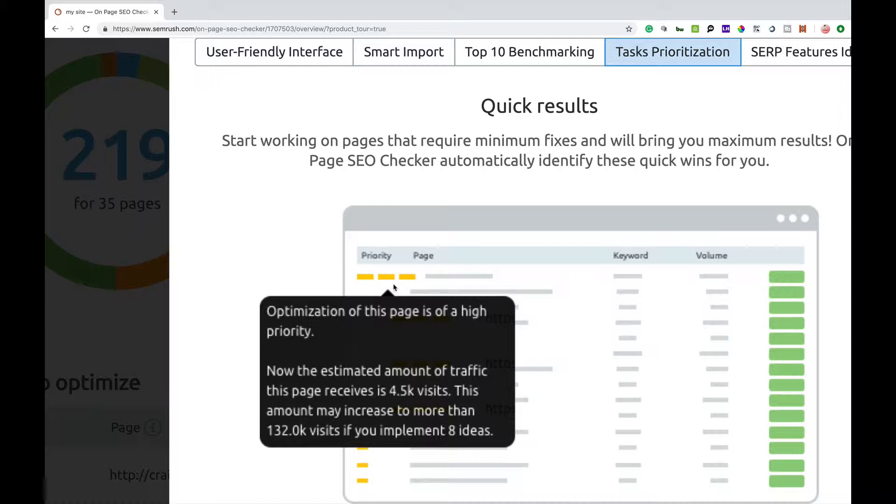
{"action": "mouse_move", "coordinate": [407, 278]}
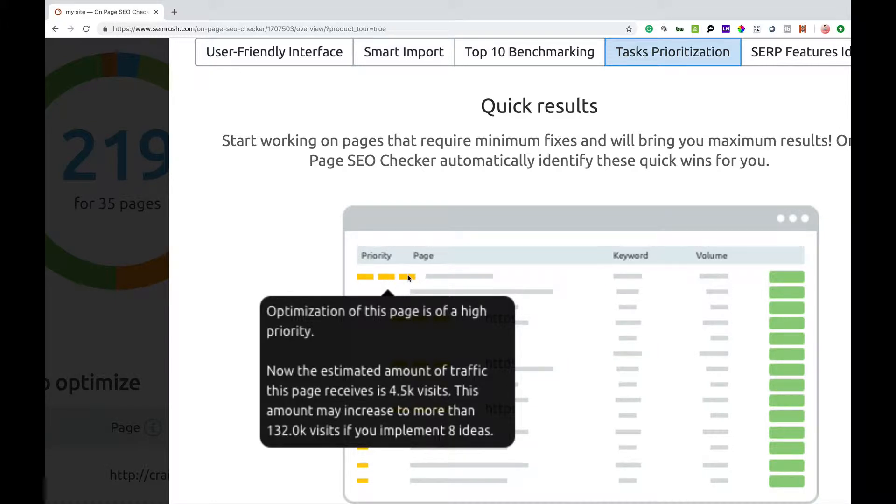
{"action": "mouse_move", "coordinate": [401, 424]}
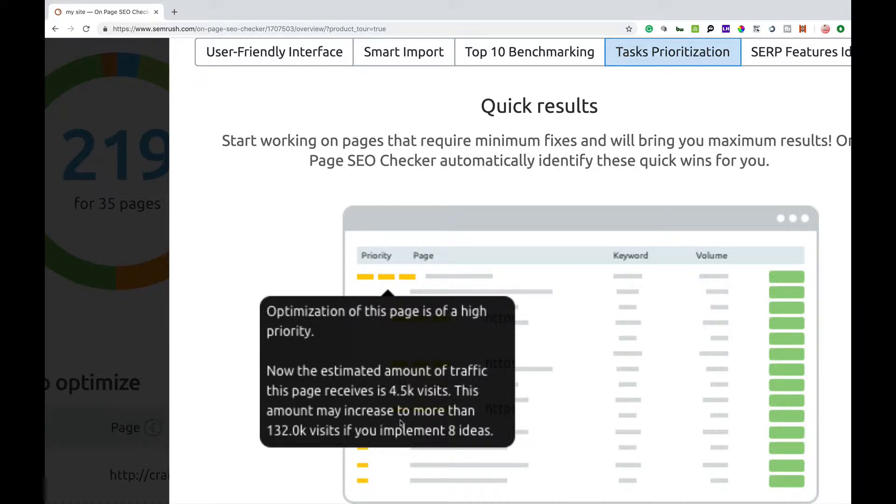
{"action": "mouse_move", "coordinate": [392, 486]}
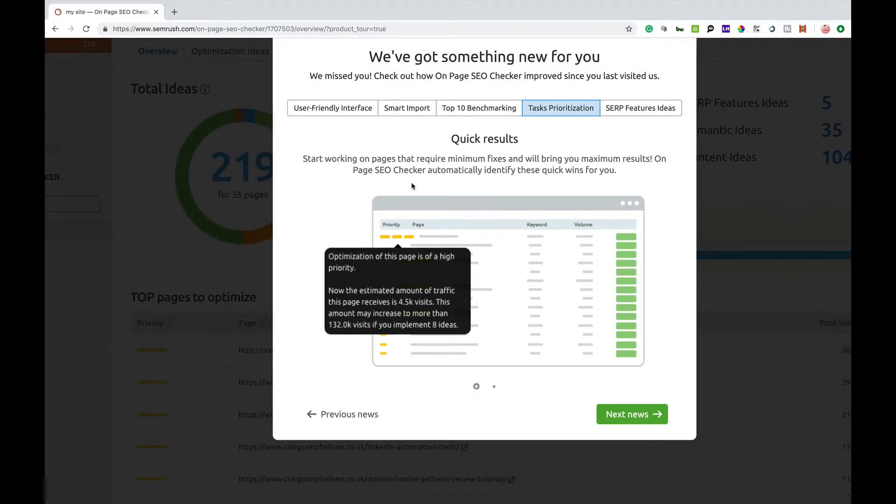
{"action": "left_click", "coordinate": [640, 108]}
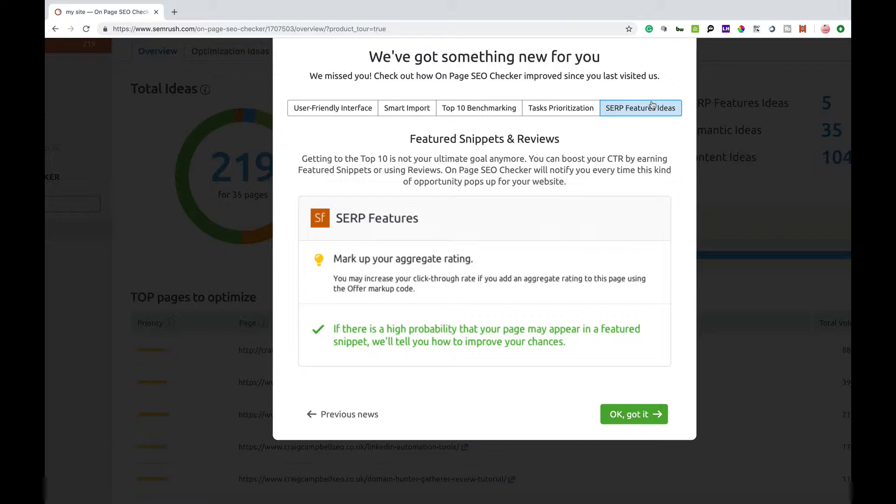
{"action": "mouse_move", "coordinate": [634, 414]}
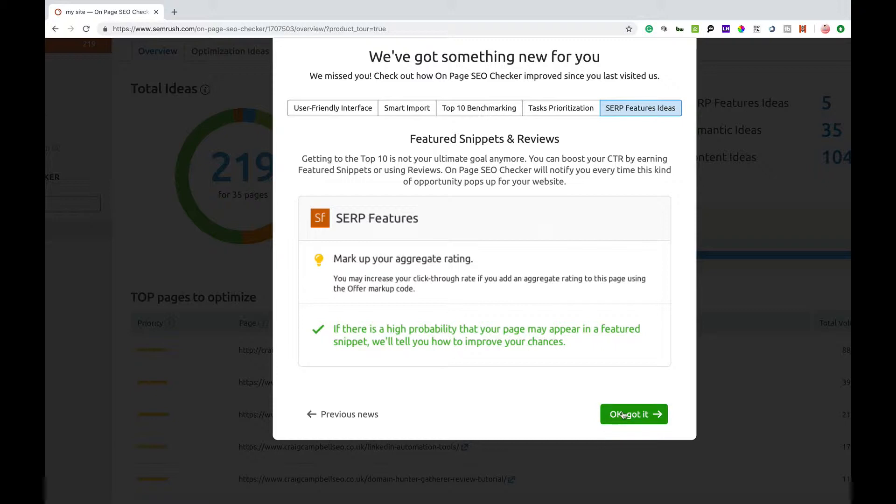
{"action": "left_click", "coordinate": [633, 413]}
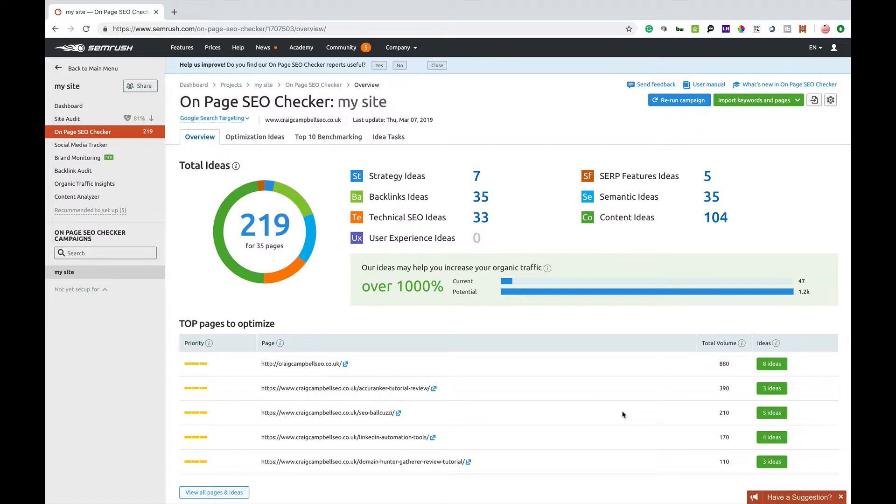
{"action": "mouse_move", "coordinate": [370, 275]}
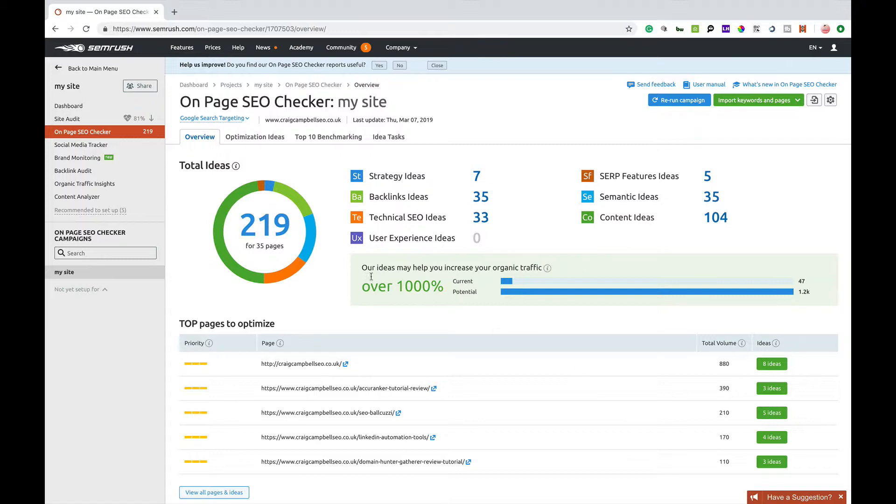
{"action": "mouse_move", "coordinate": [405, 180]}
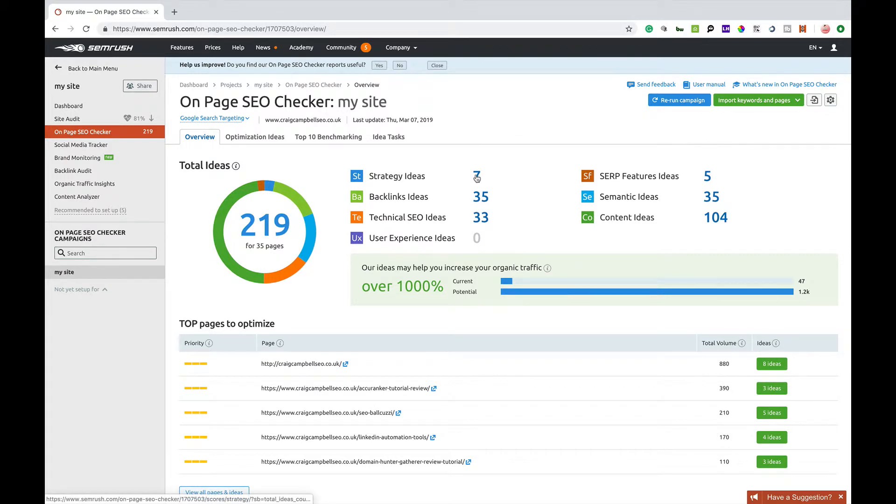
{"action": "mouse_move", "coordinate": [481, 216]}
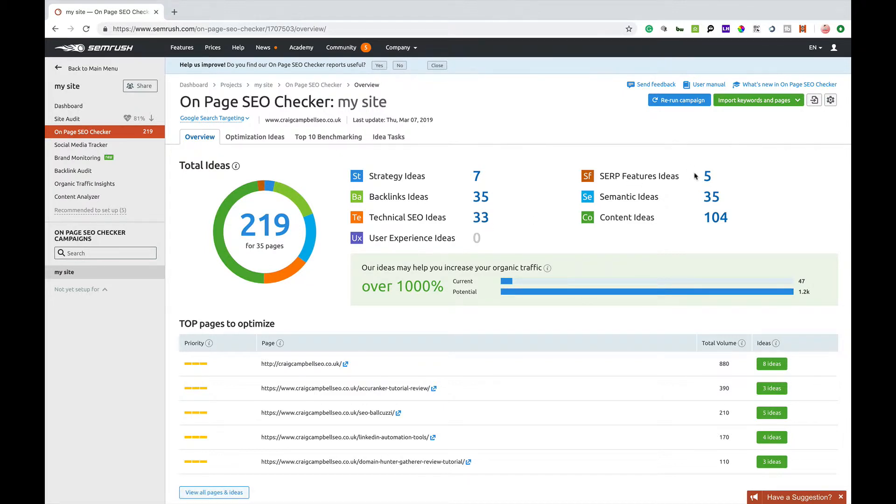
{"action": "mouse_move", "coordinate": [710, 196]}
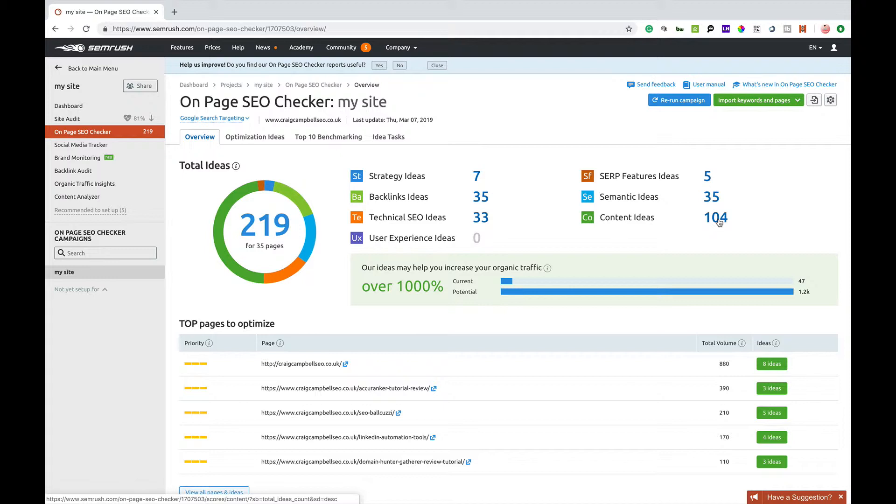
{"action": "mouse_move", "coordinate": [493, 183]}
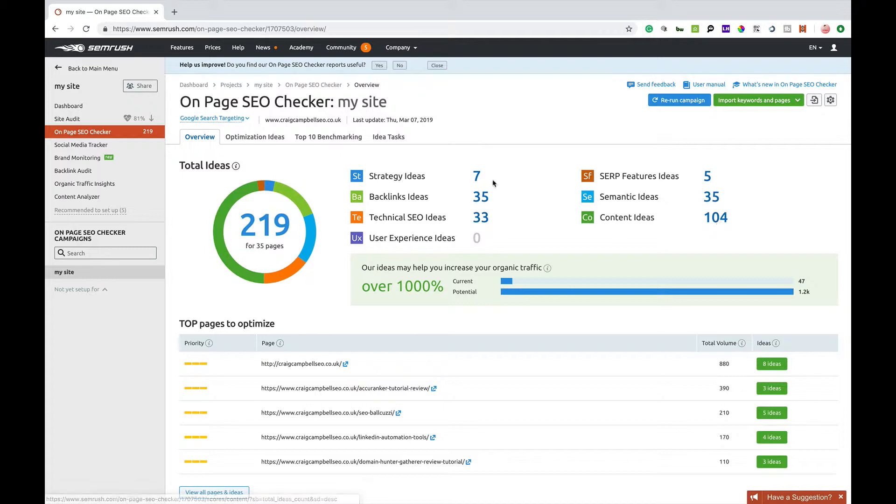
{"action": "mouse_move", "coordinate": [255, 137]}
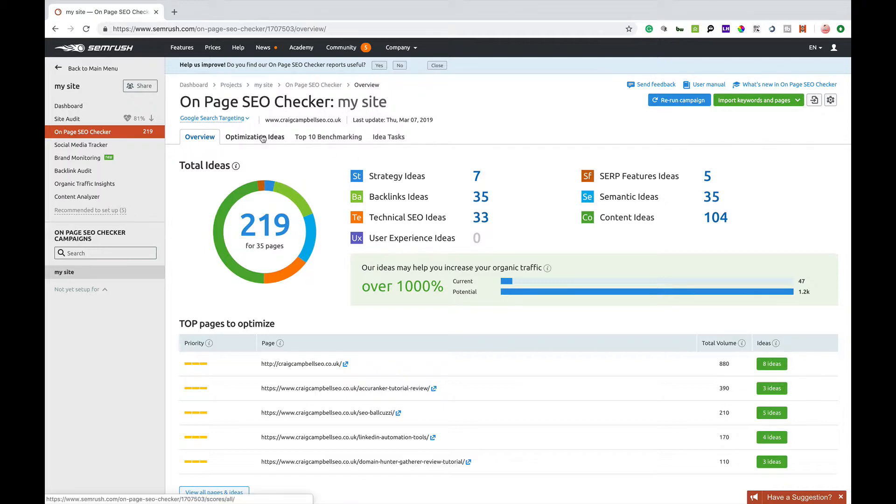
Step: Open the Optimization Ideas landing-page list and move to its second page
{"action": "left_click", "coordinate": [255, 137]}
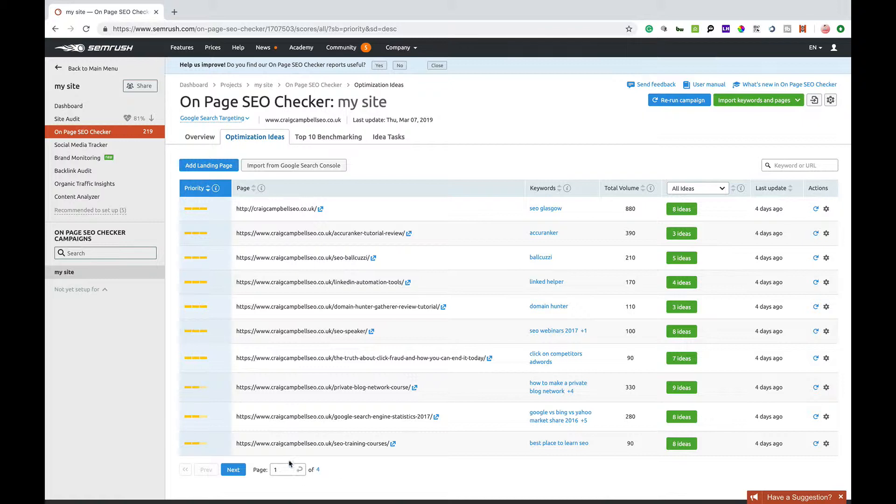
{"action": "mouse_move", "coordinate": [639, 253]}
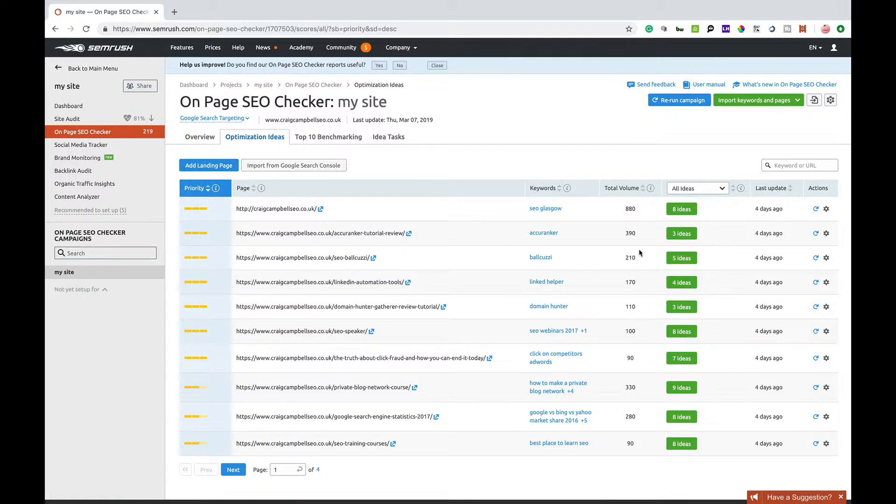
{"action": "mouse_move", "coordinate": [694, 375]}
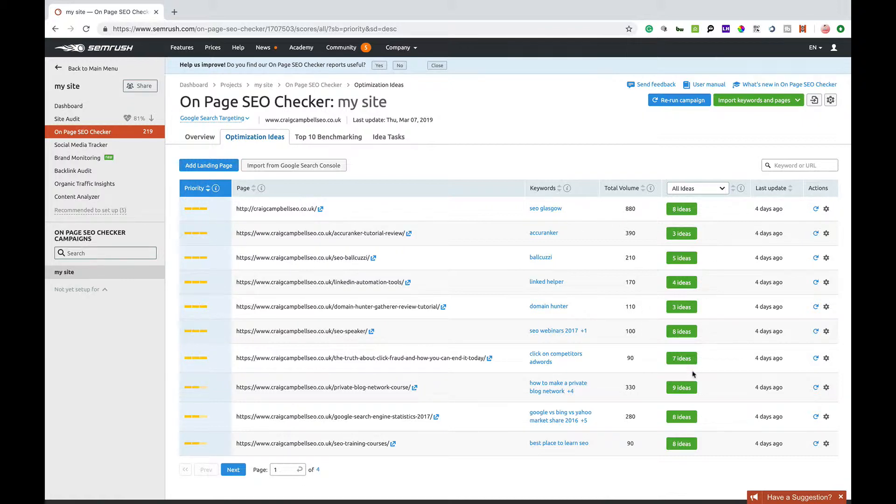
{"action": "mouse_move", "coordinate": [648, 231]}
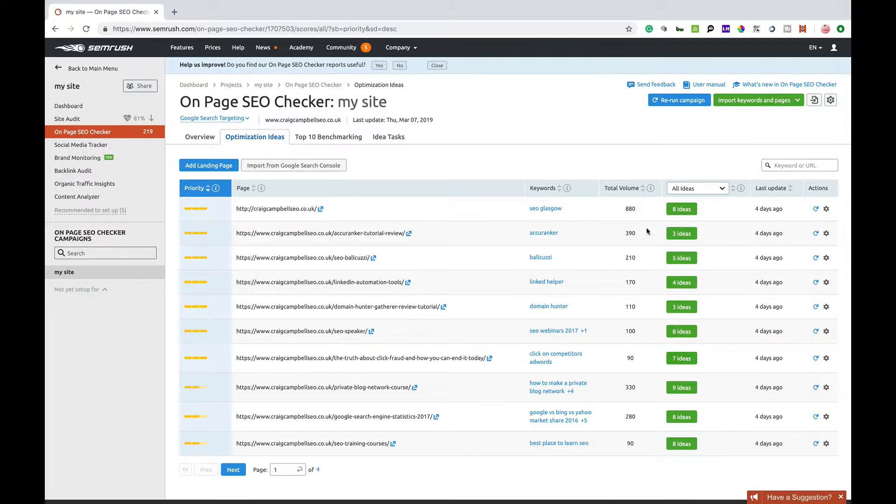
{"action": "mouse_move", "coordinate": [626, 203]}
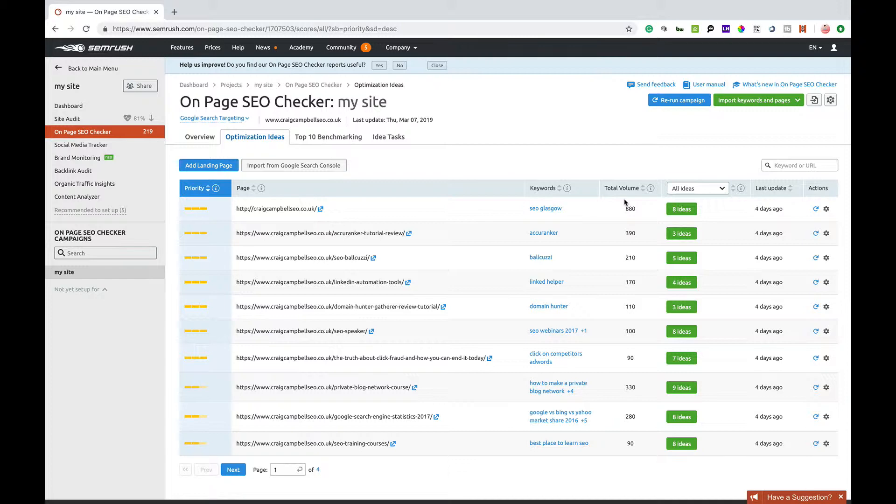
{"action": "left_click", "coordinate": [233, 469]}
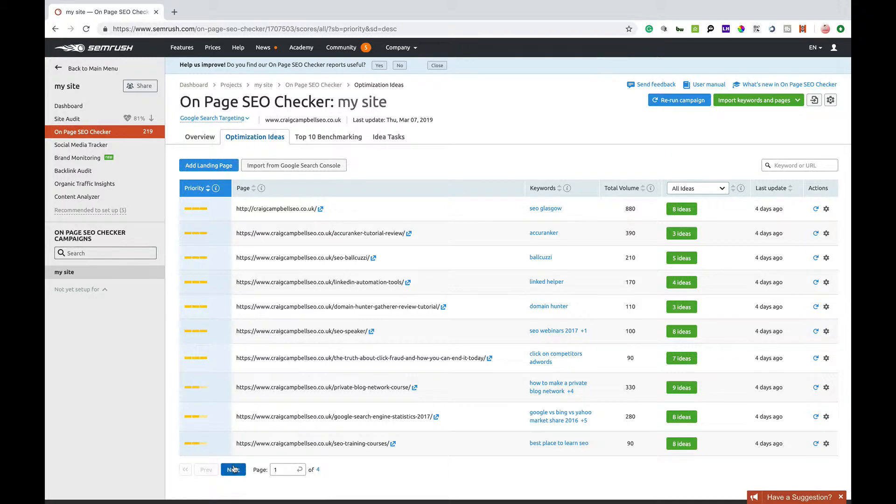
{"action": "left_click", "coordinate": [232, 469]}
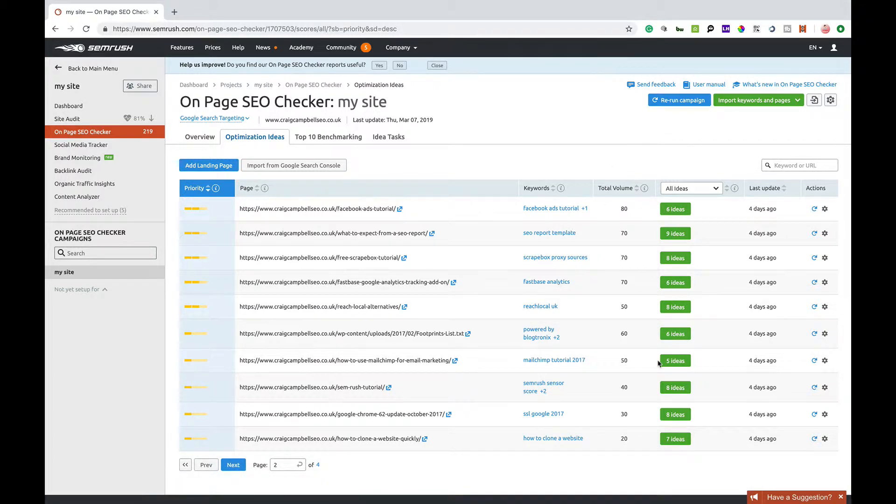
{"action": "mouse_move", "coordinate": [265, 472]}
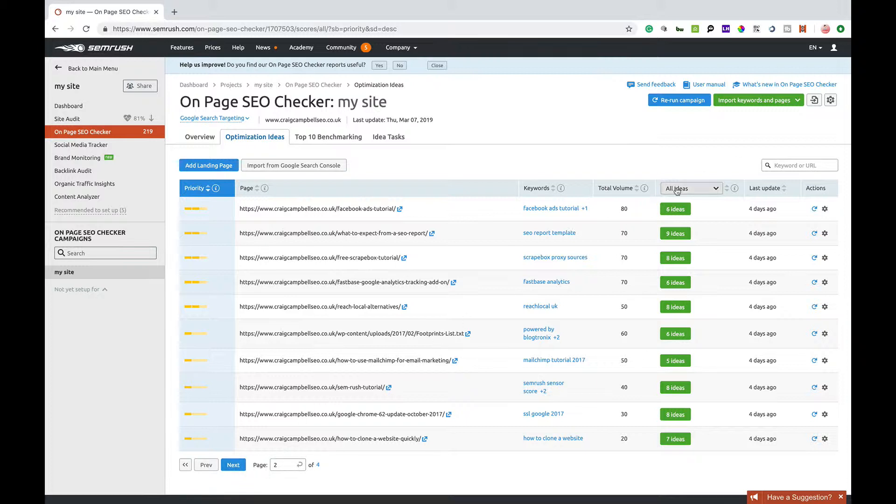
Step: Filter ideas by SERP Features, Backlinks and Technical Issues, then reset to All Ideas
{"action": "left_click", "coordinate": [690, 188]}
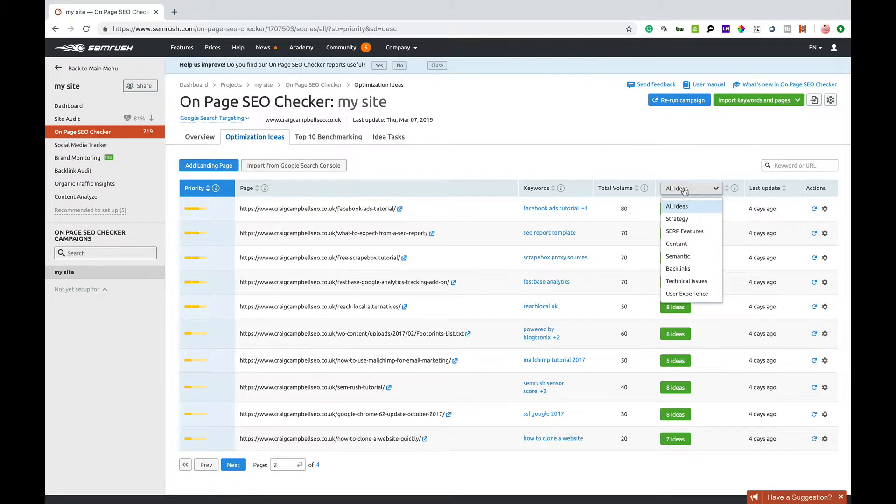
{"action": "mouse_move", "coordinate": [451, 166]}
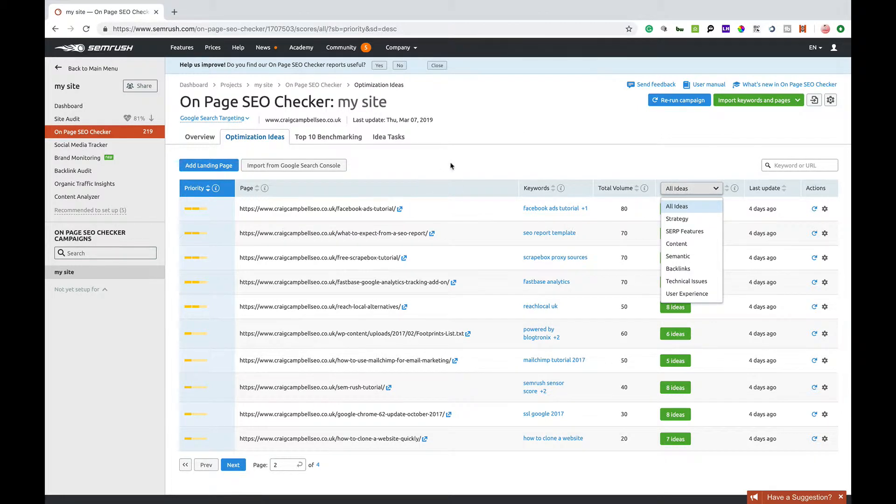
{"action": "mouse_move", "coordinate": [205, 193]}
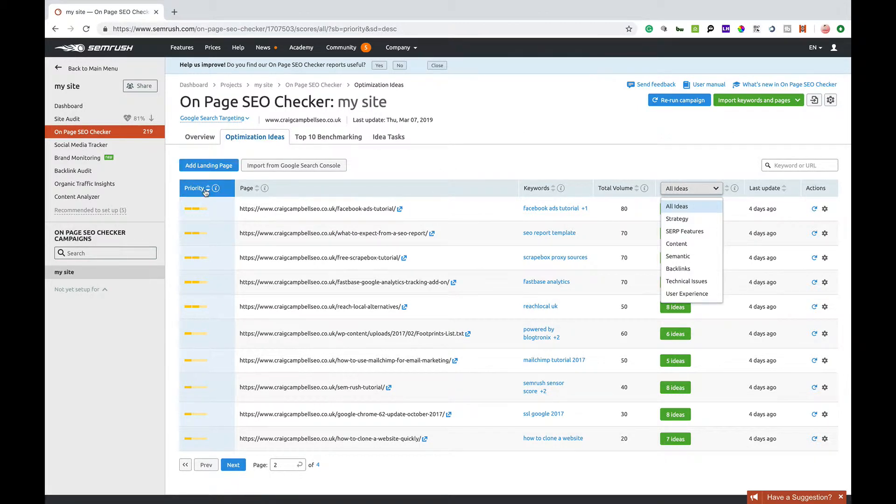
{"action": "mouse_move", "coordinate": [366, 216]}
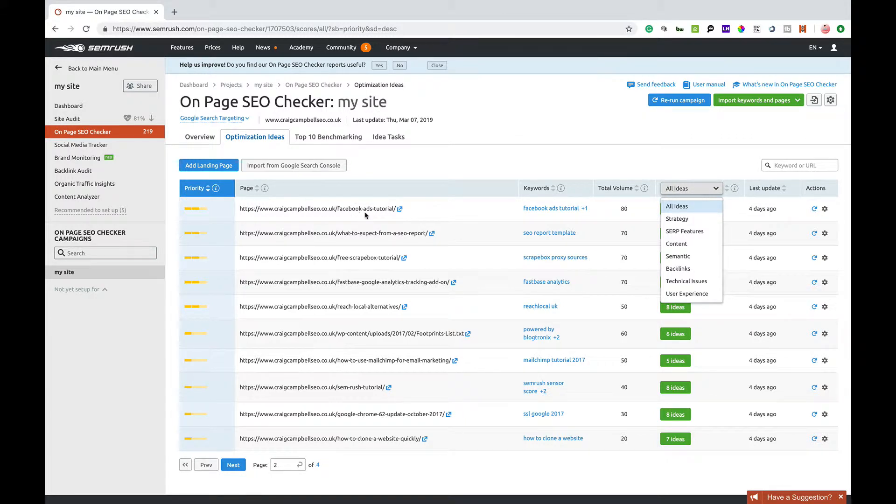
{"action": "mouse_move", "coordinate": [551, 193]}
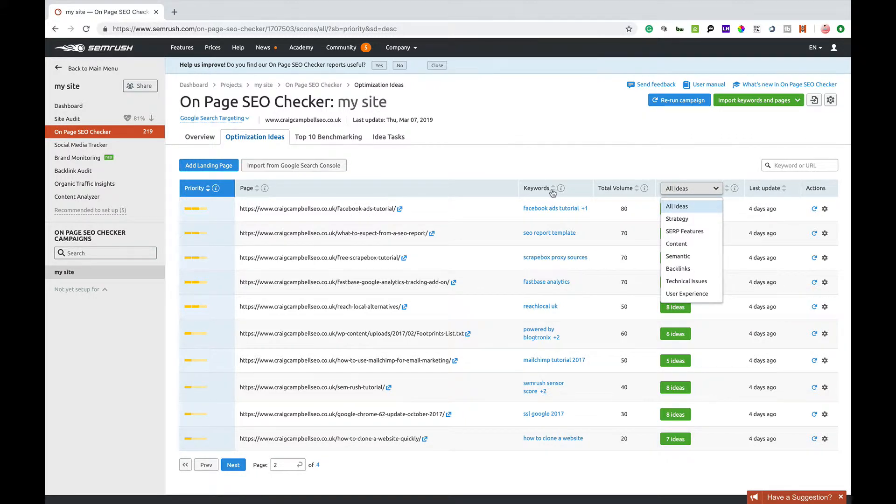
{"action": "mouse_move", "coordinate": [689, 192]}
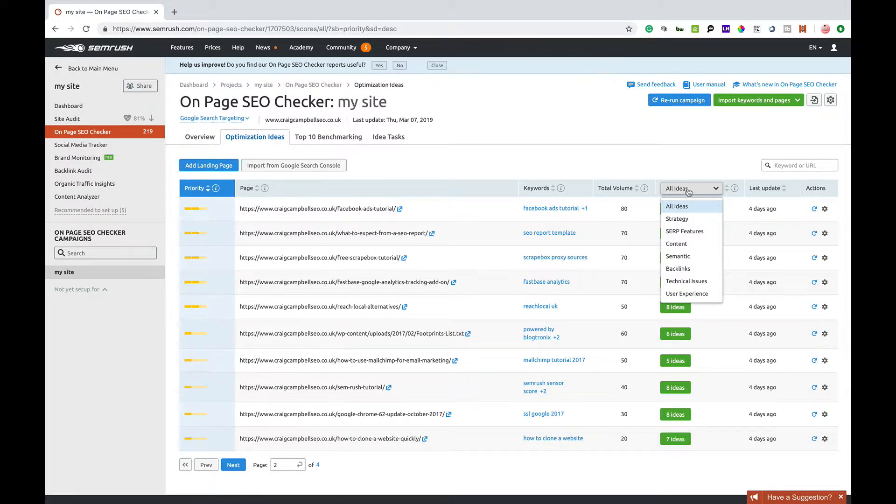
{"action": "mouse_move", "coordinate": [684, 232]}
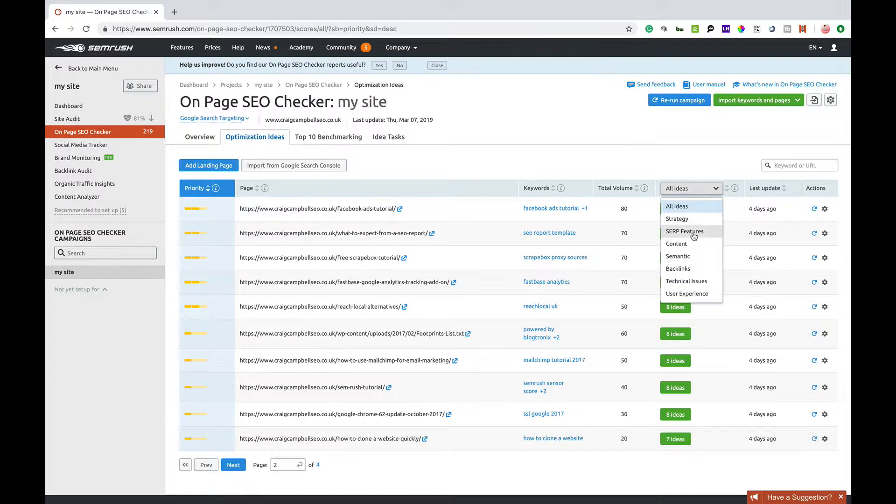
{"action": "left_click", "coordinate": [684, 231]}
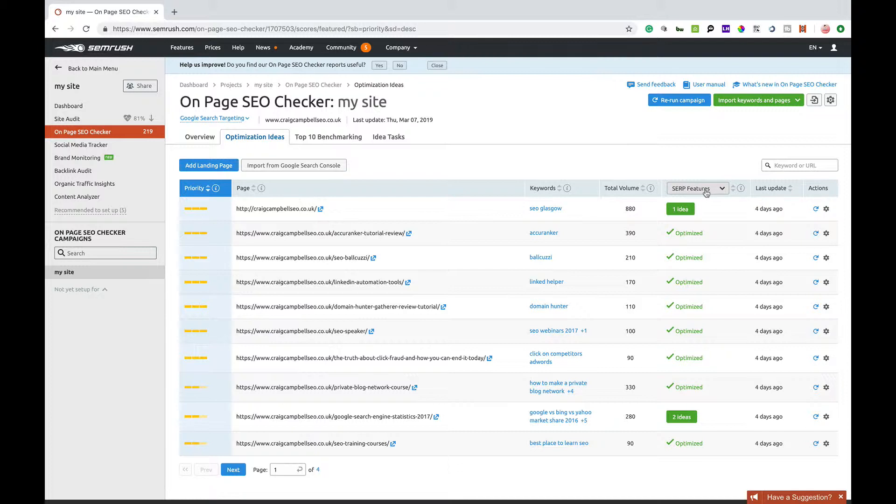
{"action": "left_click", "coordinate": [696, 188]}
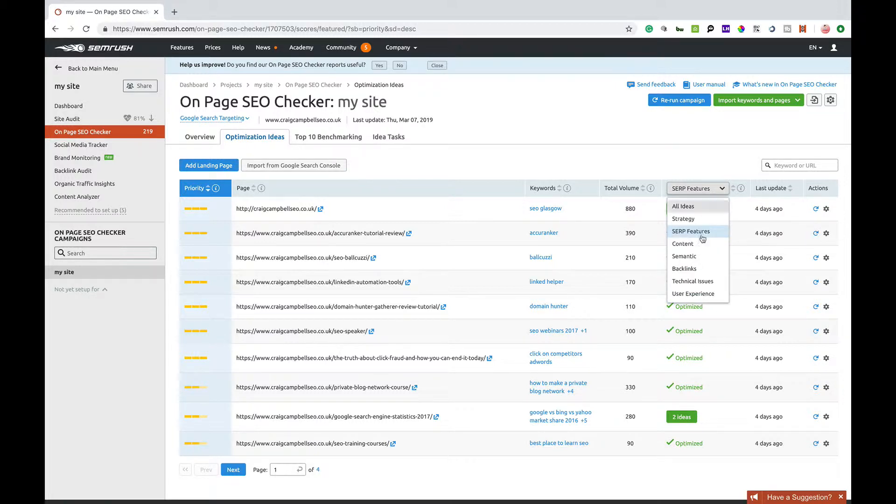
{"action": "left_click", "coordinate": [684, 269]}
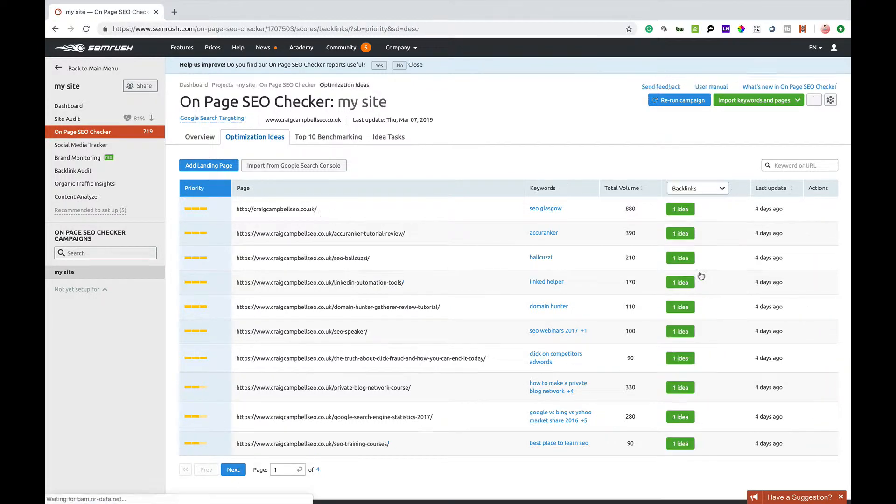
{"action": "left_click", "coordinate": [696, 188]}
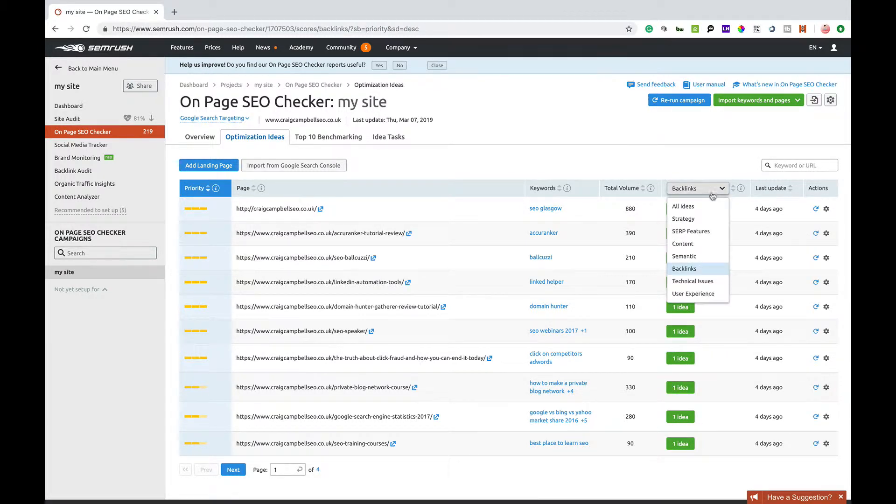
{"action": "left_click", "coordinate": [692, 281]}
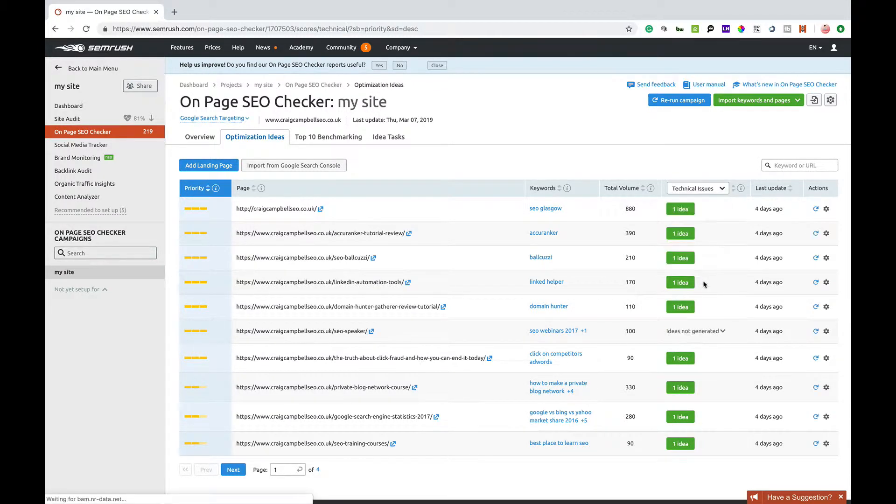
{"action": "left_click", "coordinate": [697, 188]}
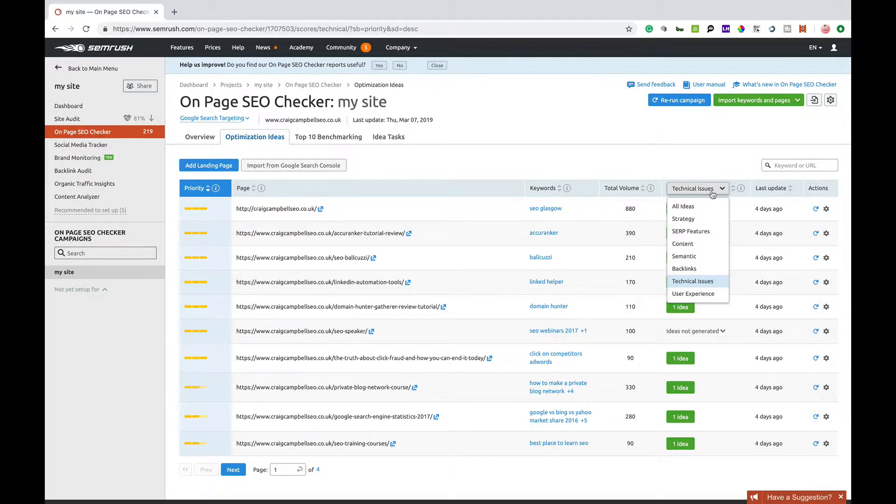
{"action": "left_click", "coordinate": [682, 207]}
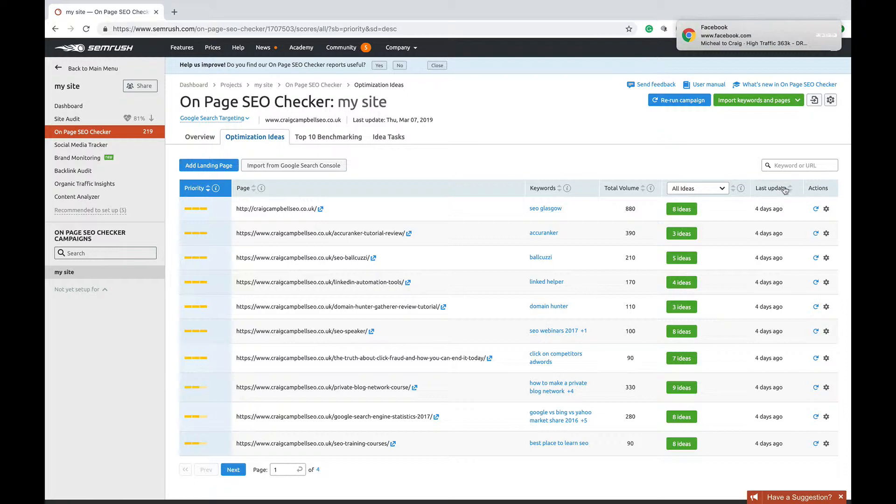
{"action": "mouse_move", "coordinate": [827, 207]}
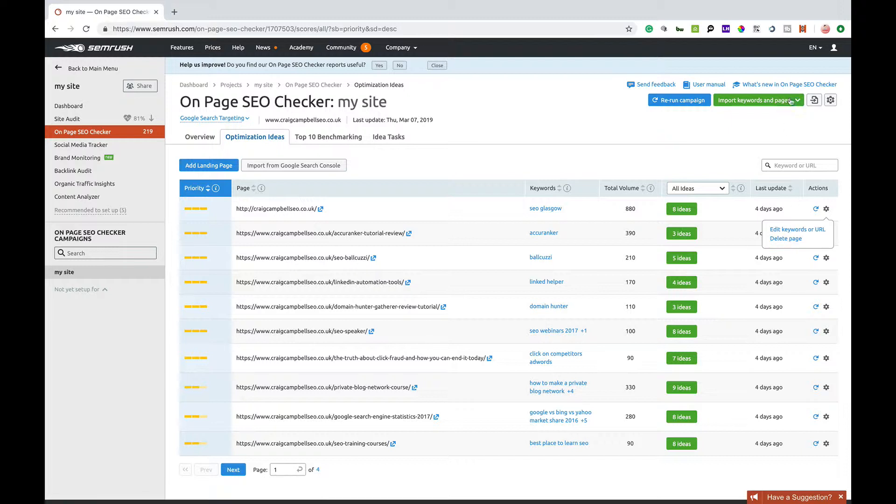
{"action": "left_click", "coordinate": [757, 100]}
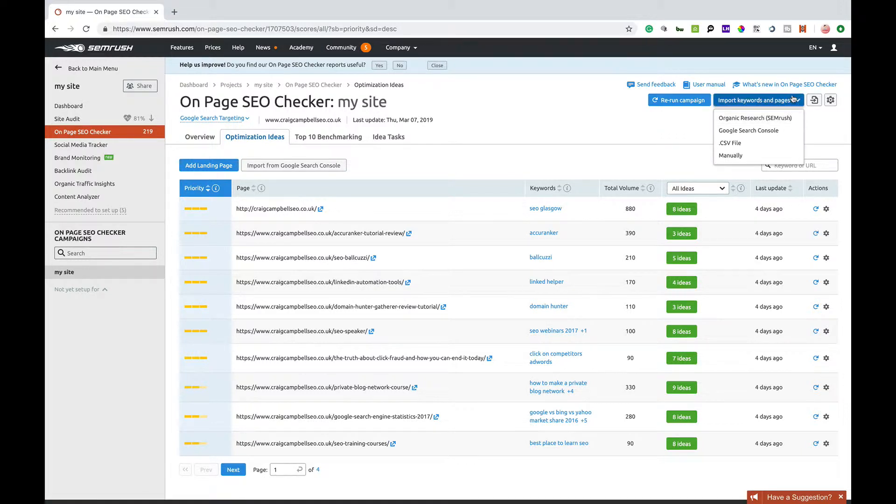
{"action": "mouse_move", "coordinate": [745, 155]}
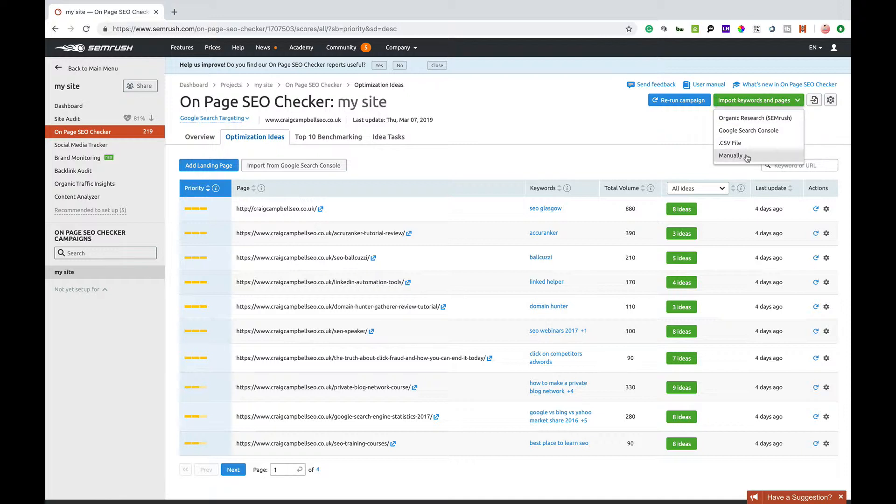
{"action": "mouse_move", "coordinate": [738, 143]}
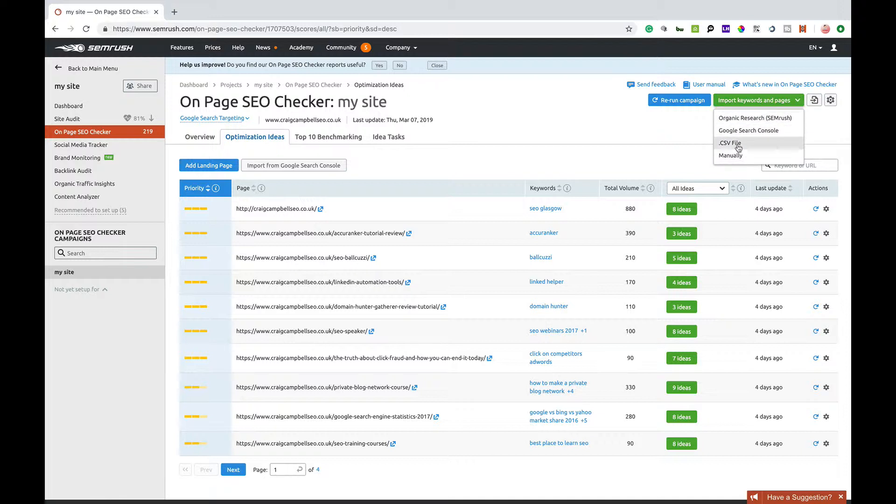
{"action": "mouse_move", "coordinate": [545, 116]}
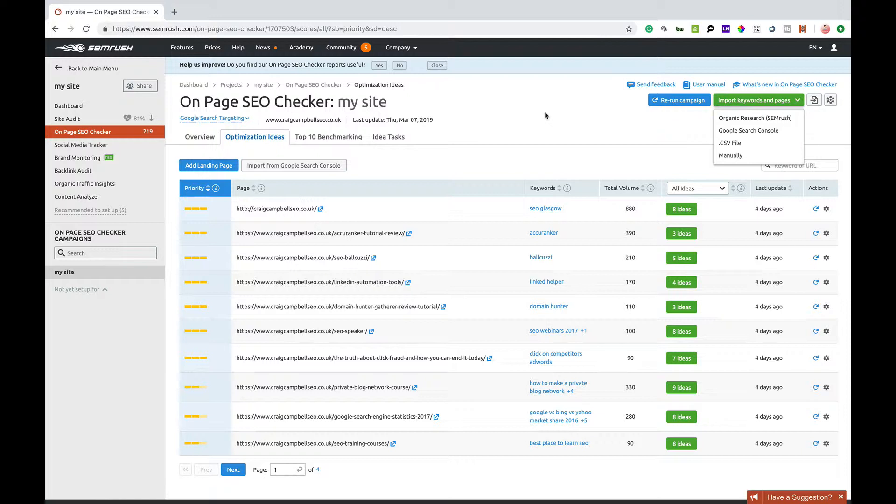
{"action": "mouse_move", "coordinate": [440, 181]}
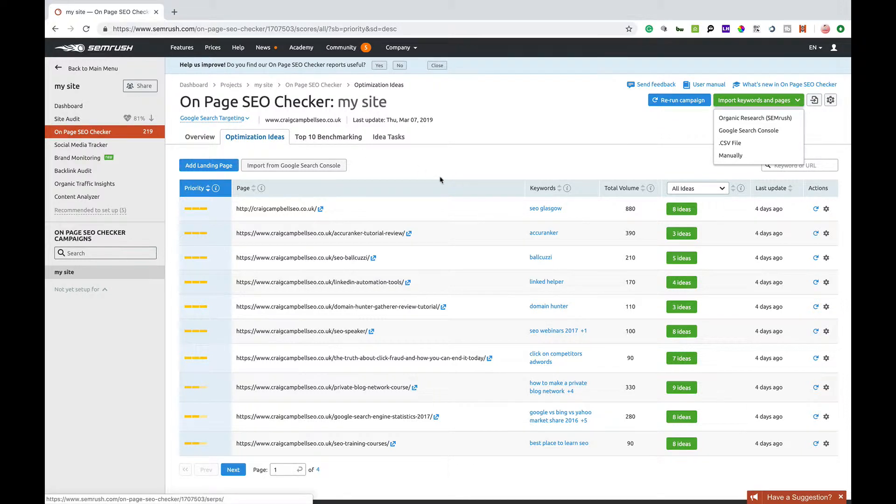
{"action": "mouse_move", "coordinate": [681, 209]}
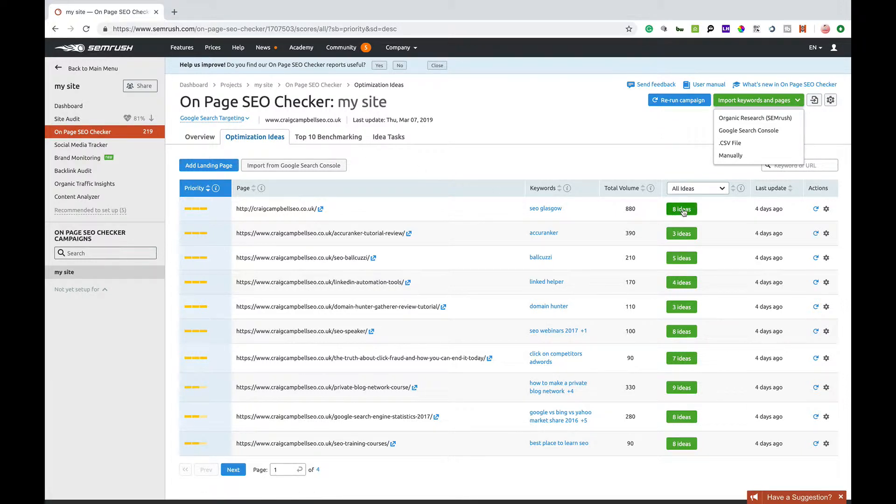
{"action": "mouse_move", "coordinate": [689, 347]}
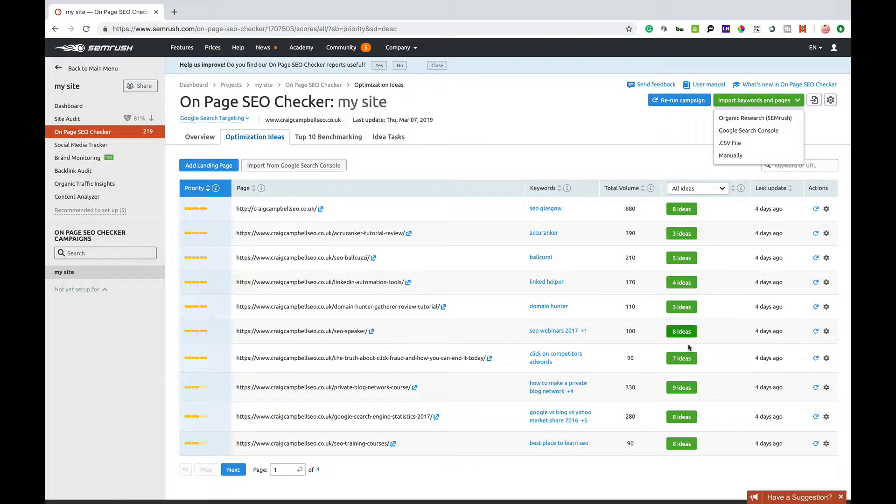
{"action": "mouse_move", "coordinate": [689, 358]}
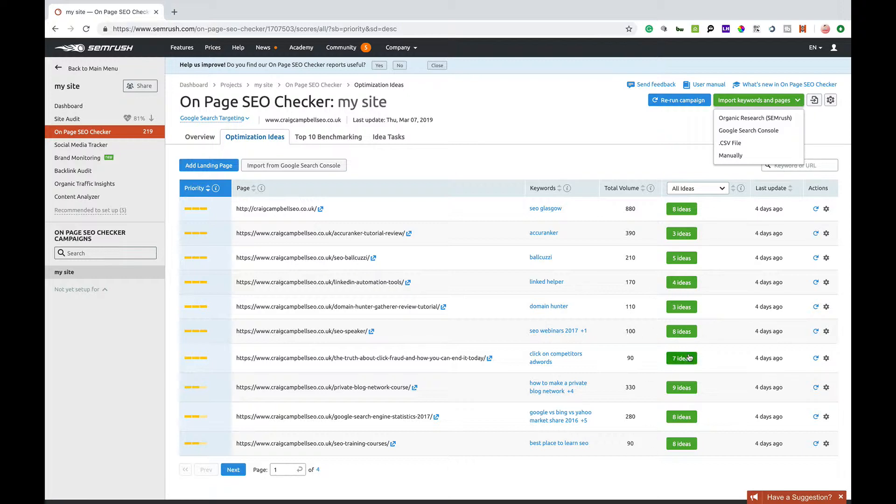
Step: Open the 7 optimization ideas for the click-fraud landing page
{"action": "left_click", "coordinate": [681, 359]}
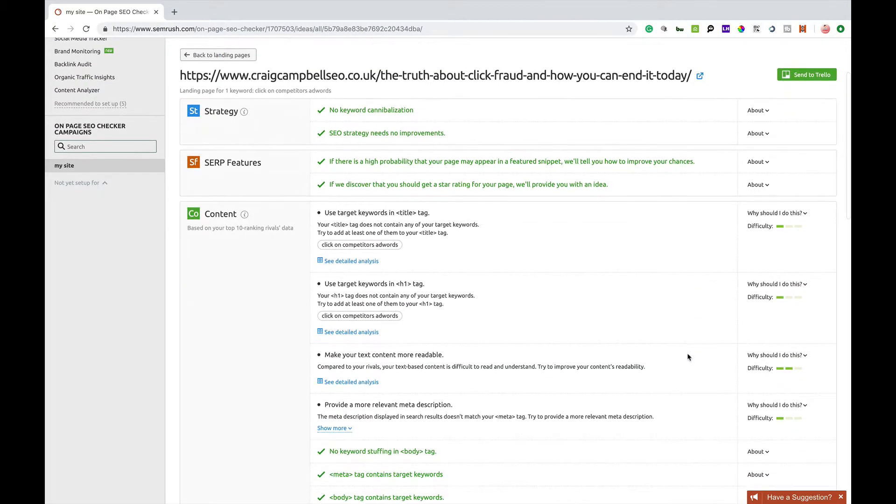
{"action": "mouse_move", "coordinate": [729, 99]}
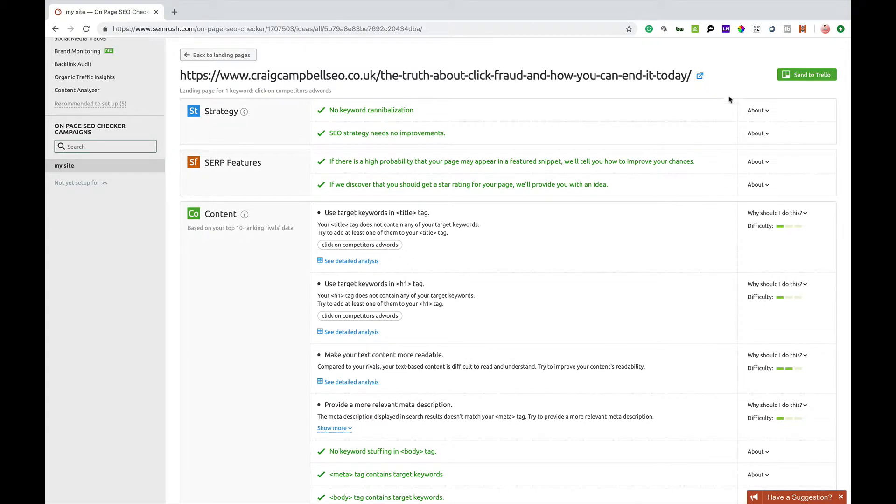
{"action": "mouse_move", "coordinate": [821, 70]}
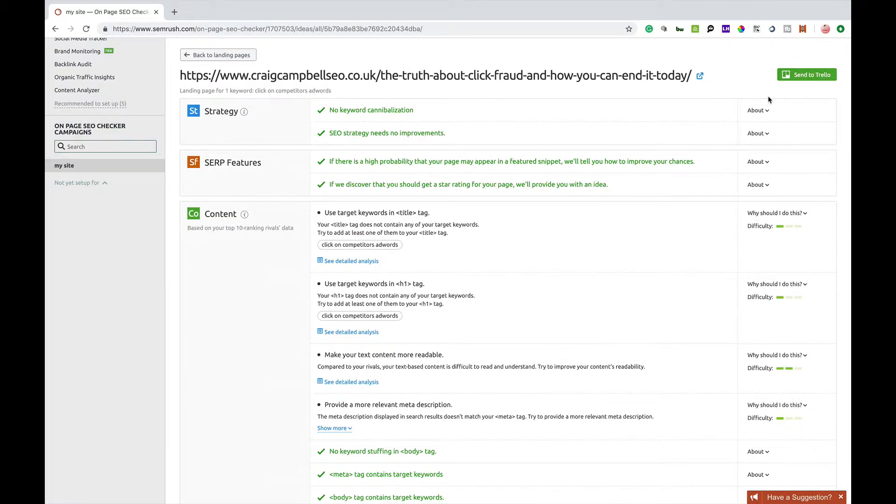
{"action": "mouse_move", "coordinate": [366, 125]}
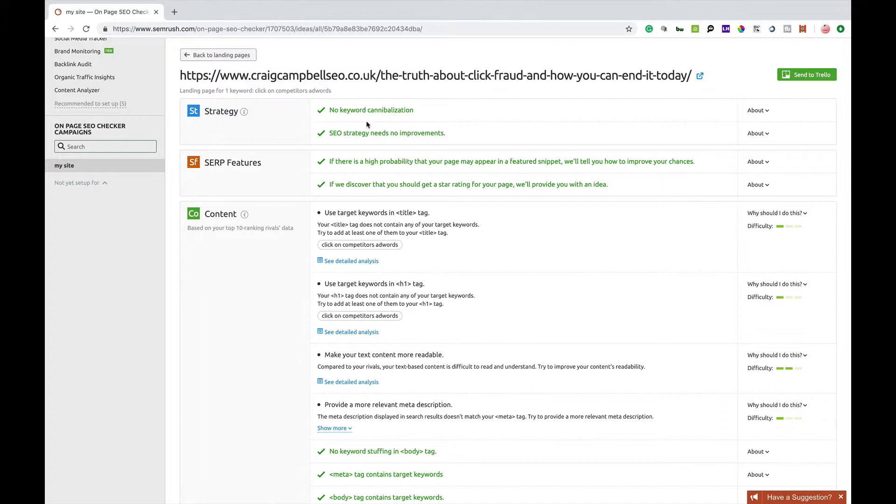
{"action": "mouse_move", "coordinate": [377, 140]}
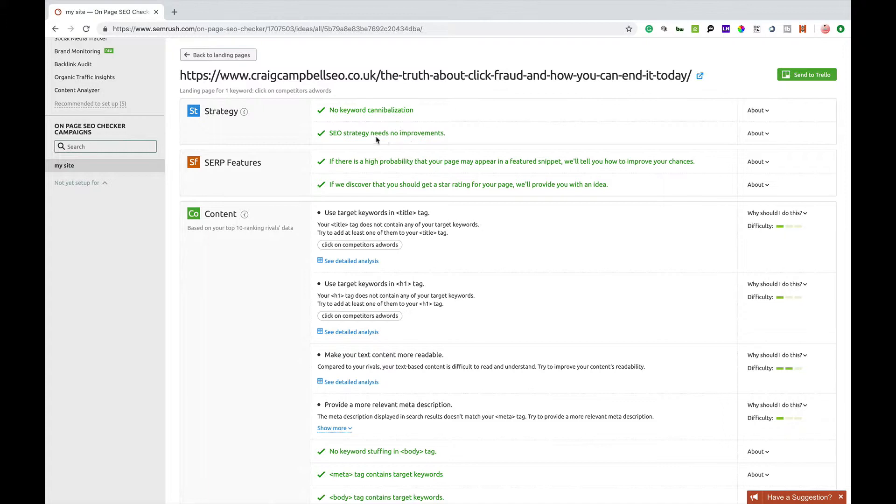
{"action": "mouse_move", "coordinate": [422, 136]}
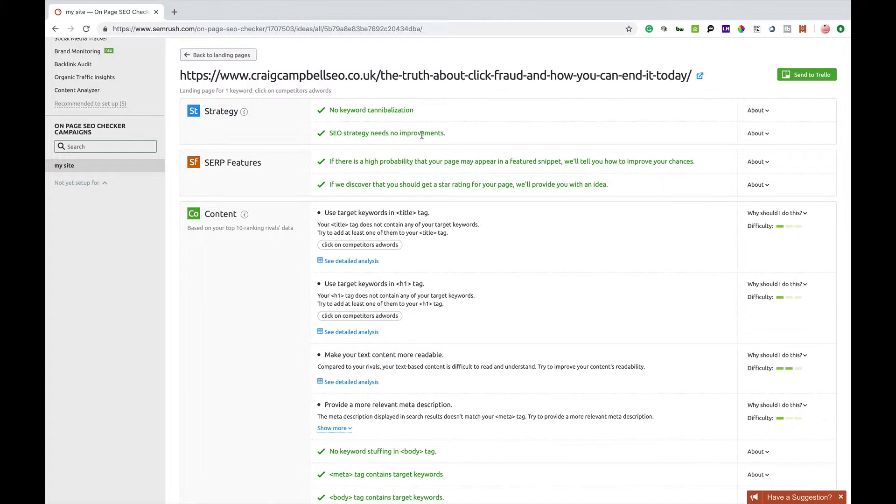
{"action": "mouse_move", "coordinate": [410, 109]}
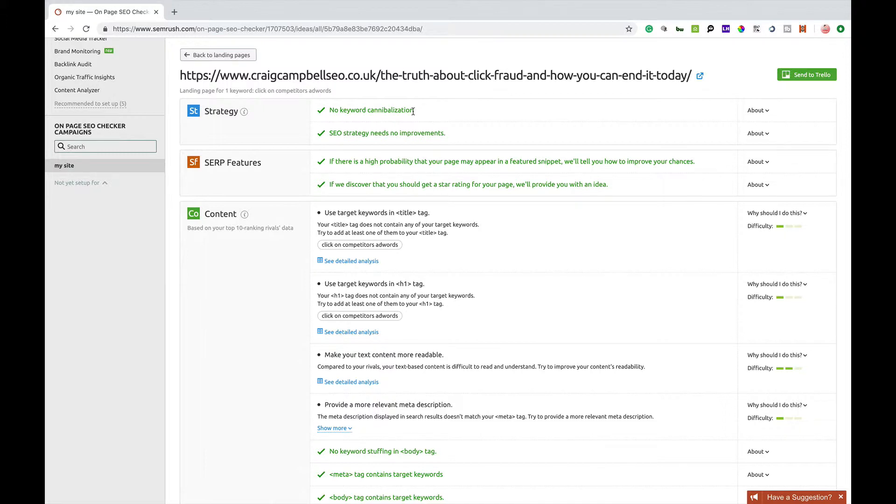
{"action": "mouse_move", "coordinate": [559, 222]}
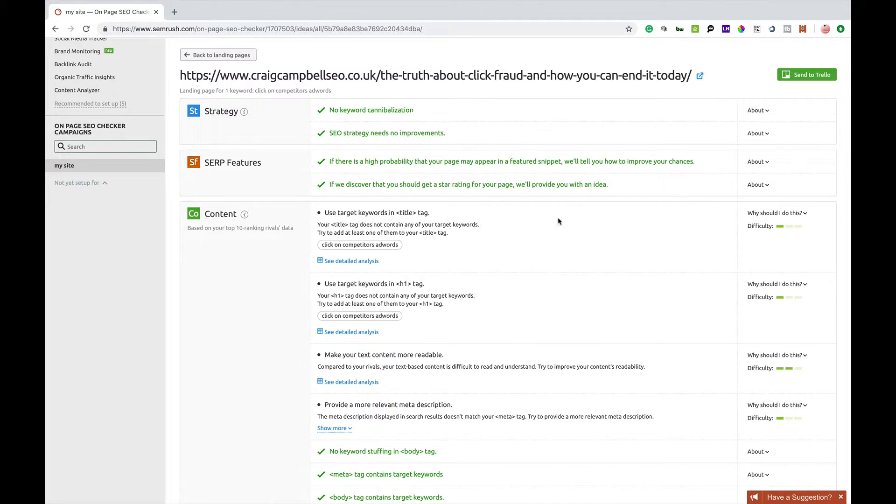
{"action": "mouse_move", "coordinate": [554, 176]}
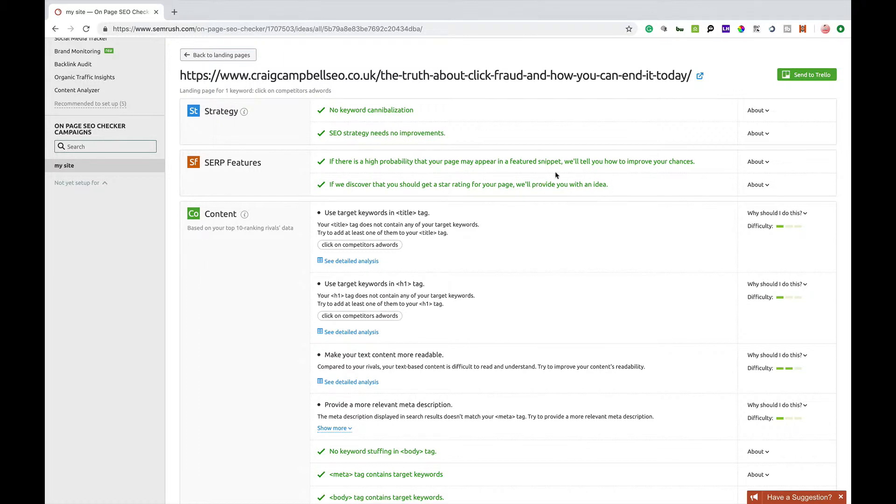
{"action": "mouse_move", "coordinate": [496, 255]}
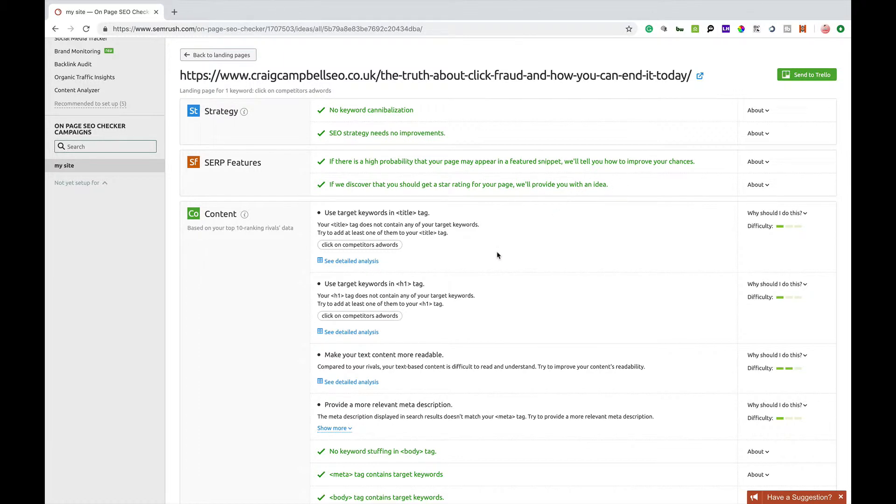
{"action": "scroll", "scroll_direction": "down", "scroll_amount": 3}
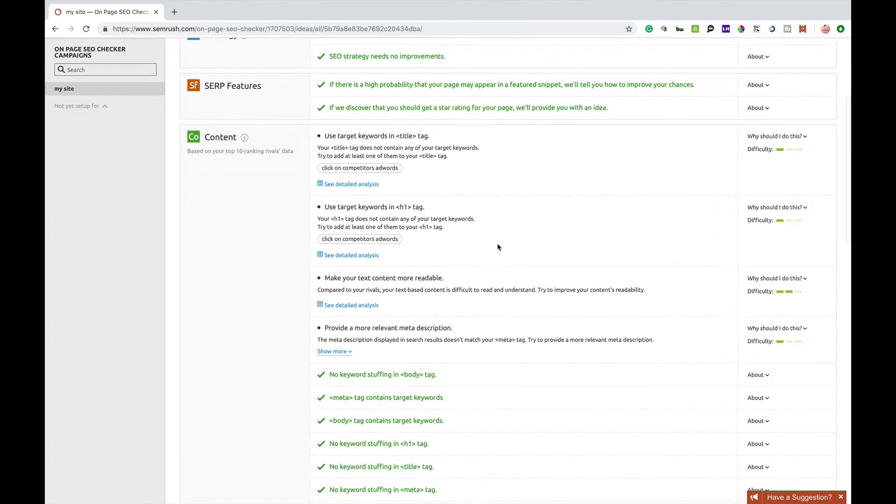
{"action": "scroll", "scroll_direction": "down", "scroll_amount": 3}
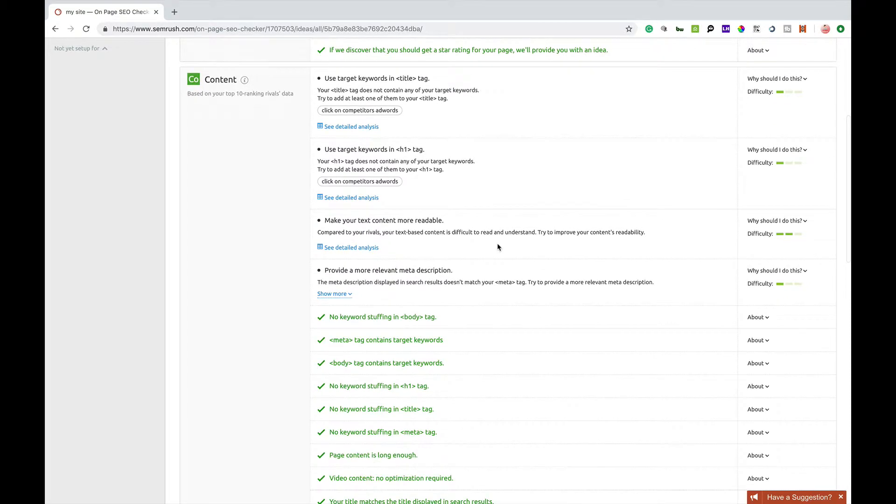
{"action": "scroll", "scroll_direction": "down", "scroll_amount": 3}
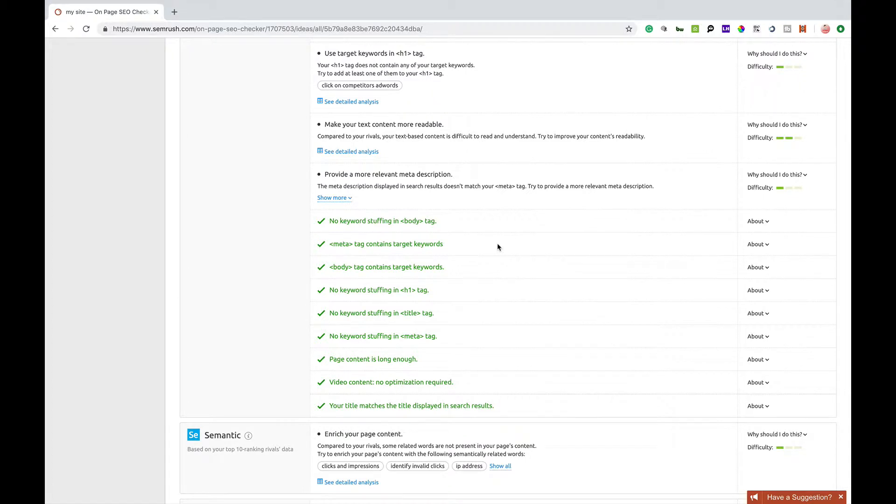
{"action": "scroll", "scroll_direction": "down", "scroll_amount": 3}
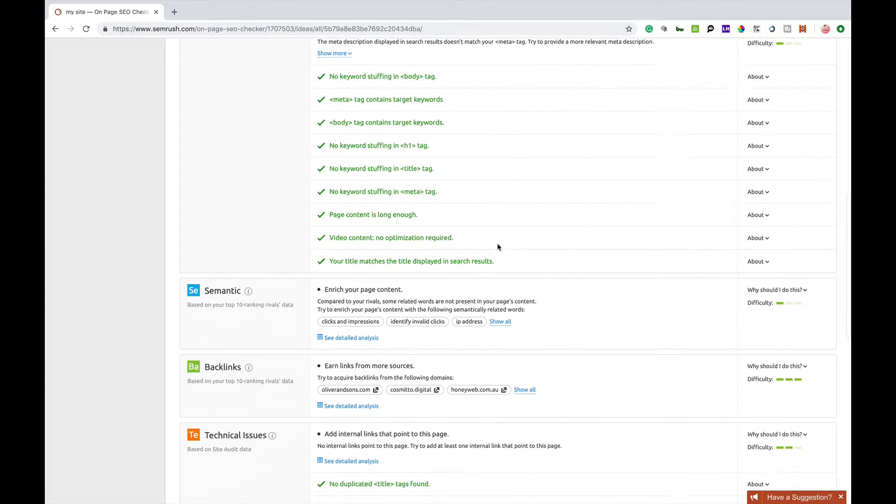
{"action": "scroll", "scroll_direction": "down", "scroll_amount": 3}
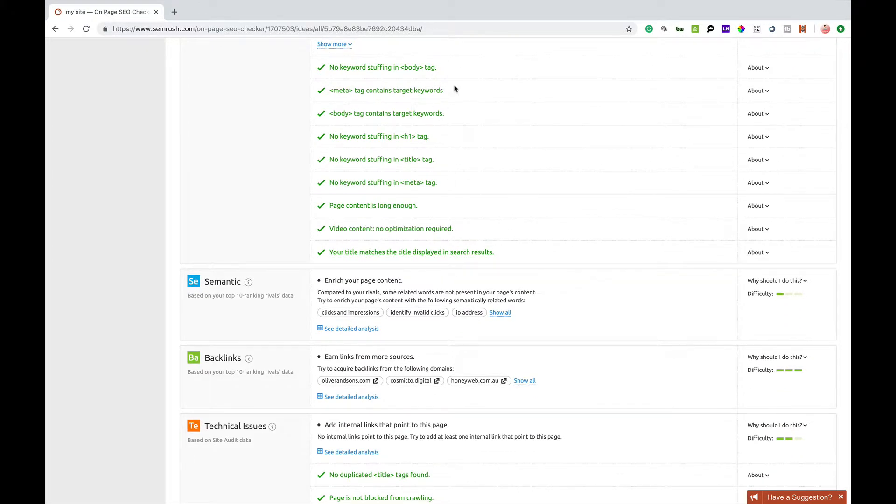
{"action": "scroll", "scroll_direction": "down", "scroll_amount": 3}
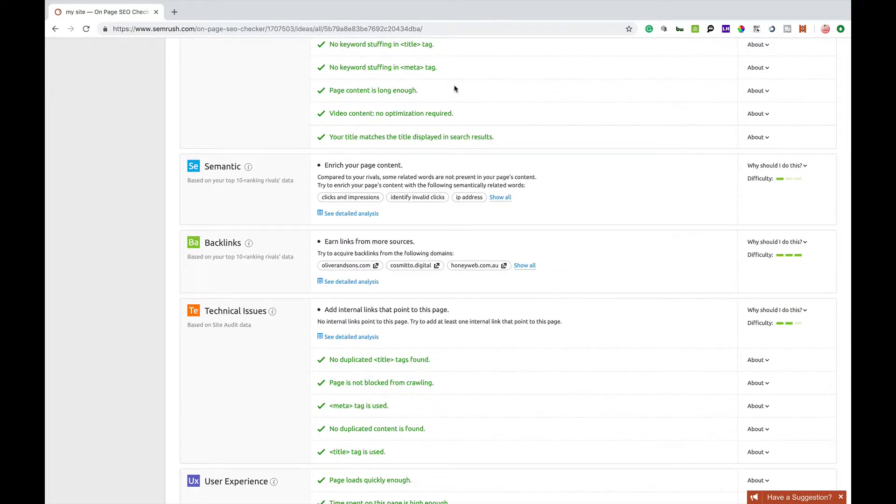
{"action": "mouse_move", "coordinate": [308, 178]}
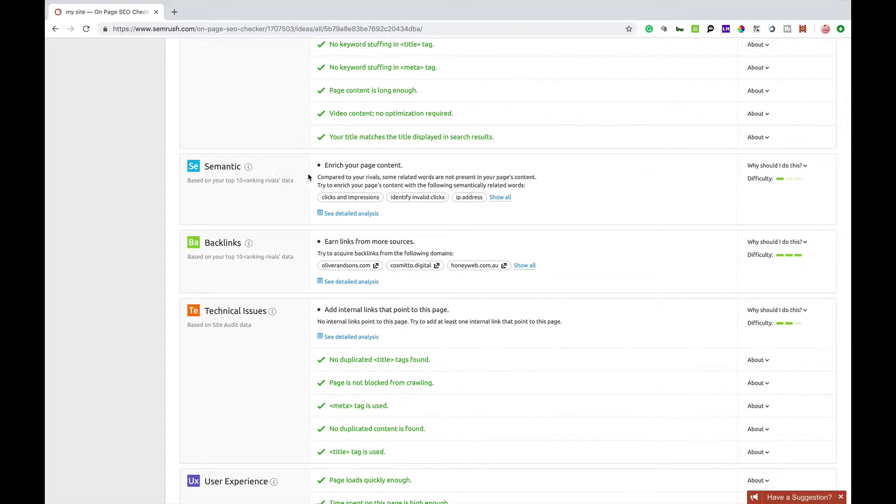
{"action": "mouse_move", "coordinate": [453, 170]}
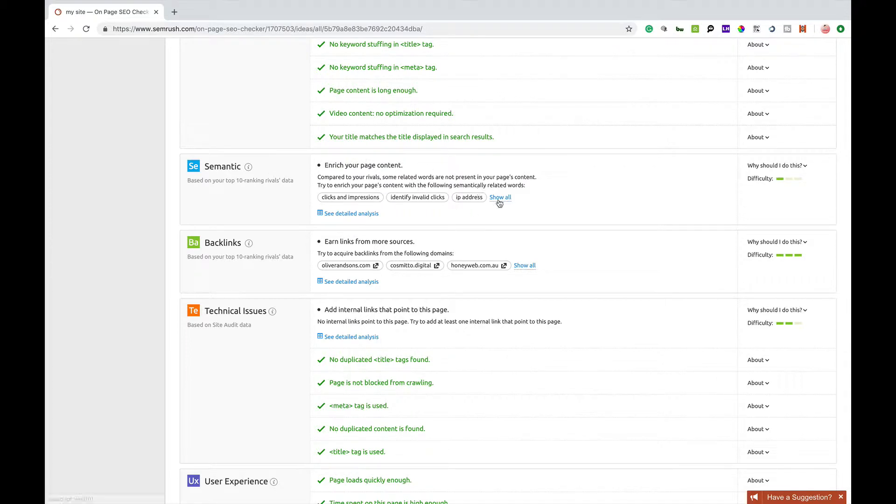
{"action": "mouse_move", "coordinate": [537, 197]}
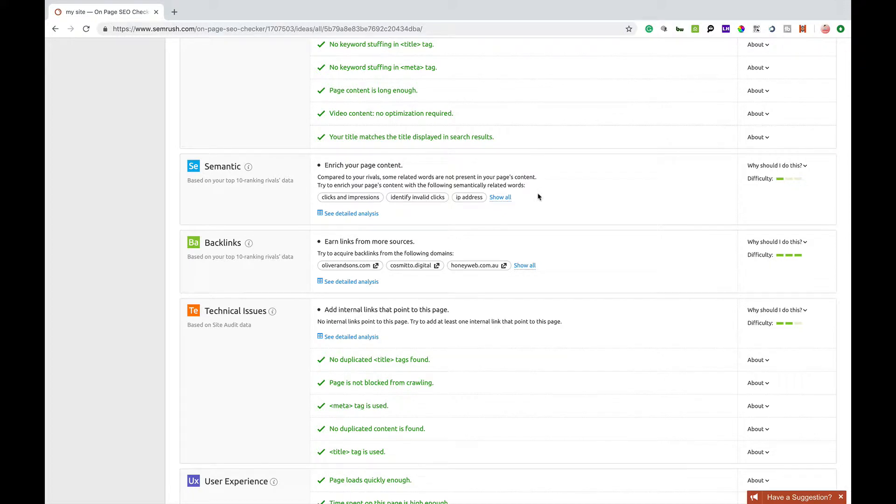
{"action": "mouse_move", "coordinate": [361, 252]}
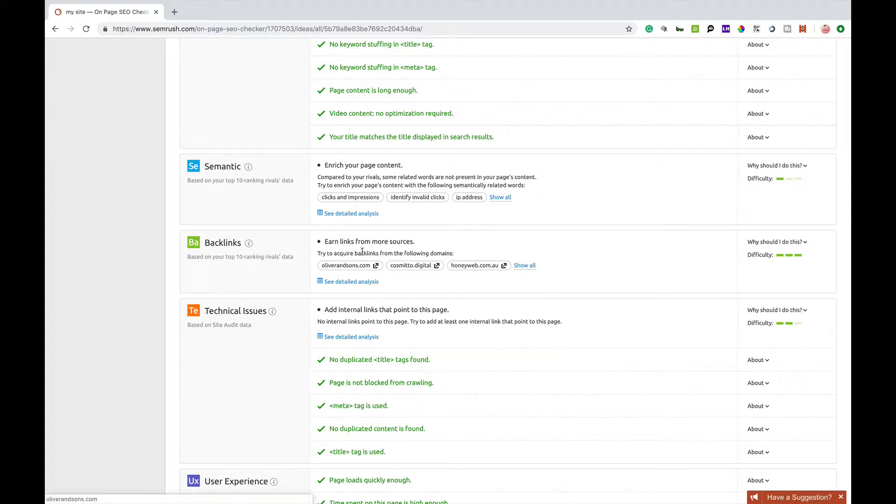
{"action": "mouse_move", "coordinate": [379, 252]}
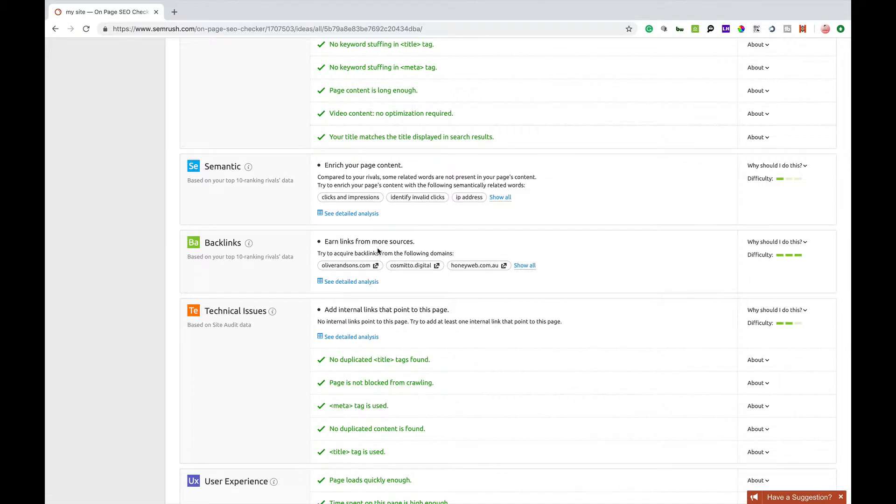
{"action": "scroll", "scroll_direction": "down", "scroll_amount": 3}
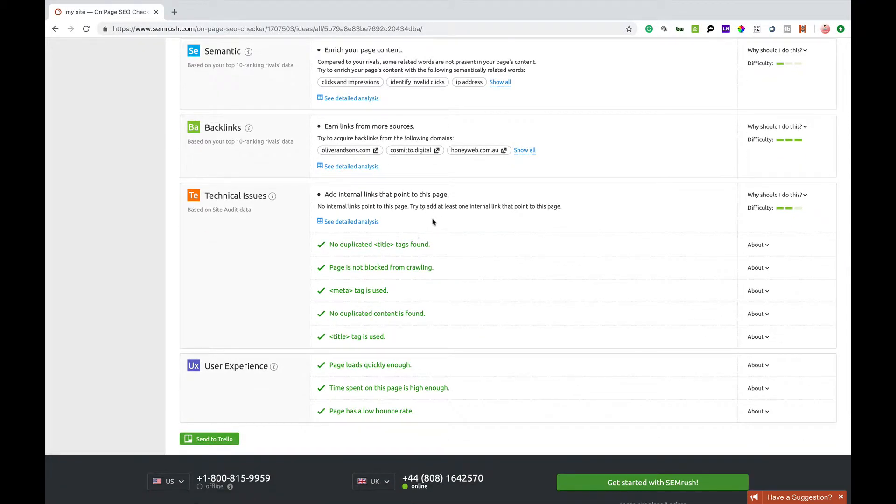
{"action": "mouse_move", "coordinate": [447, 282]}
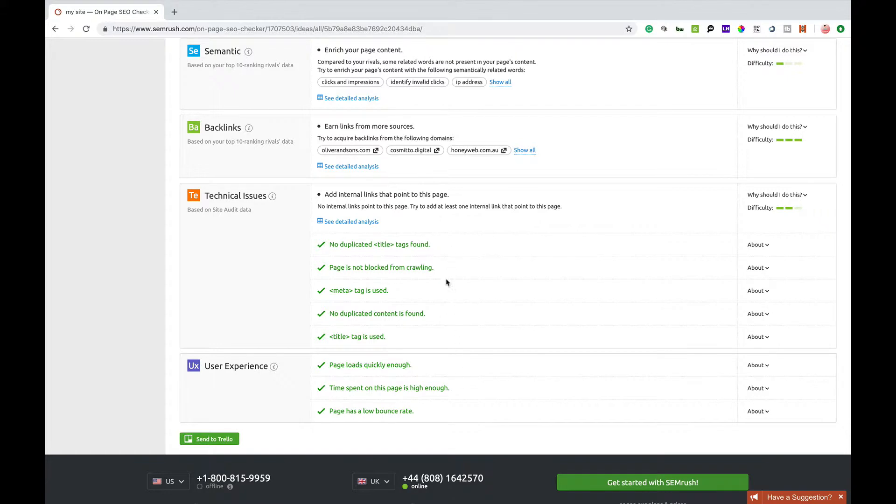
{"action": "mouse_move", "coordinate": [442, 265]}
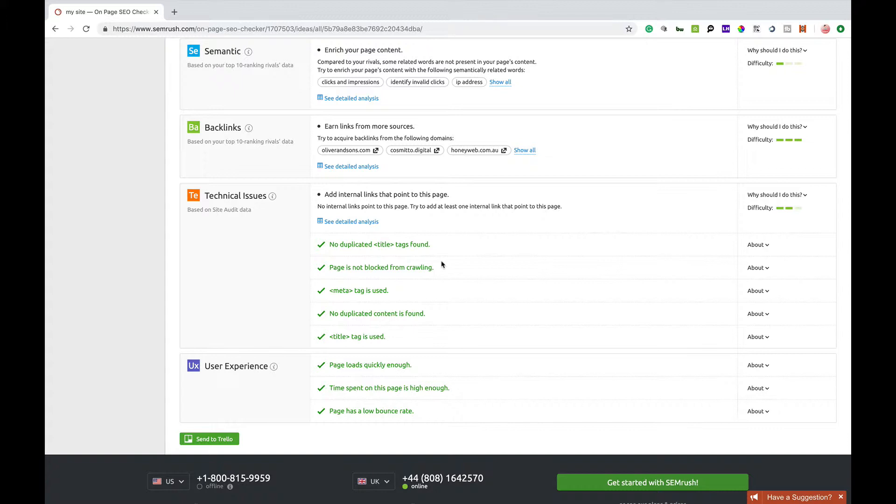
{"action": "mouse_move", "coordinate": [433, 341]}
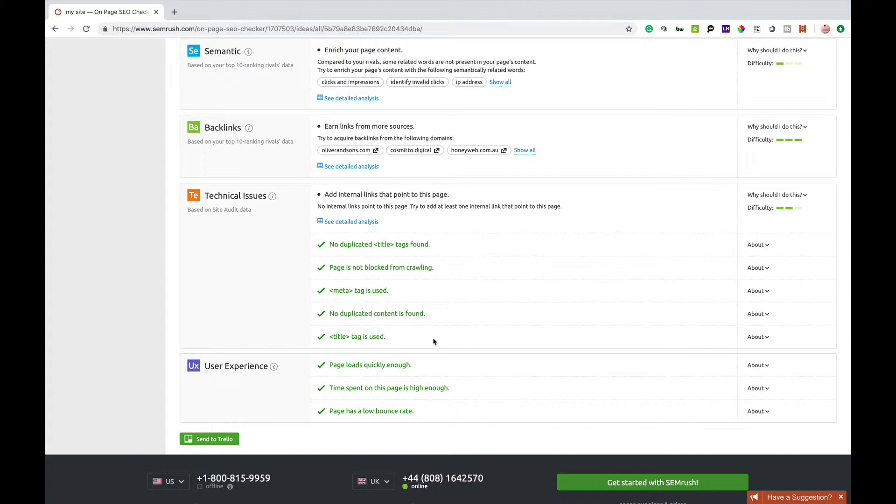
{"action": "mouse_move", "coordinate": [417, 438]}
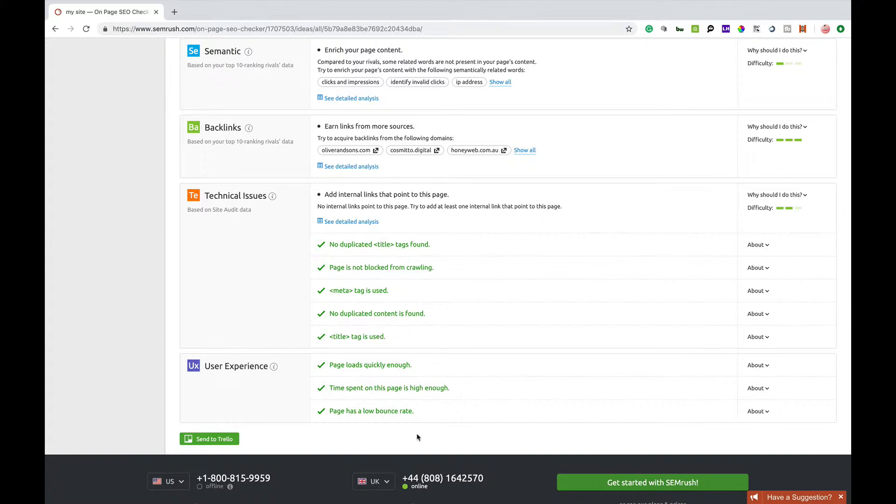
{"action": "mouse_move", "coordinate": [454, 381]}
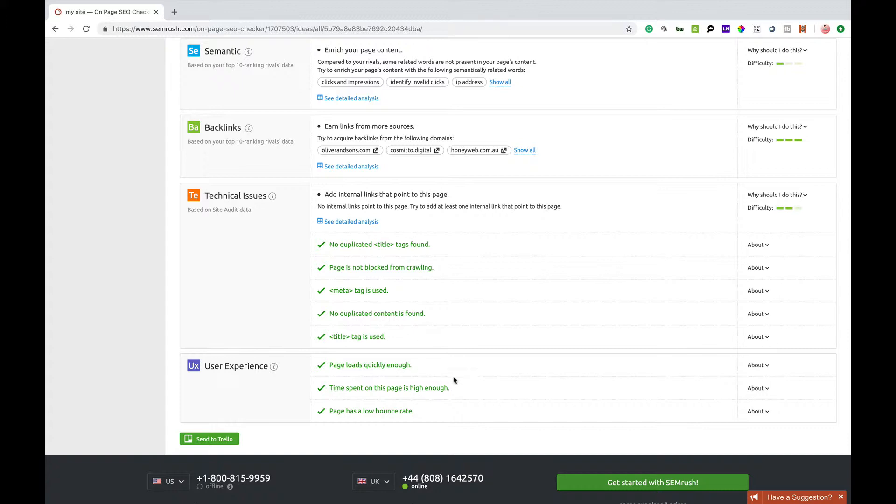
{"action": "mouse_move", "coordinate": [449, 392]}
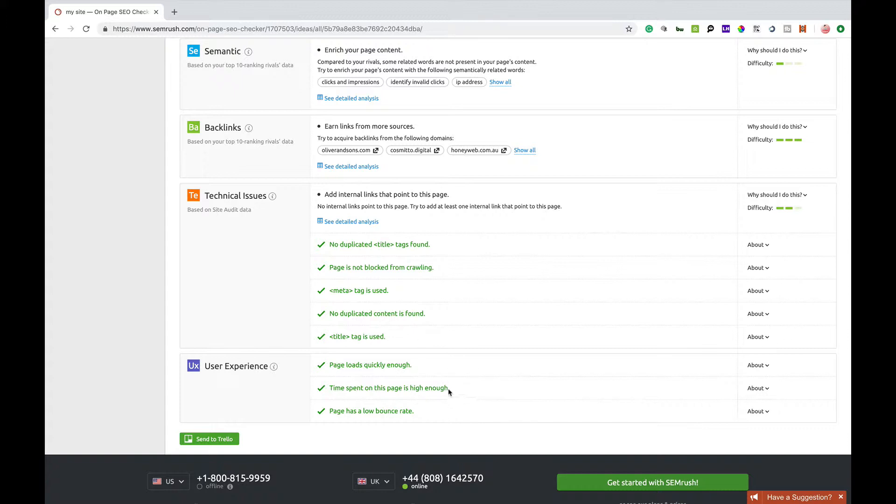
{"action": "mouse_move", "coordinate": [443, 387]}
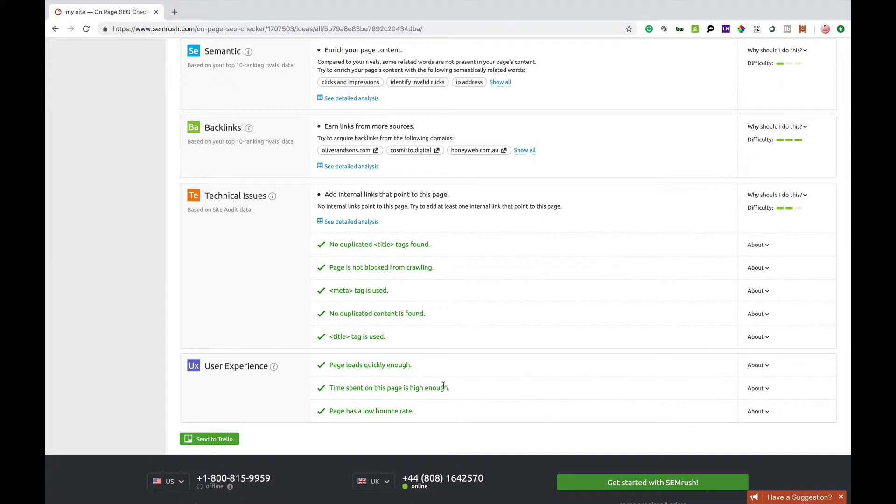
{"action": "scroll", "scroll_direction": "up", "scroll_amount": 3}
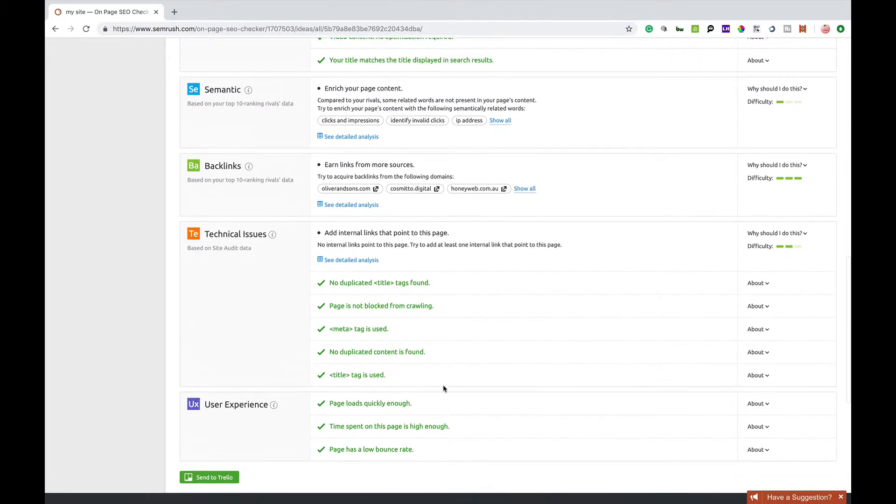
{"action": "scroll", "scroll_direction": "up", "scroll_amount": 3}
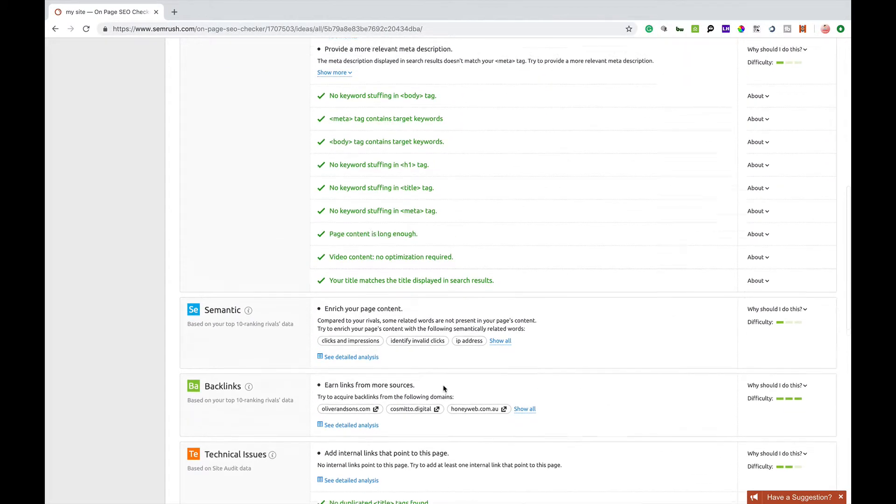
{"action": "scroll", "scroll_direction": "down", "scroll_amount": 3}
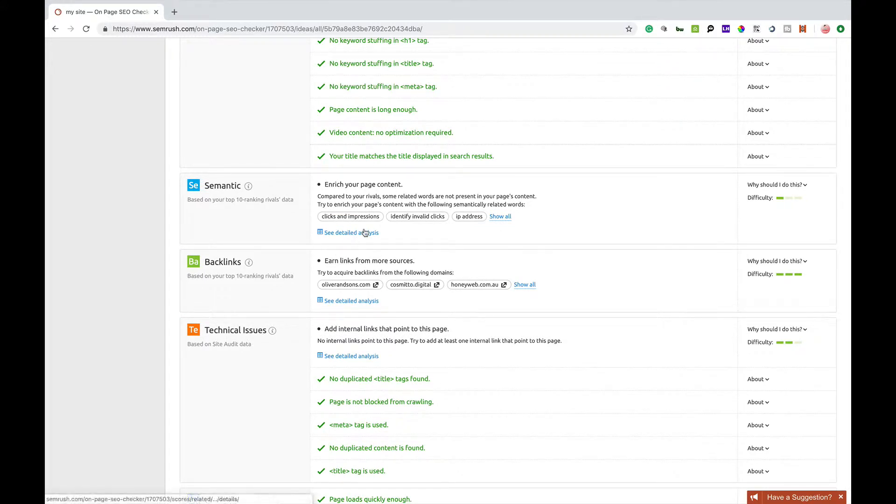
{"action": "mouse_move", "coordinate": [351, 232]}
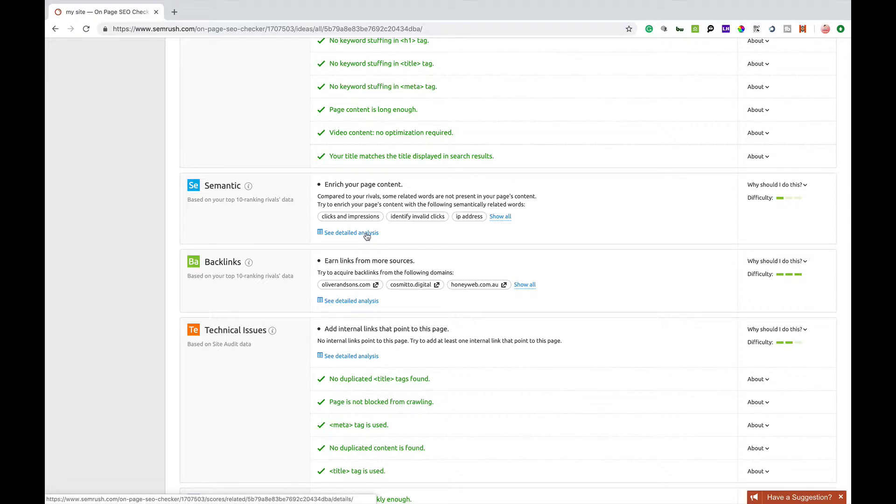
Step: Open the Semantic detailed analysis and scroll the related words from TOP10 competitors table
{"action": "left_click", "coordinate": [351, 232]}
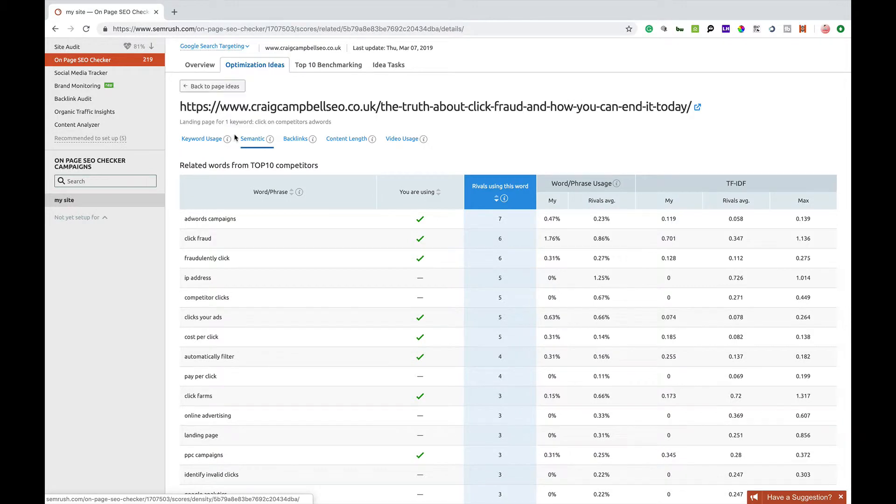
{"action": "mouse_move", "coordinate": [430, 221]}
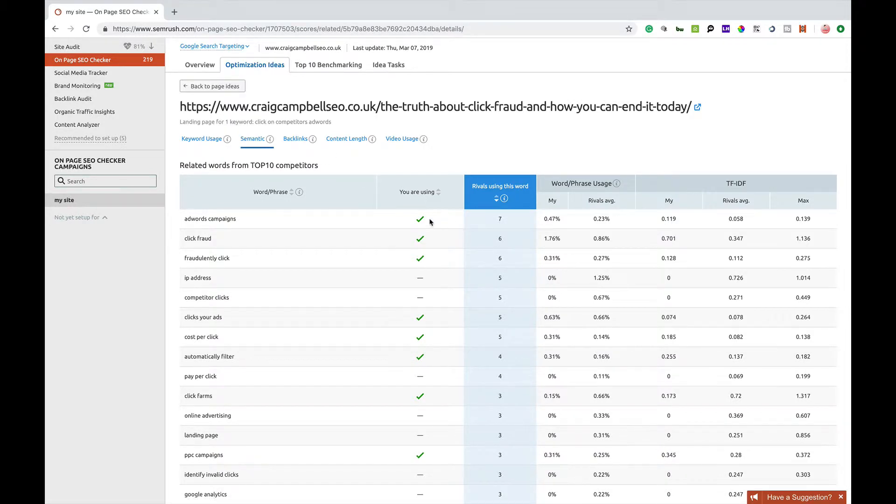
{"action": "mouse_move", "coordinate": [505, 222]}
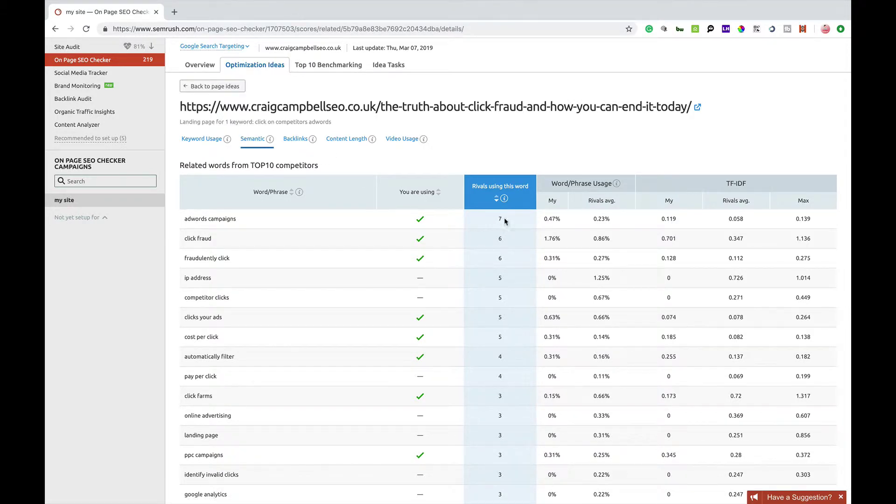
{"action": "mouse_move", "coordinate": [498, 221]}
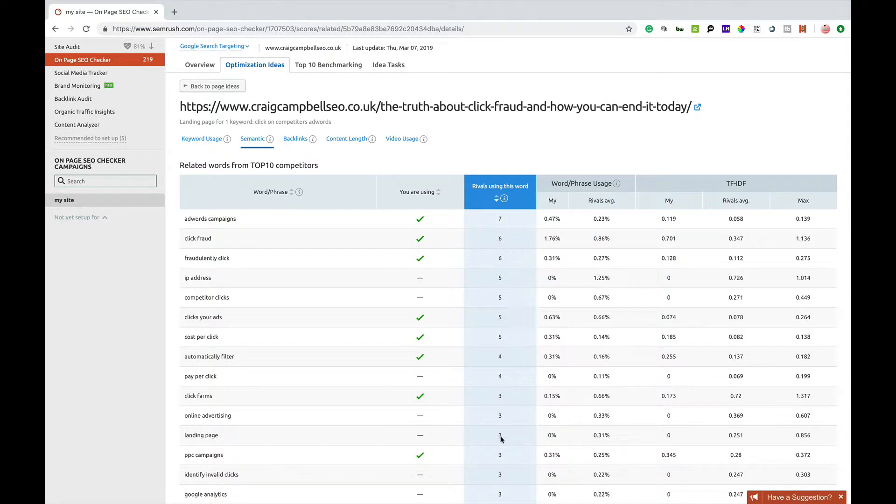
{"action": "mouse_move", "coordinate": [549, 218]}
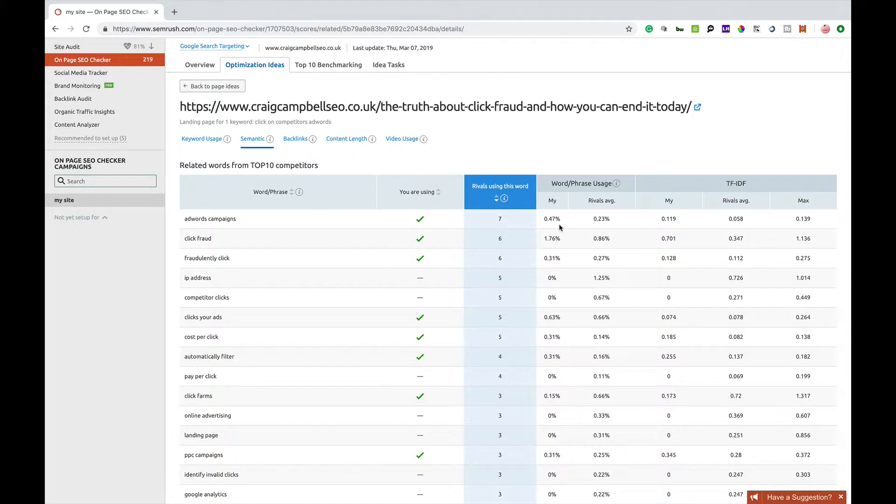
{"action": "mouse_move", "coordinate": [596, 206]}
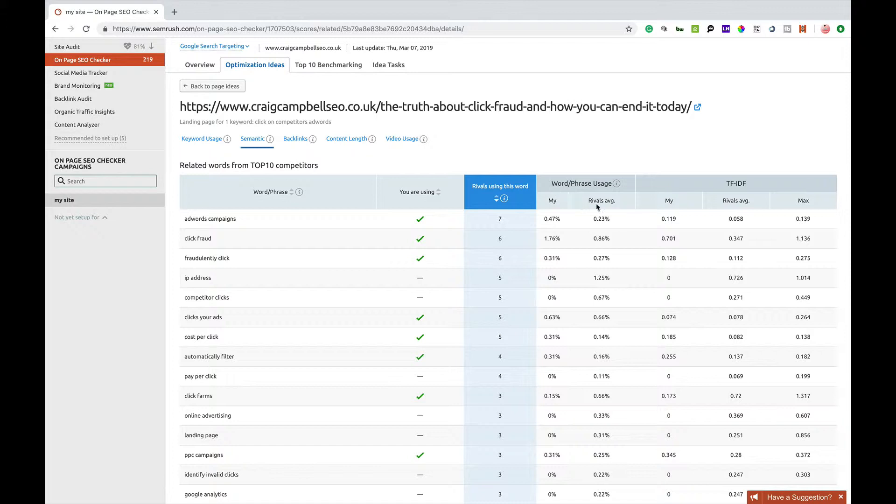
{"action": "mouse_move", "coordinate": [673, 219]}
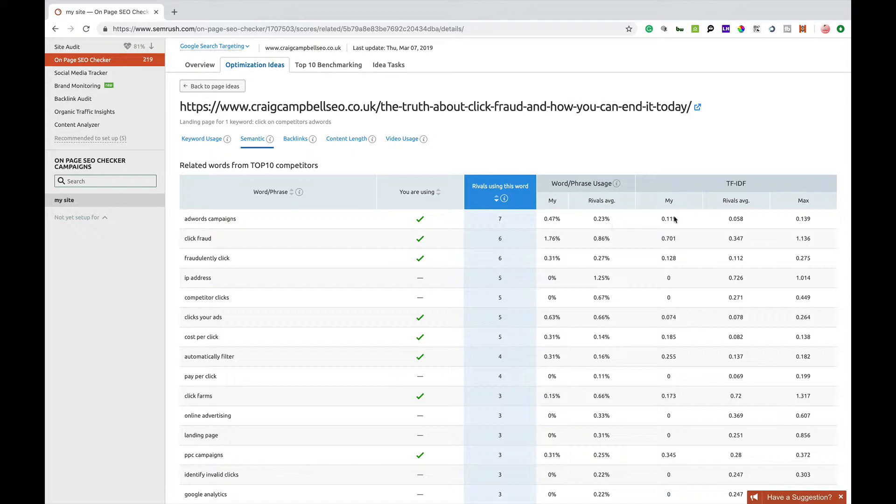
{"action": "mouse_move", "coordinate": [779, 195]}
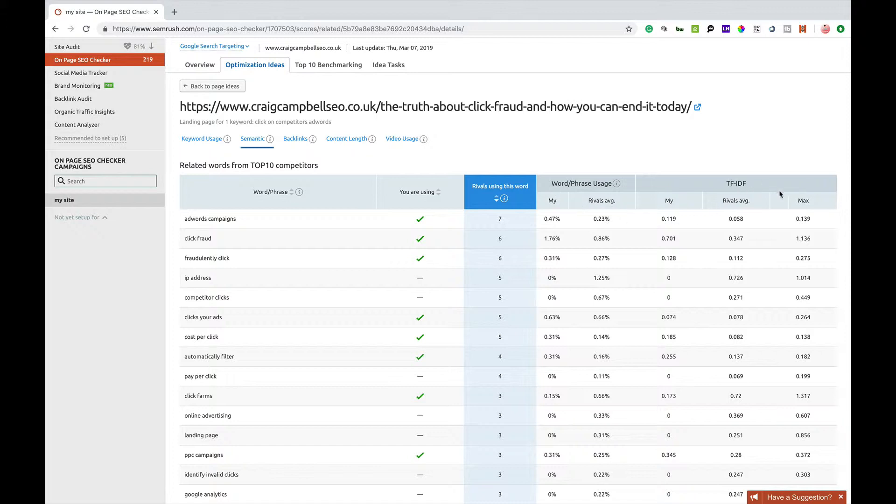
{"action": "mouse_move", "coordinate": [669, 377]}
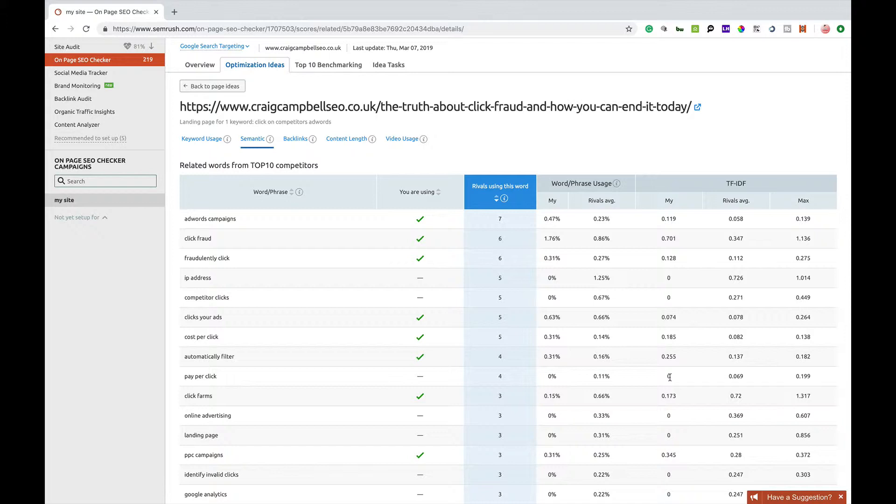
{"action": "scroll", "scroll_direction": "down", "scroll_amount": 3}
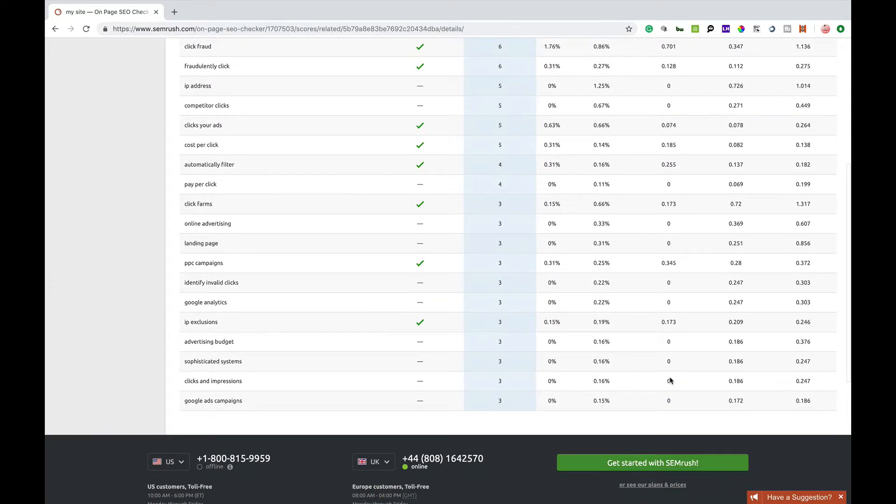
{"action": "scroll", "scroll_direction": "up", "scroll_amount": 3}
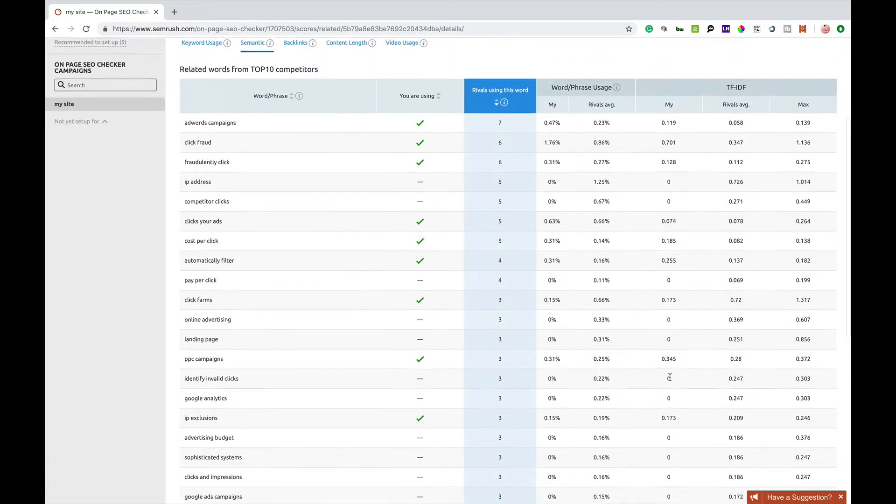
{"action": "scroll", "scroll_direction": "up", "scroll_amount": 3}
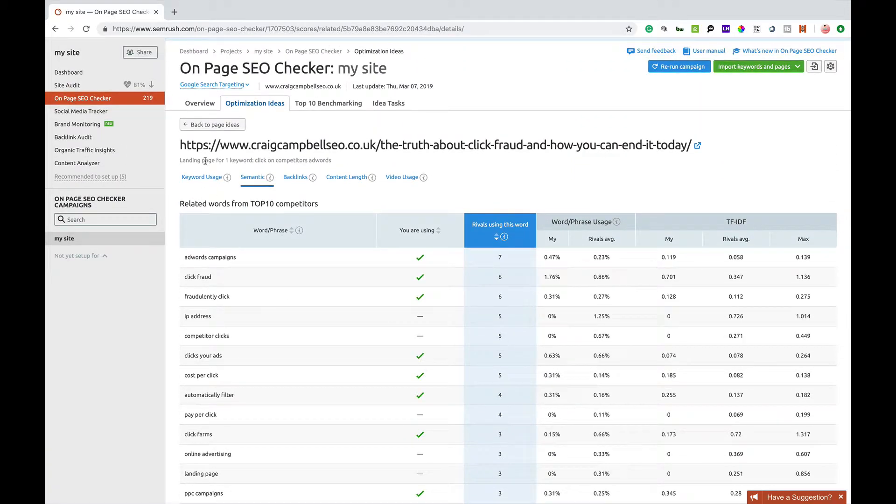
Step: Compare keyword usage, content length (636 vs 872 words) and video usage against top-10 rivals
{"action": "left_click", "coordinate": [201, 177]}
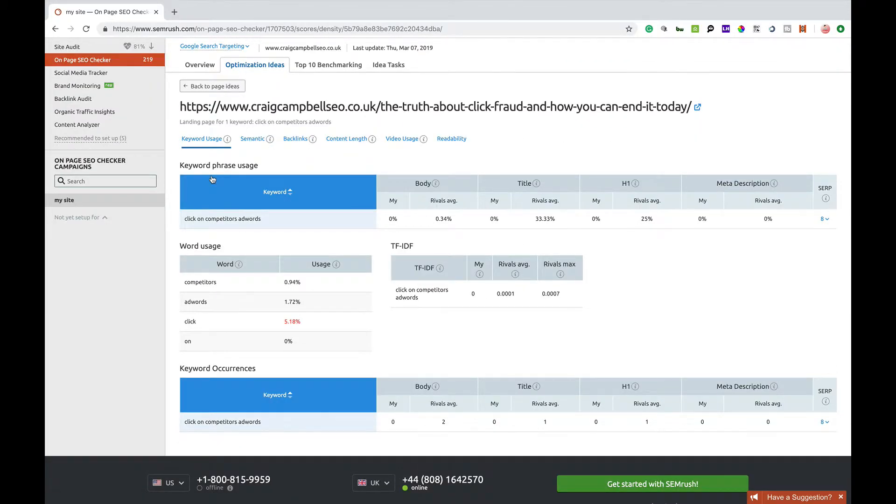
{"action": "mouse_move", "coordinate": [295, 138]}
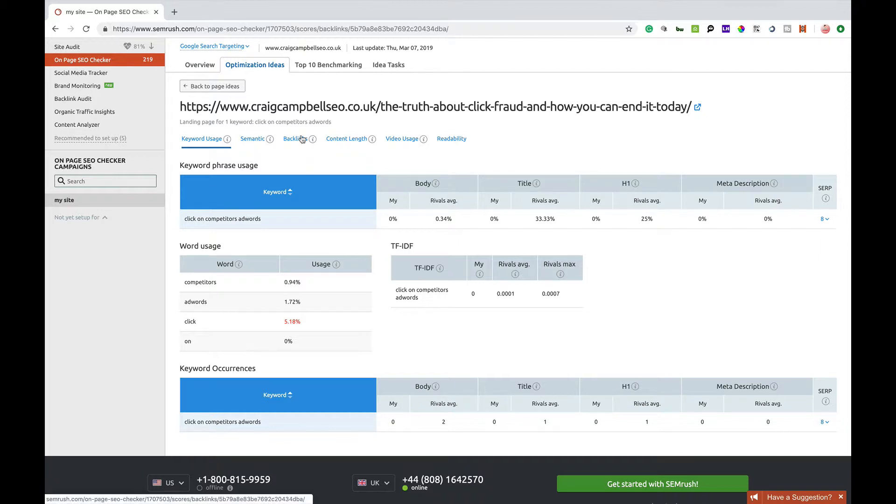
{"action": "left_click", "coordinate": [347, 138]}
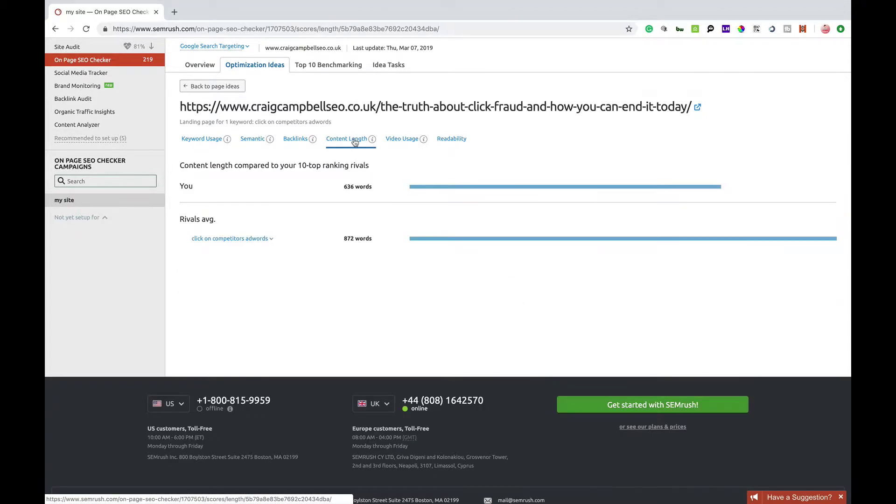
{"action": "mouse_move", "coordinate": [402, 139]}
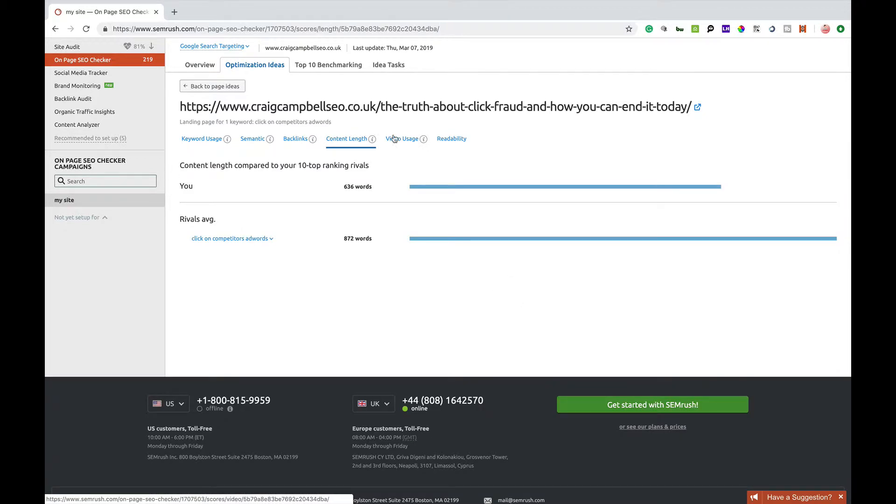
{"action": "left_click", "coordinate": [402, 138]}
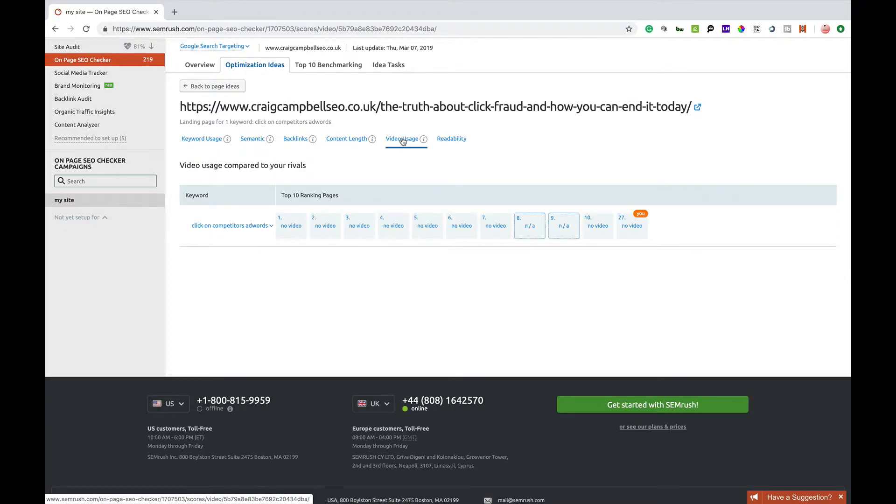
{"action": "mouse_move", "coordinate": [451, 138]}
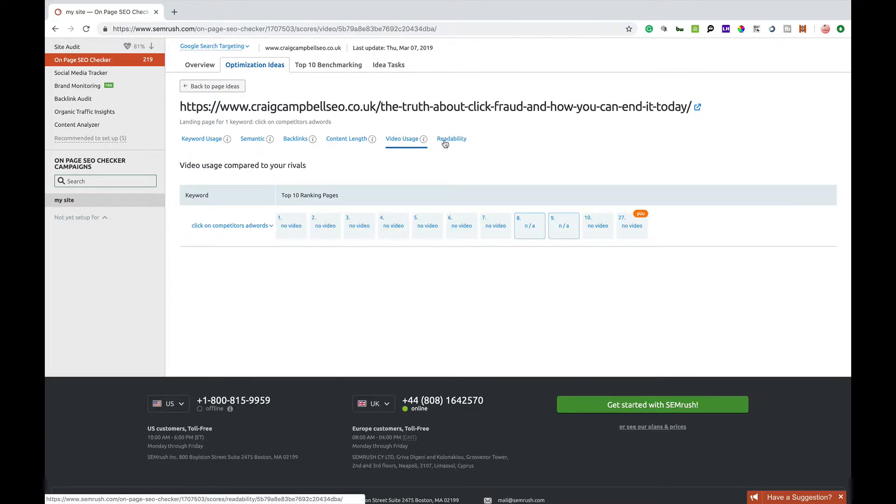
Step: Check readability against top-10 rivals, then go back to Optimization Ideas and Top 10 Benchmarking
{"action": "left_click", "coordinate": [451, 138]}
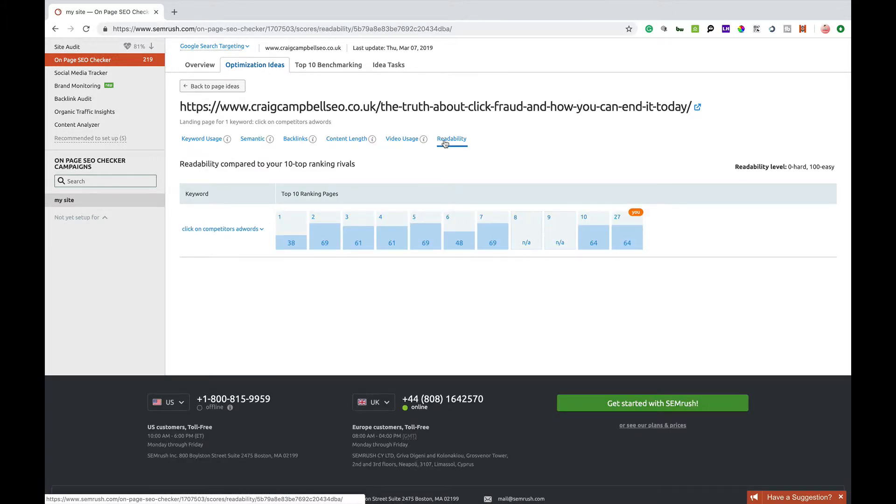
{"action": "mouse_move", "coordinate": [626, 243]}
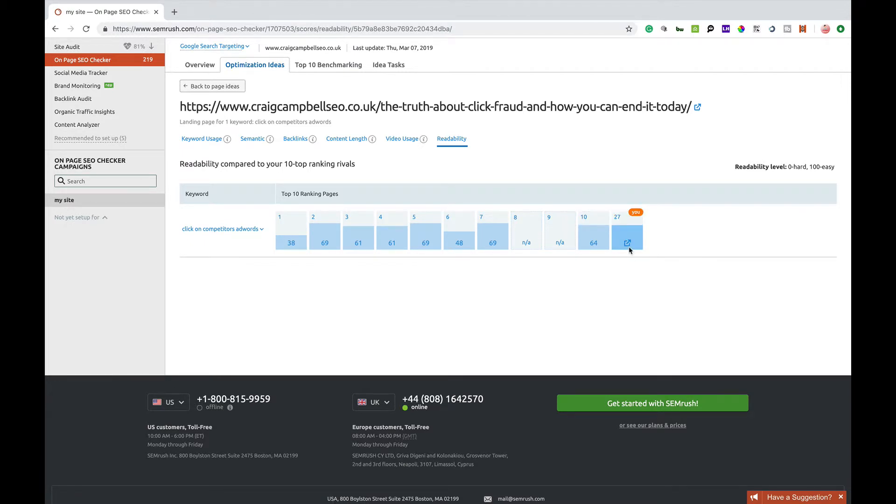
{"action": "mouse_move", "coordinate": [795, 170]}
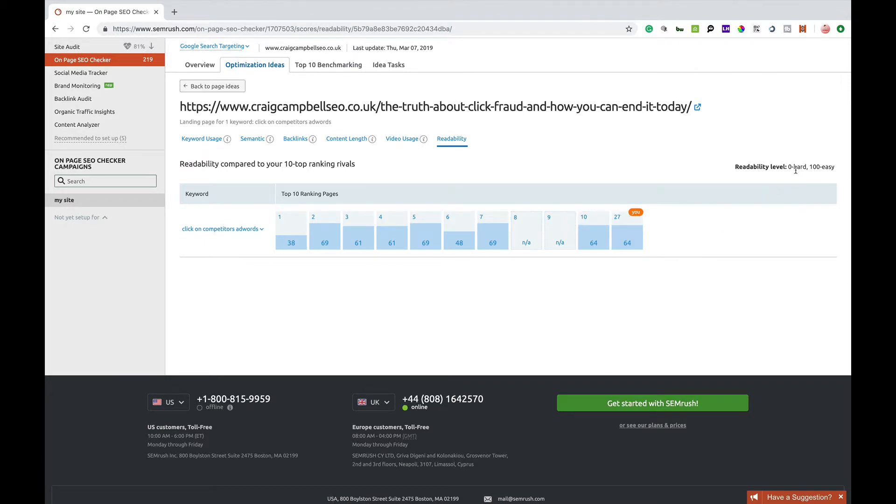
{"action": "mouse_move", "coordinate": [650, 252]}
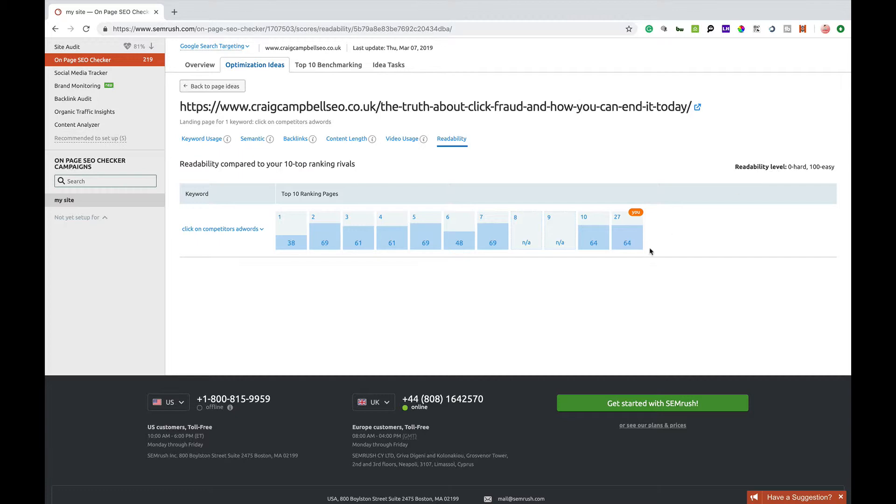
{"action": "mouse_move", "coordinate": [626, 241]}
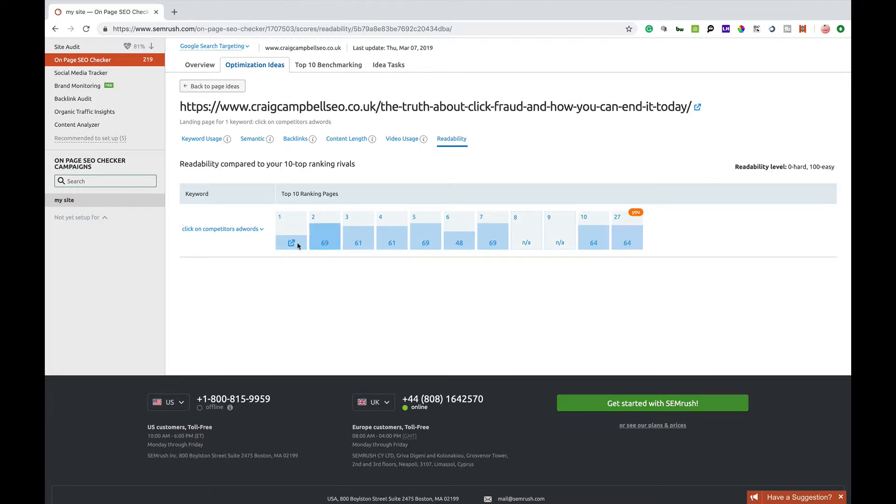
{"action": "mouse_move", "coordinate": [509, 250]}
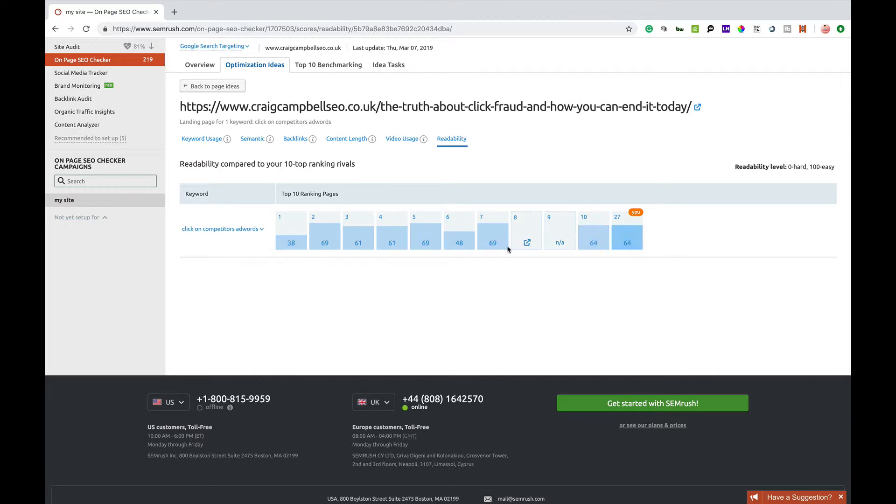
{"action": "mouse_move", "coordinate": [593, 243]}
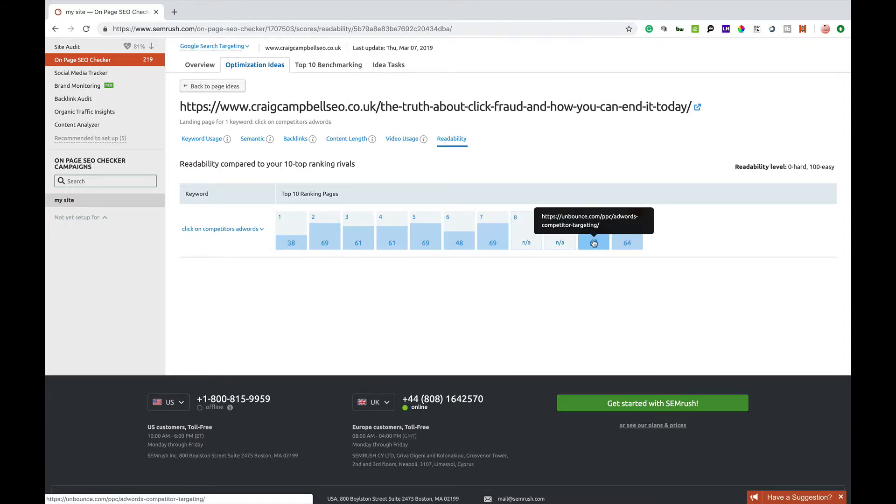
{"action": "mouse_move", "coordinate": [493, 242]}
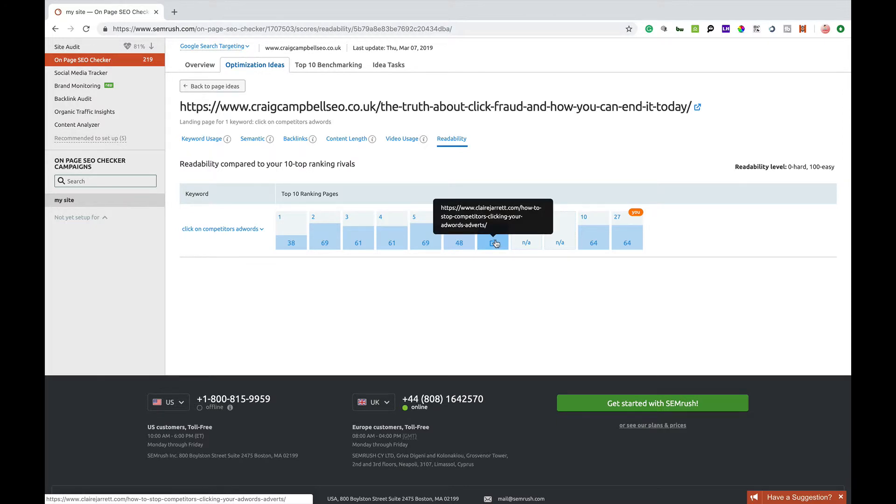
{"action": "mouse_move", "coordinate": [325, 243]}
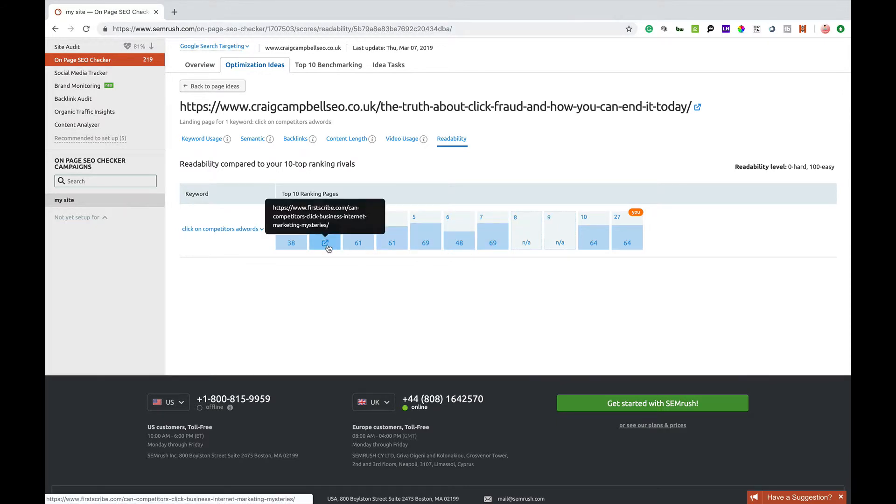
{"action": "mouse_move", "coordinate": [291, 242]}
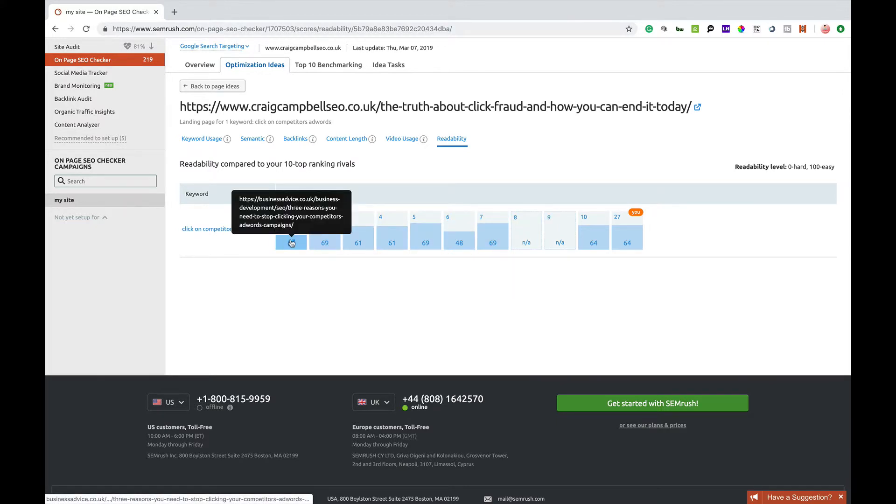
{"action": "mouse_move", "coordinate": [166, 201]}
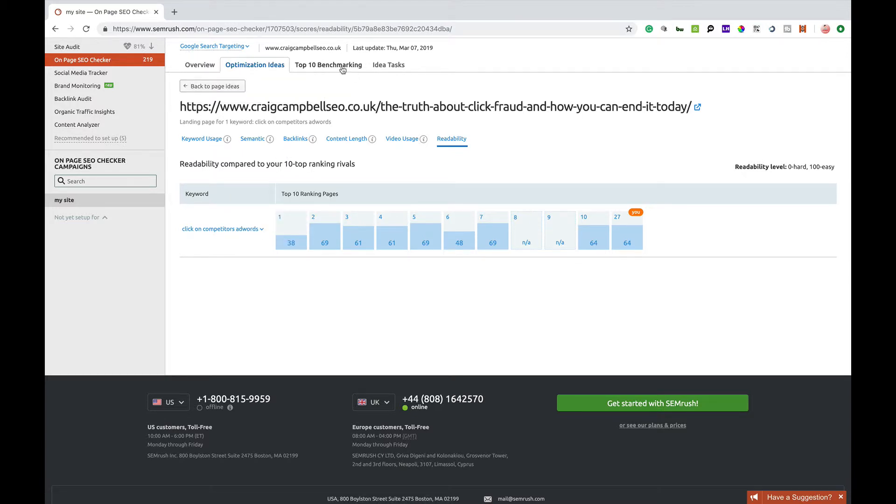
{"action": "left_click", "coordinate": [255, 64]}
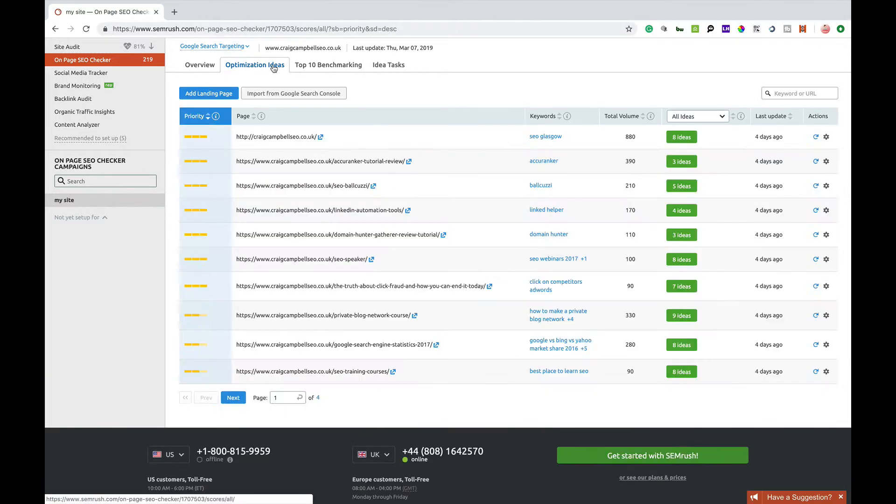
{"action": "mouse_move", "coordinate": [510, 94]}
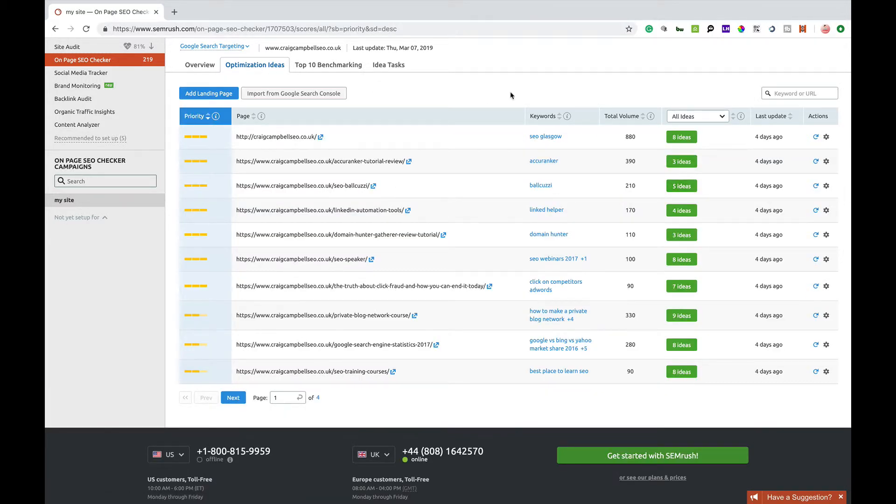
{"action": "left_click", "coordinate": [328, 65]}
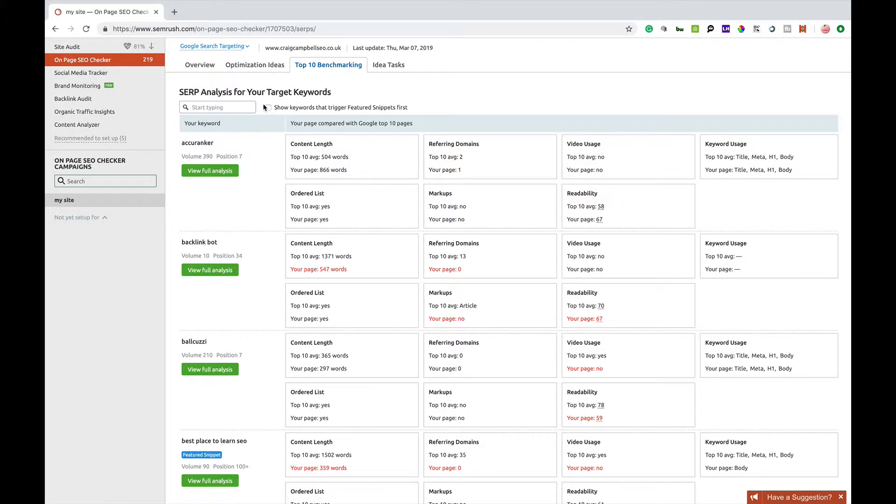
Step: List featured-snippet keywords first and view the full analysis for 'best place to learn seo'
{"action": "left_click", "coordinate": [217, 107]}
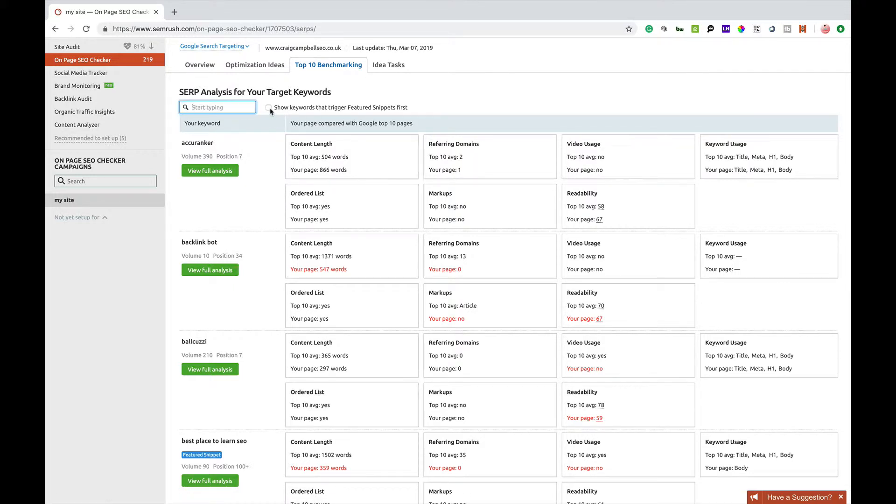
{"action": "left_click", "coordinate": [269, 108]}
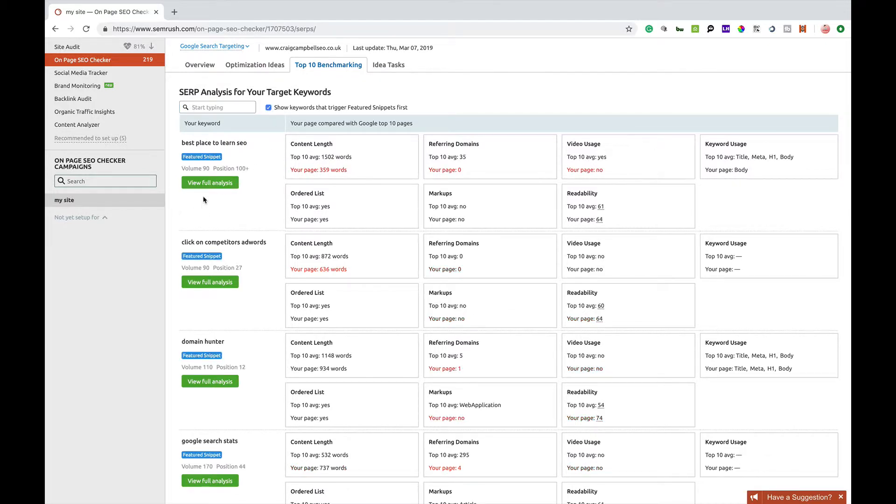
{"action": "left_click", "coordinate": [209, 183]}
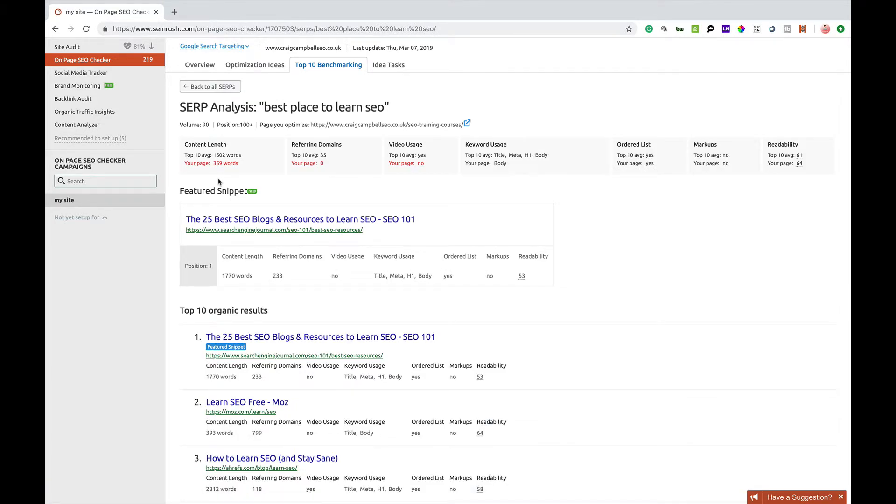
{"action": "mouse_move", "coordinate": [224, 171]}
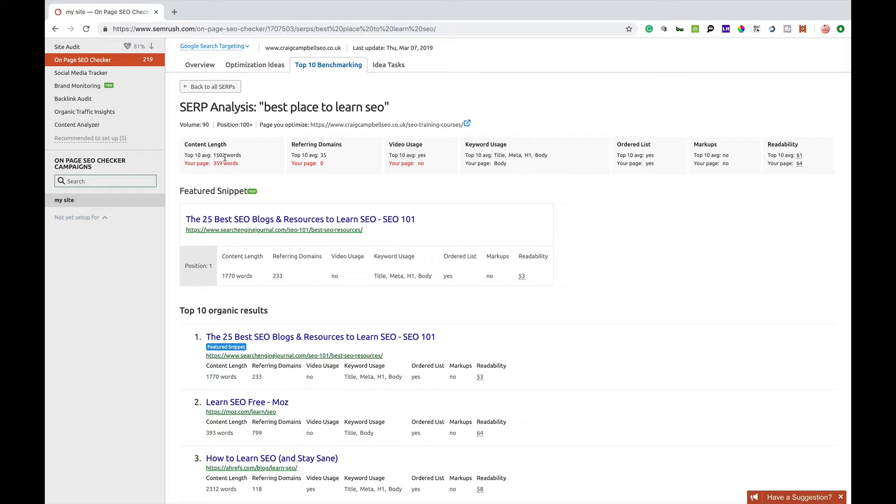
{"action": "mouse_move", "coordinate": [247, 161]}
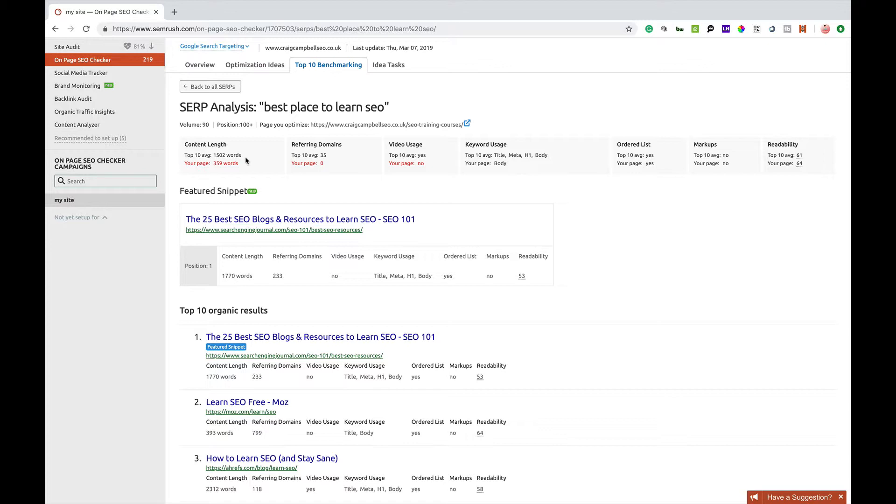
{"action": "mouse_move", "coordinate": [326, 155]}
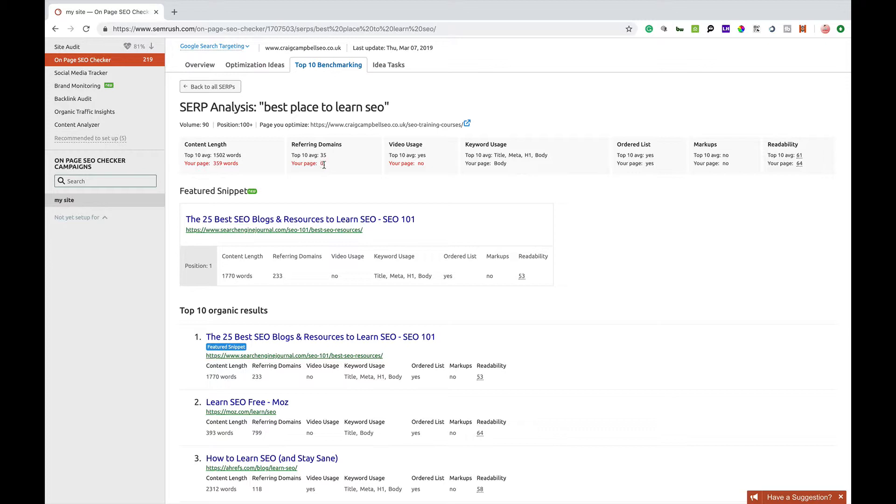
{"action": "mouse_move", "coordinate": [325, 162]}
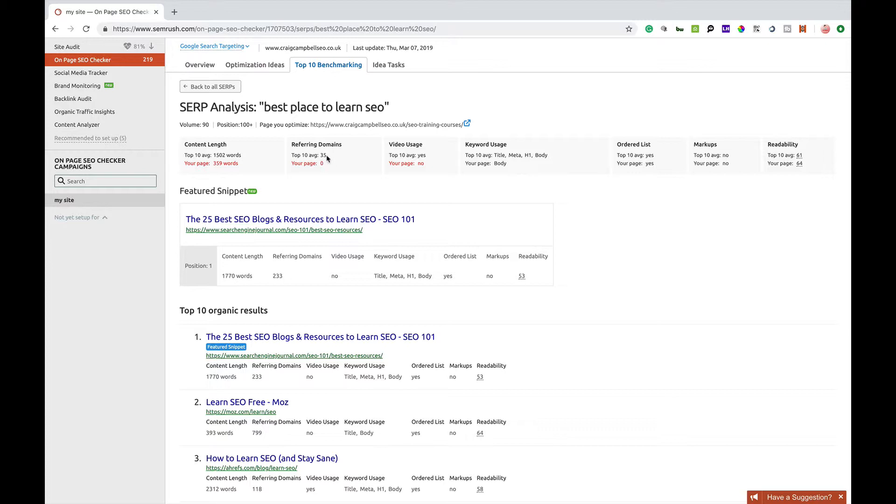
{"action": "mouse_move", "coordinate": [413, 164]}
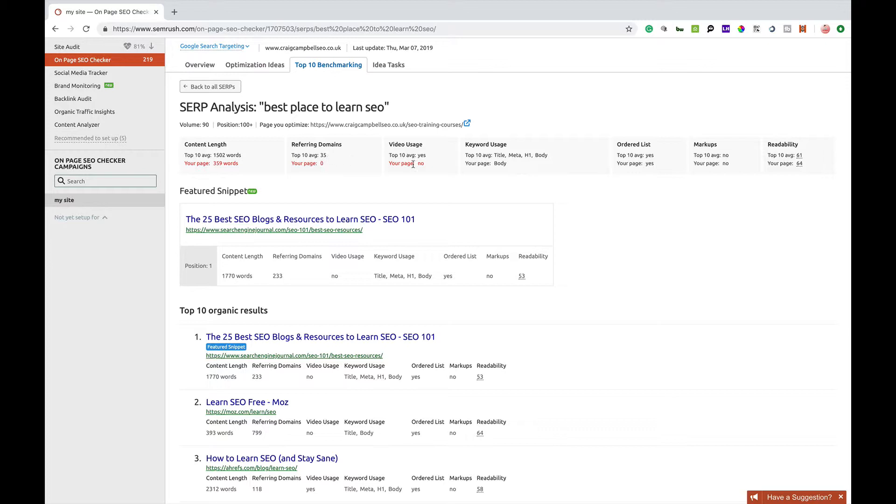
{"action": "mouse_move", "coordinate": [428, 158]}
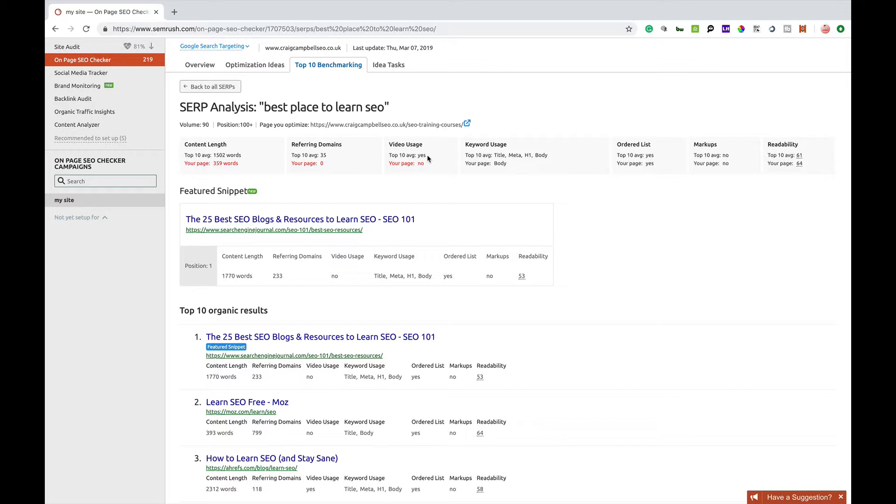
{"action": "mouse_move", "coordinate": [422, 162]}
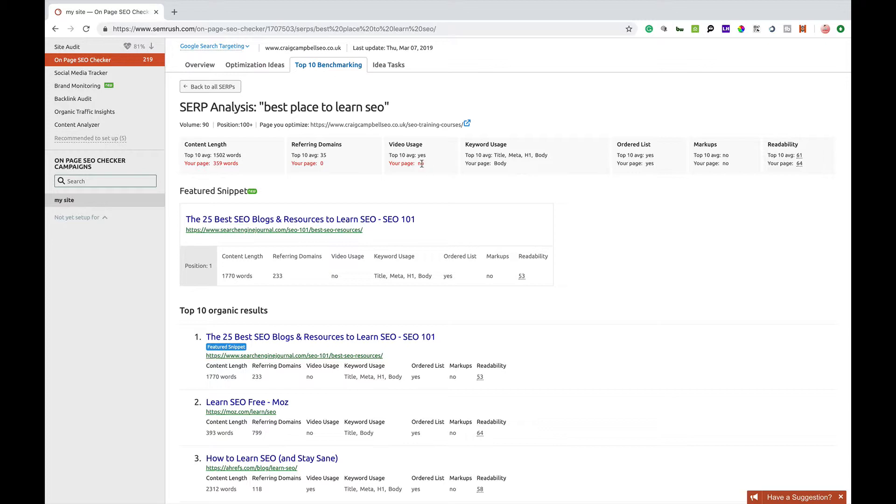
{"action": "mouse_move", "coordinate": [764, 177]}
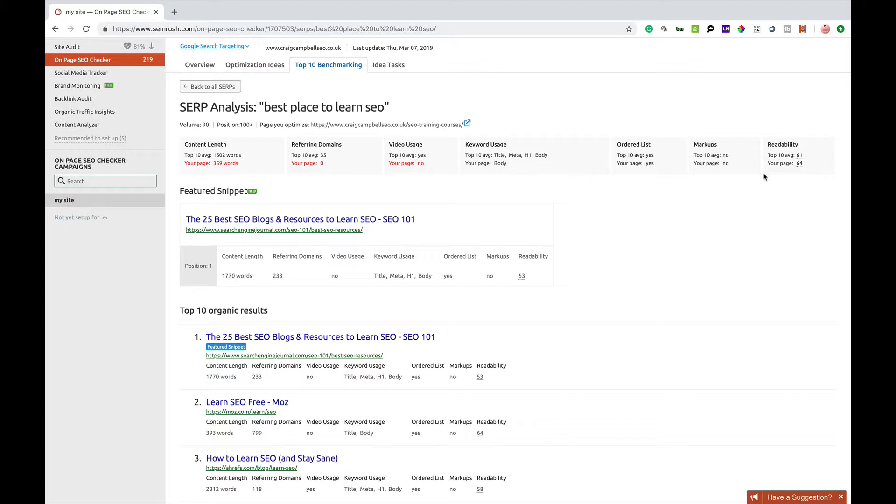
{"action": "scroll", "scroll_direction": "down", "scroll_amount": 3}
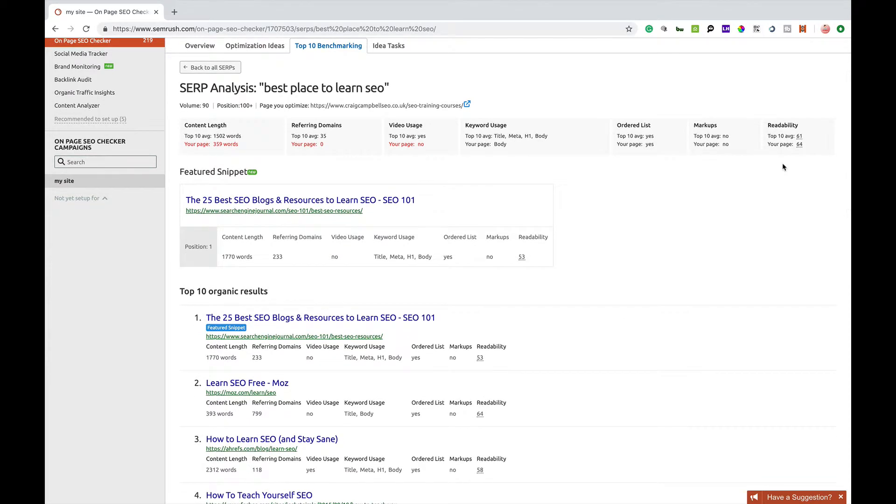
{"action": "scroll", "scroll_direction": "down", "scroll_amount": 3}
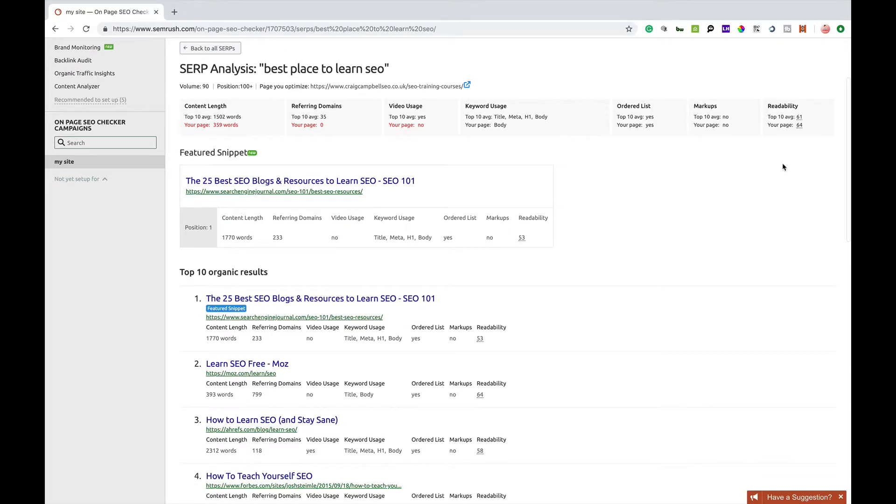
{"action": "scroll", "scroll_direction": "down", "scroll_amount": 3}
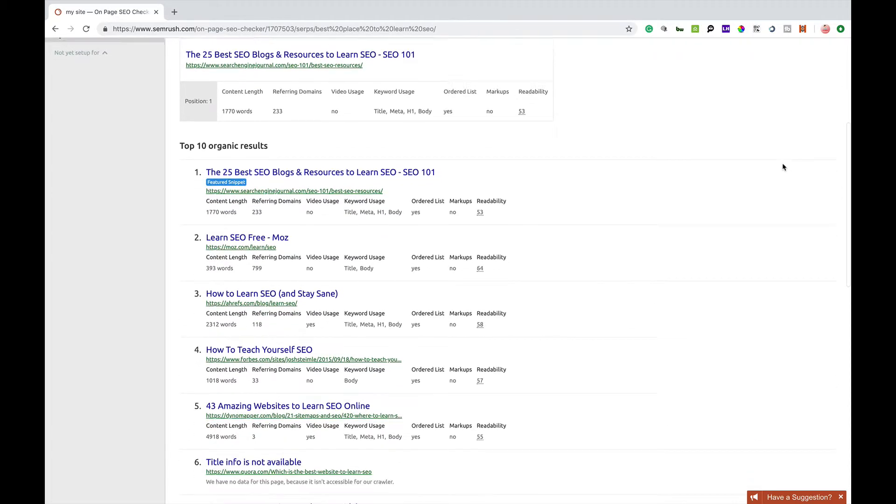
{"action": "scroll", "scroll_direction": "down", "scroll_amount": 3}
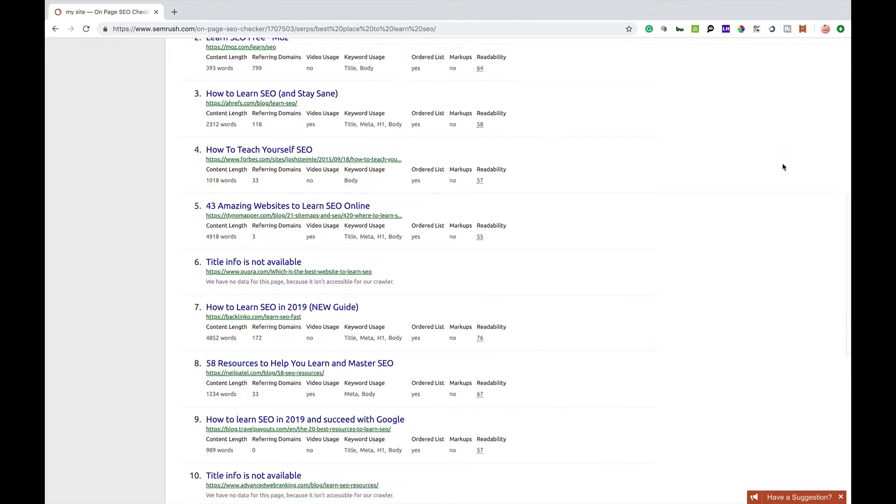
{"action": "scroll", "scroll_direction": "down", "scroll_amount": 3}
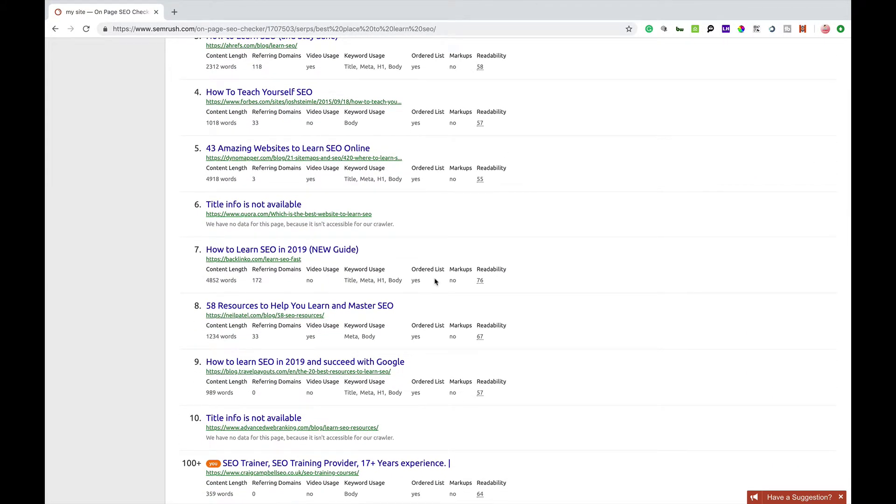
{"action": "scroll", "scroll_direction": "down", "scroll_amount": 3}
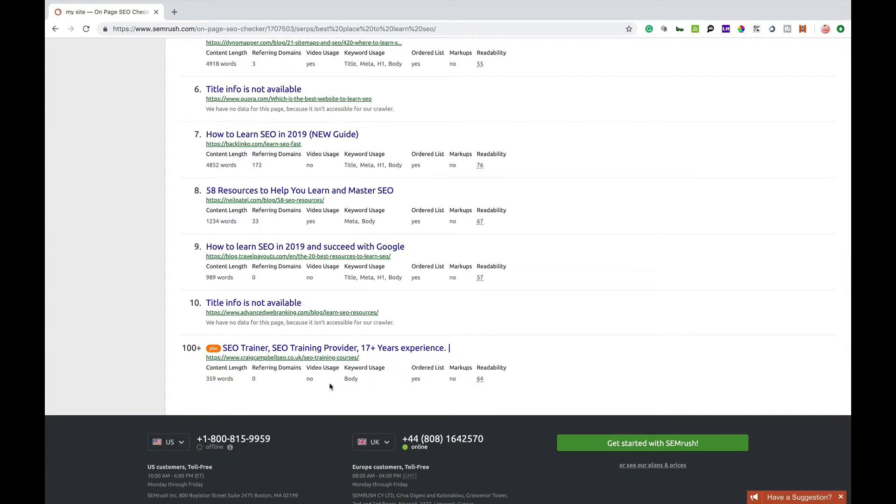
{"action": "scroll", "scroll_direction": "up", "scroll_amount": 3}
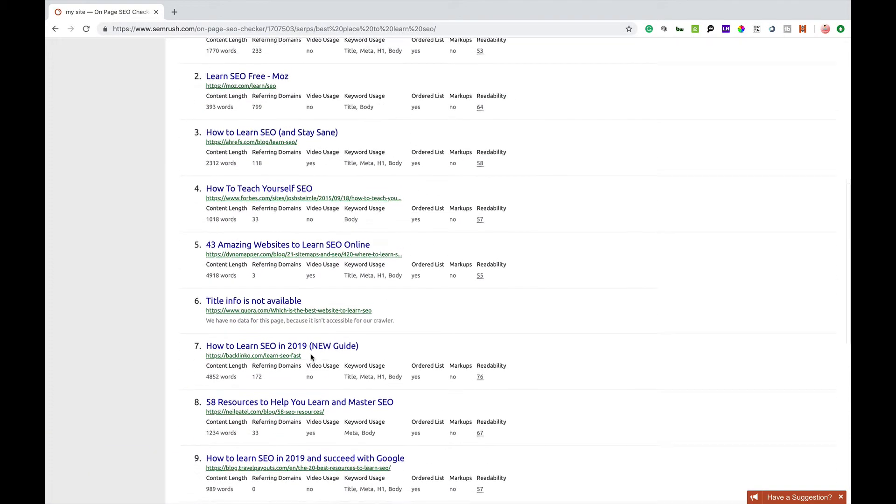
{"action": "scroll", "scroll_direction": "up", "scroll_amount": 3}
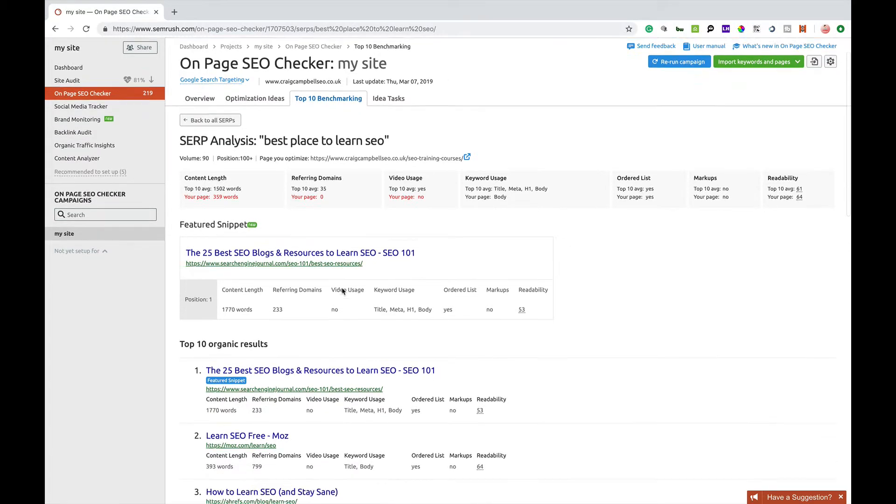
{"action": "scroll", "scroll_direction": "down", "scroll_amount": 3}
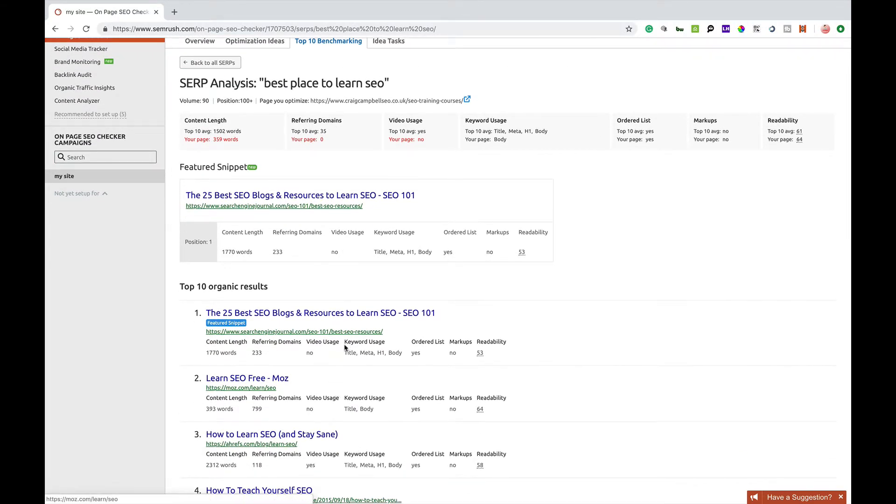
{"action": "scroll", "scroll_direction": "up", "scroll_amount": 3}
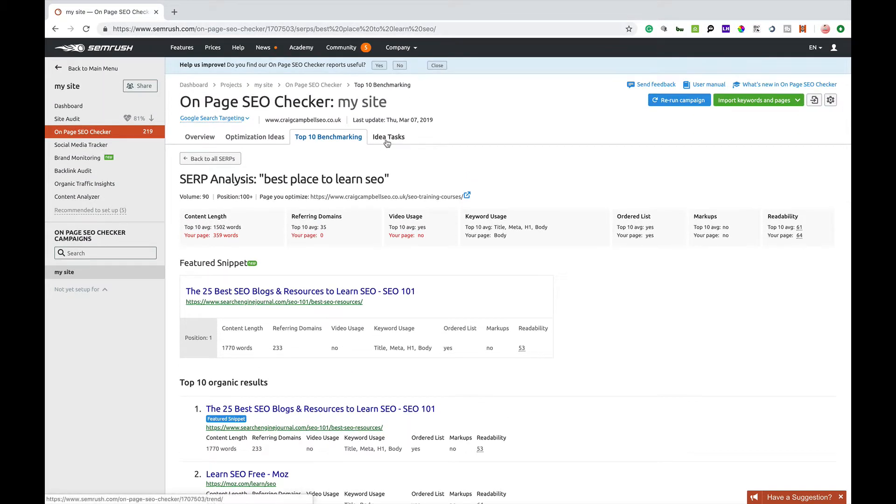
Step: Open Idea Tasks and scroll to the to-do task table across 22 pages
{"action": "left_click", "coordinate": [389, 137]}
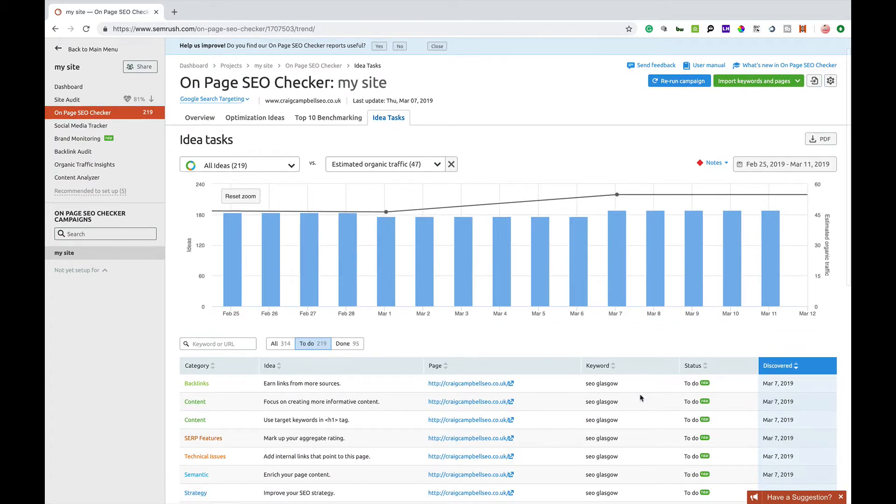
{"action": "scroll", "scroll_direction": "down", "scroll_amount": 3}
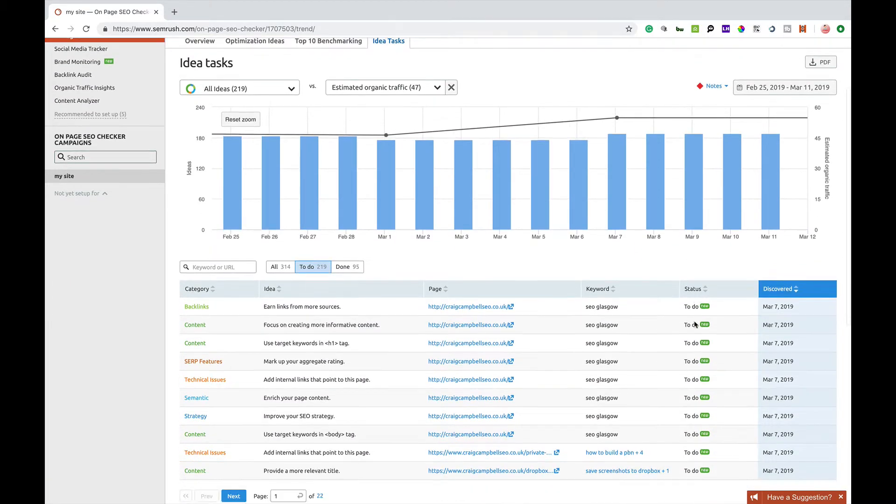
{"action": "scroll", "scroll_direction": "down", "scroll_amount": 3}
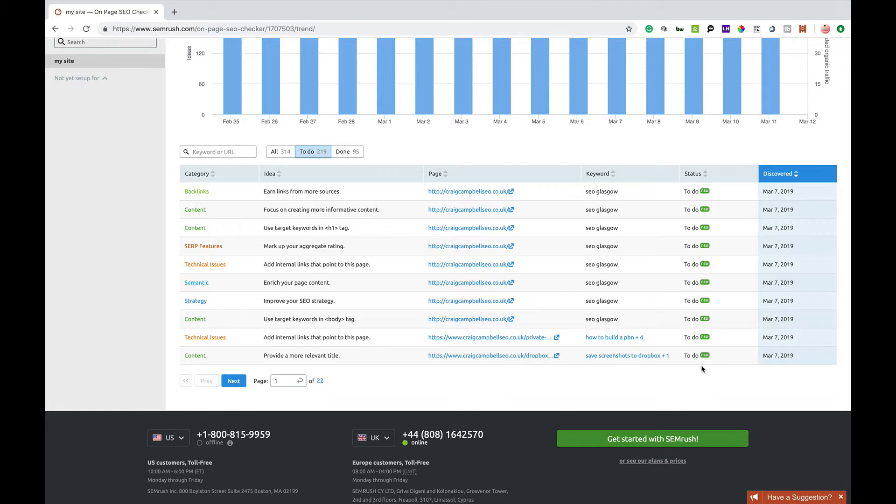
{"action": "mouse_move", "coordinate": [695, 292]}
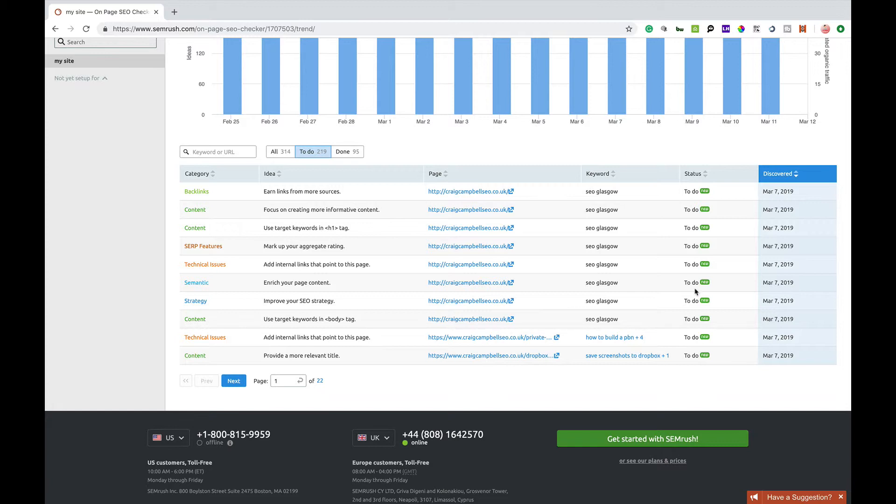
{"action": "mouse_move", "coordinate": [263, 230]}
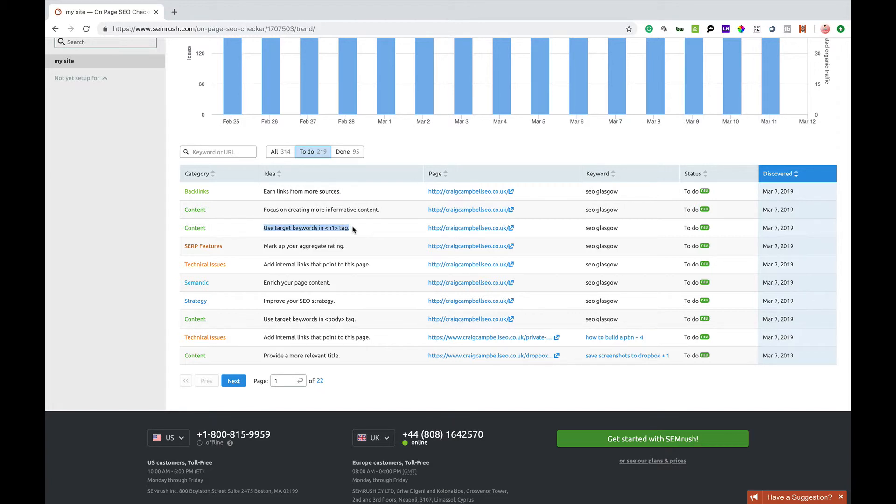
{"action": "mouse_move", "coordinate": [720, 226]}
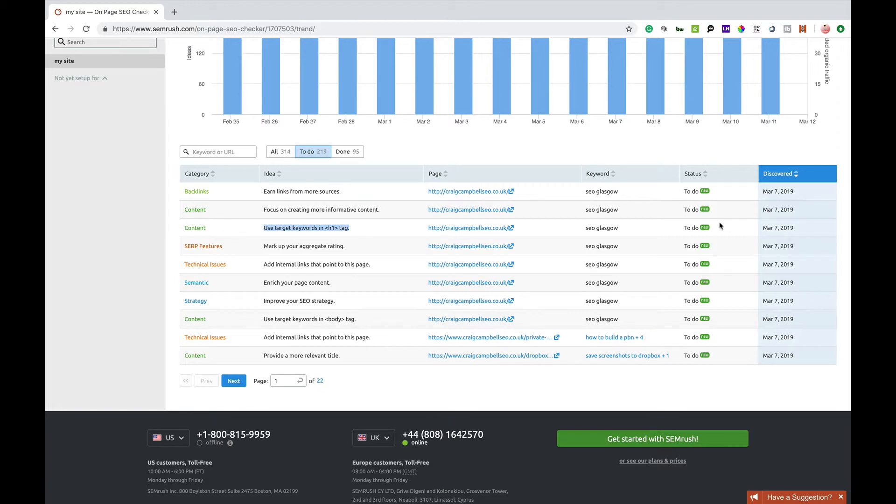
{"action": "mouse_move", "coordinate": [674, 228]}
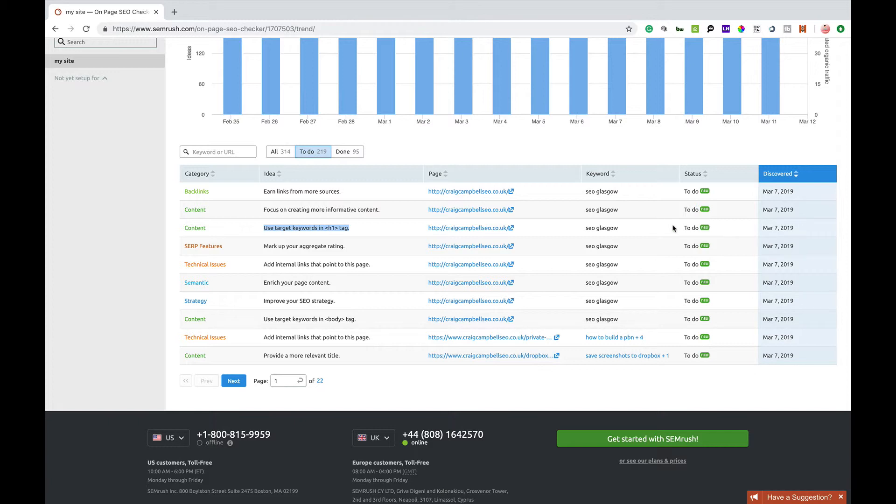
{"action": "mouse_move", "coordinate": [347, 151]}
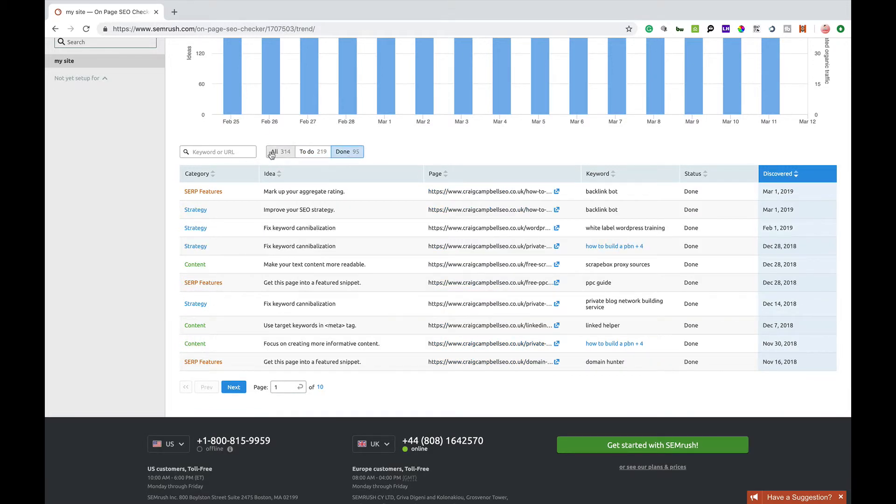
Step: Switch the task filter through All and To do to Done, showing 95 completed ideas
{"action": "left_click", "coordinate": [308, 151]}
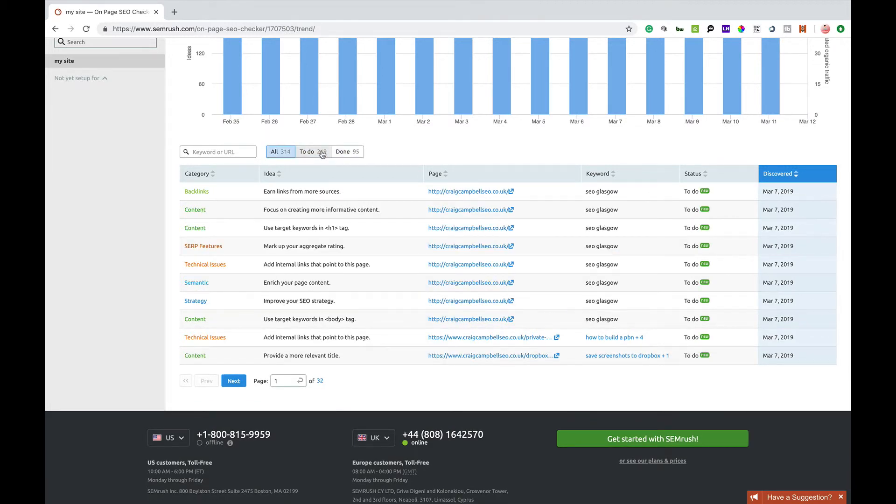
{"action": "left_click", "coordinate": [307, 152]}
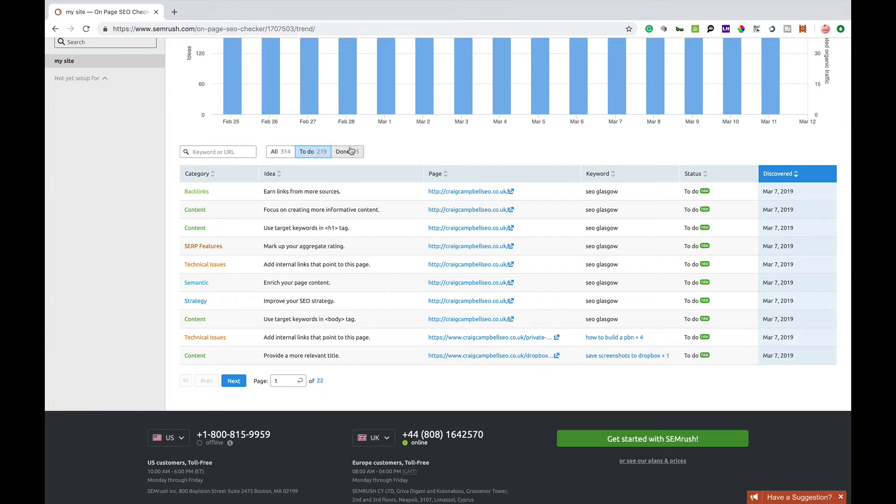
{"action": "left_click", "coordinate": [344, 151]}
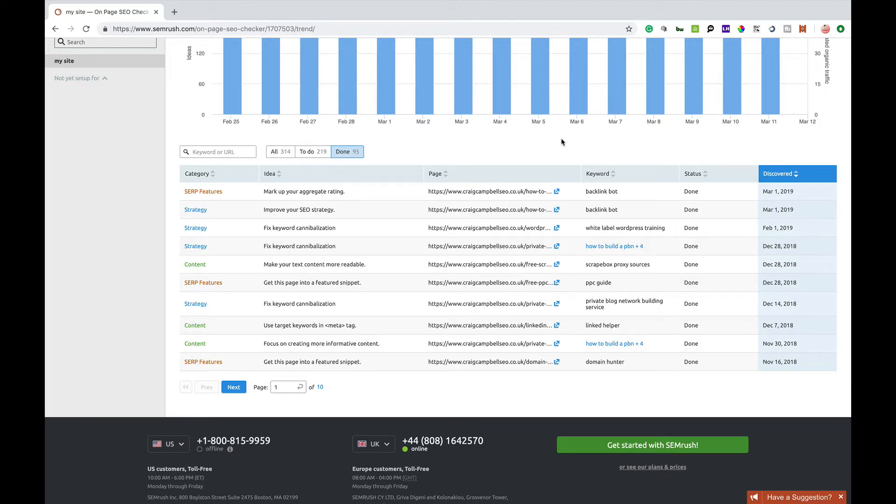
{"action": "scroll", "scroll_direction": "up", "scroll_amount": 3}
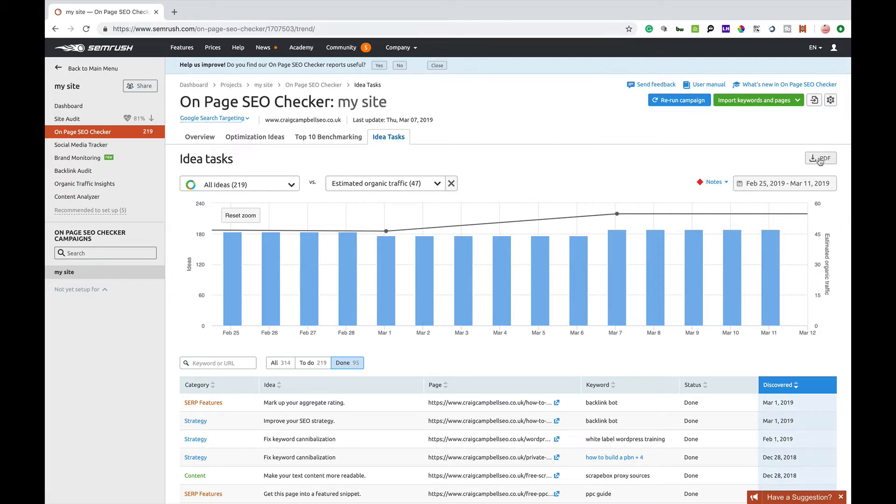
{"action": "left_click", "coordinate": [820, 158]}
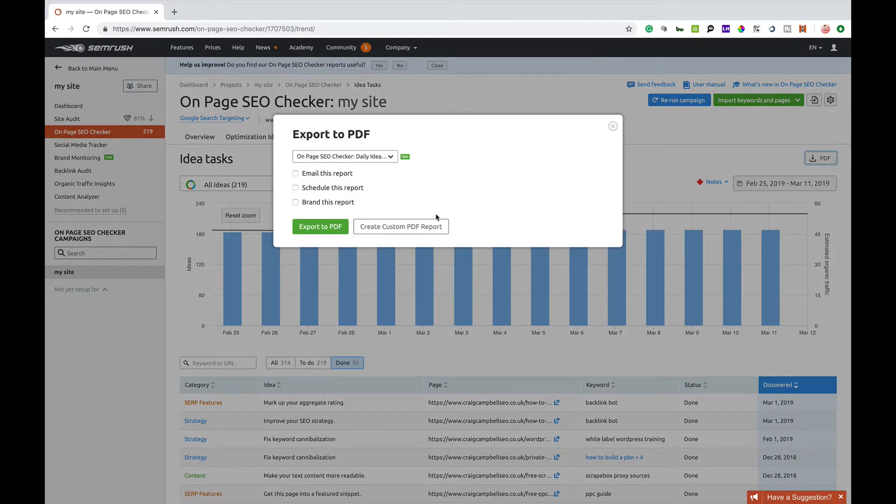
{"action": "left_click", "coordinate": [611, 126]}
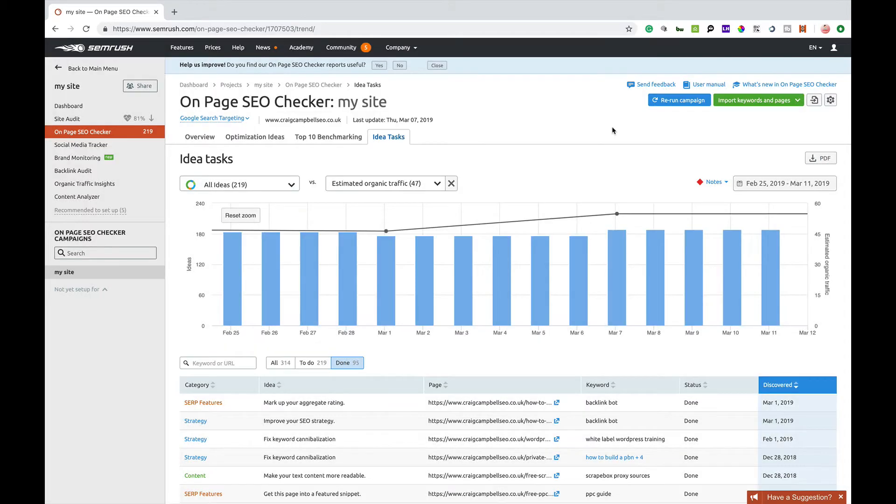
{"action": "mouse_move", "coordinate": [386, 231]}
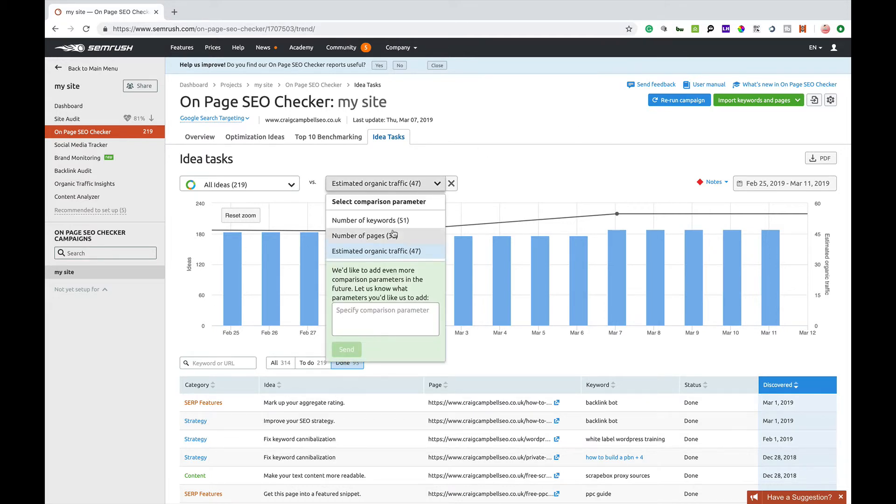
{"action": "left_click", "coordinate": [329, 136]}
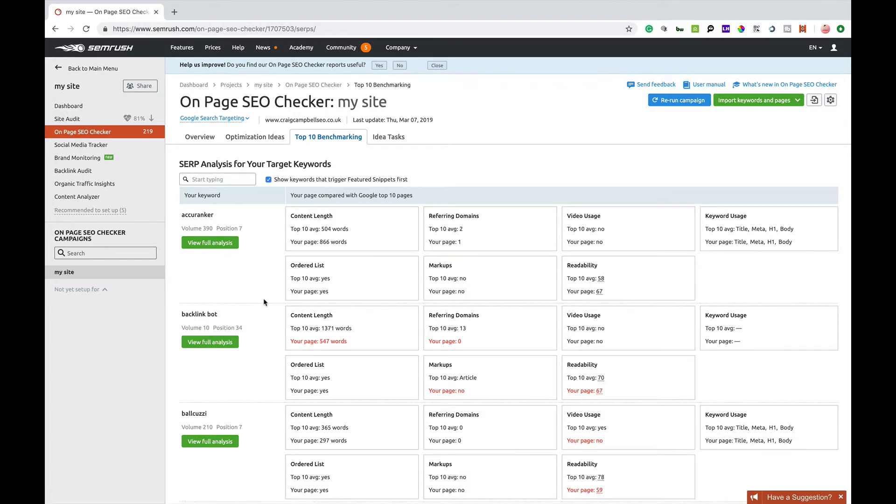
{"action": "mouse_move", "coordinate": [254, 137]}
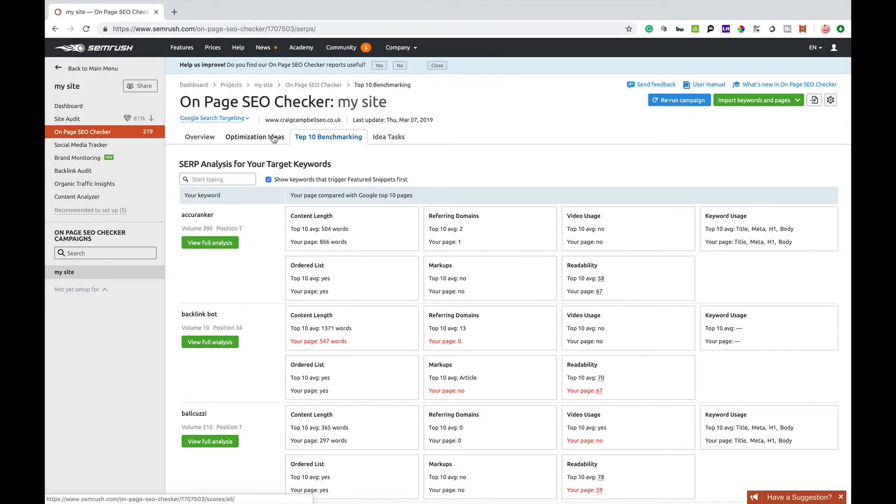
Step: Go from Optimization Ideas to the Overview showing 219 ideas across 35 pages
{"action": "left_click", "coordinate": [254, 137]}
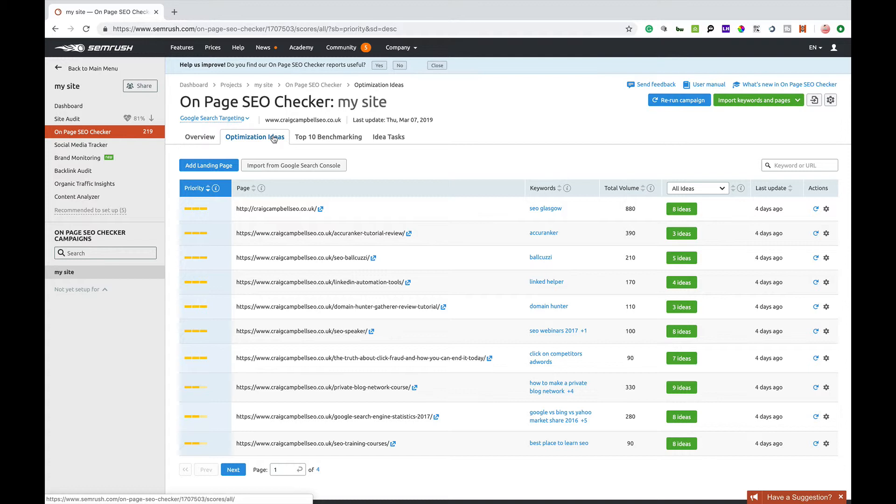
{"action": "mouse_move", "coordinate": [178, 130]}
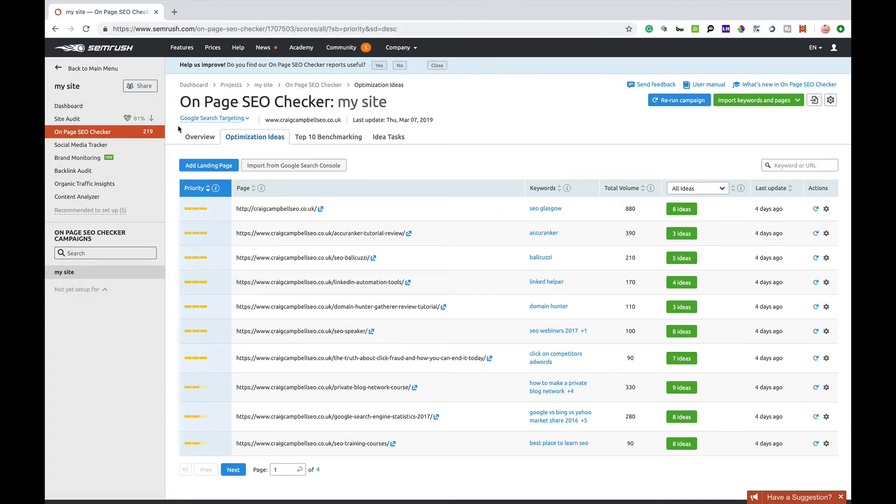
{"action": "left_click", "coordinate": [199, 137]}
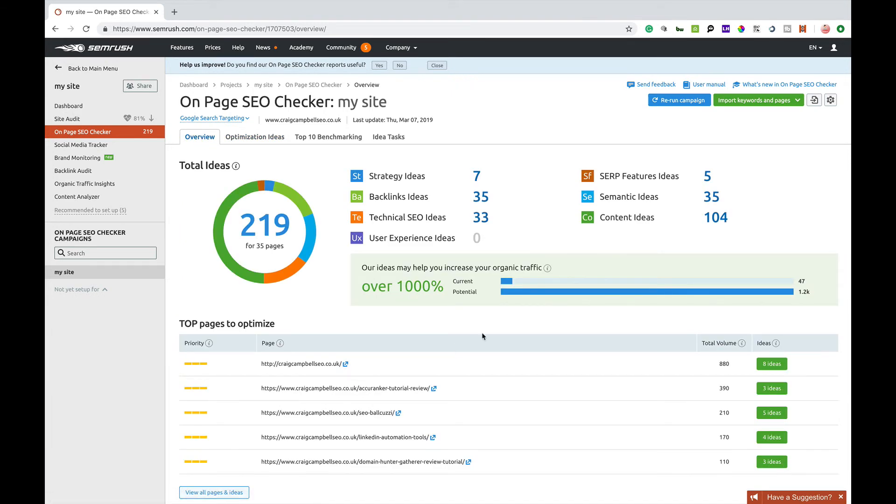
{"action": "mouse_move", "coordinate": [488, 319]}
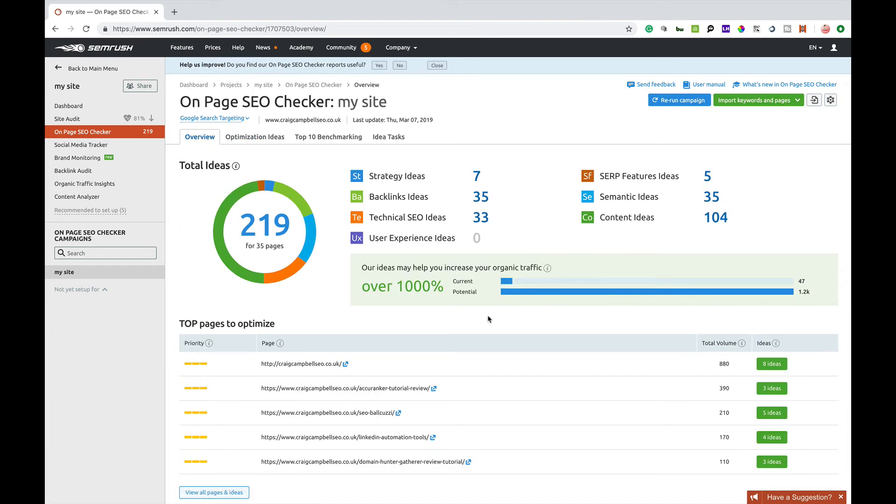